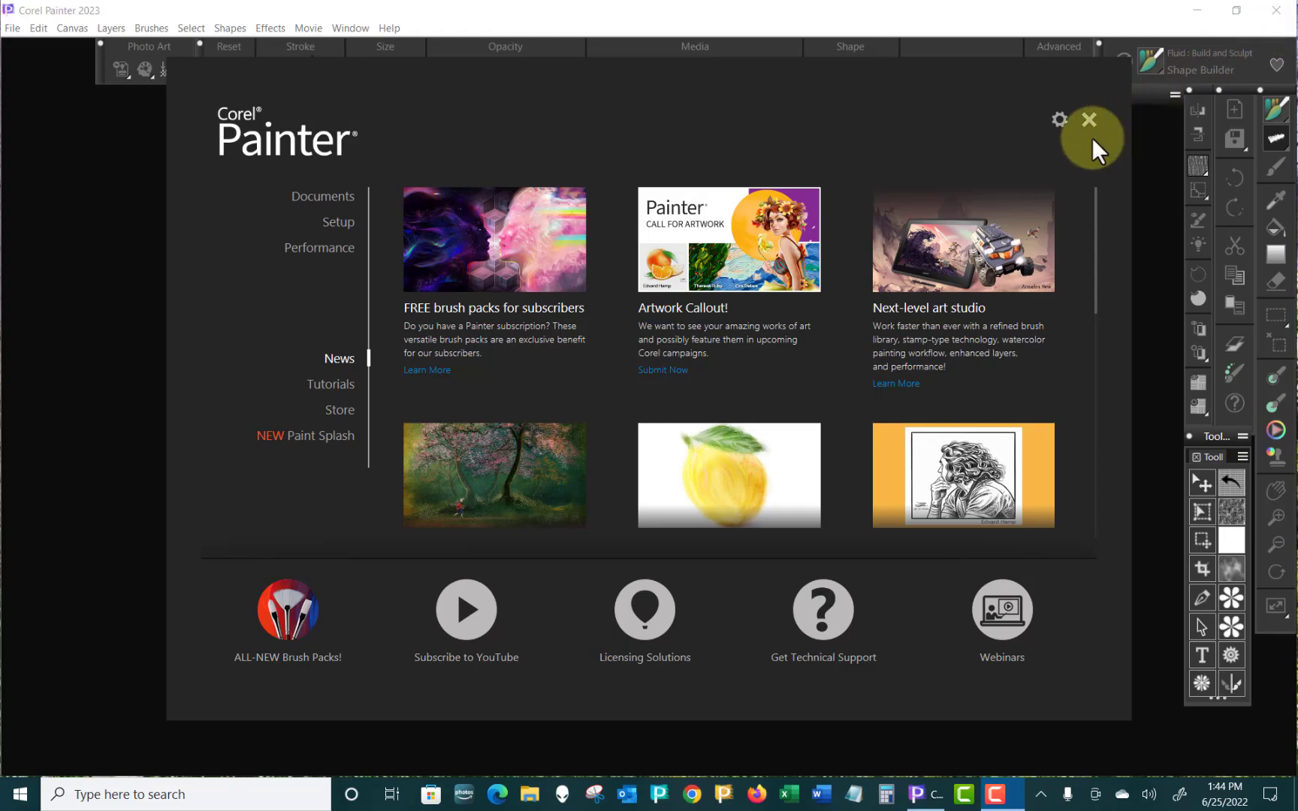
{"action": "mouse_move", "coordinate": [939, 157]}
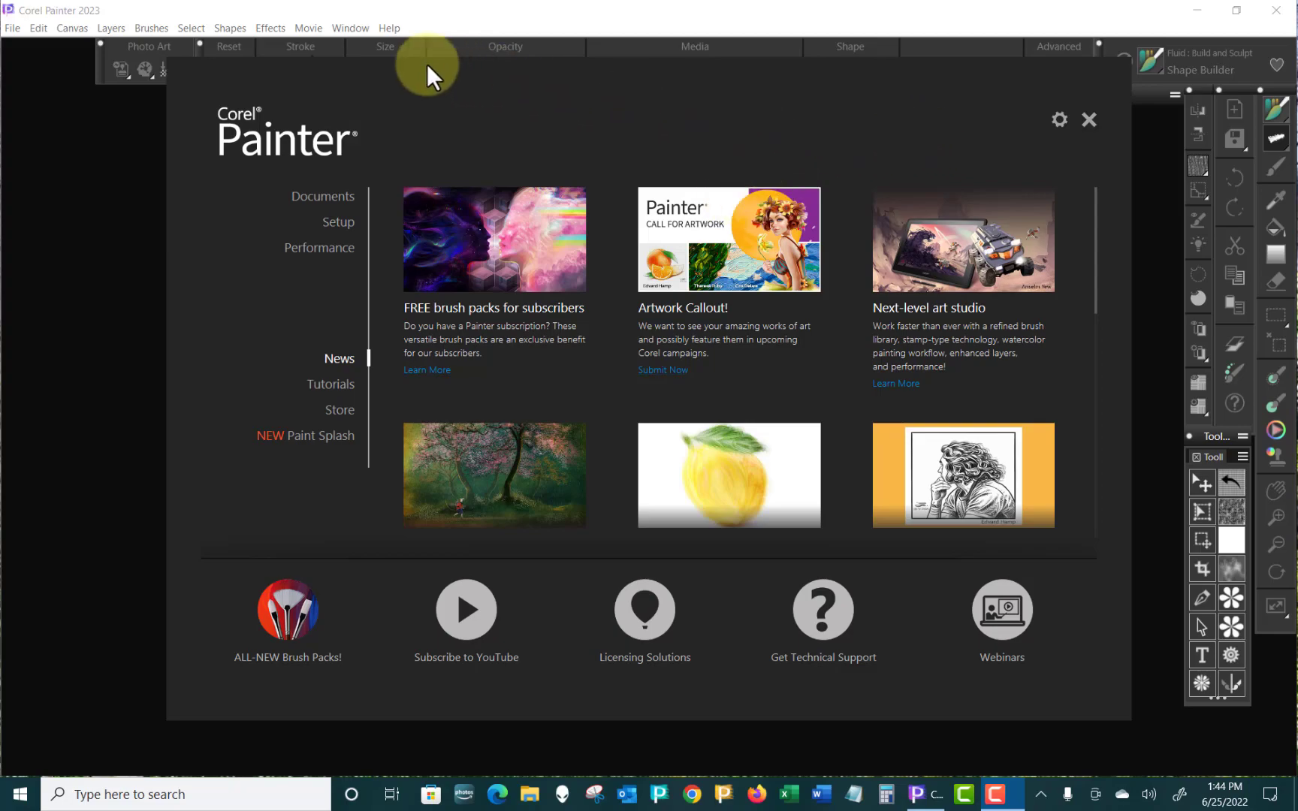
{"action": "mouse_move", "coordinate": [1121, 108]}
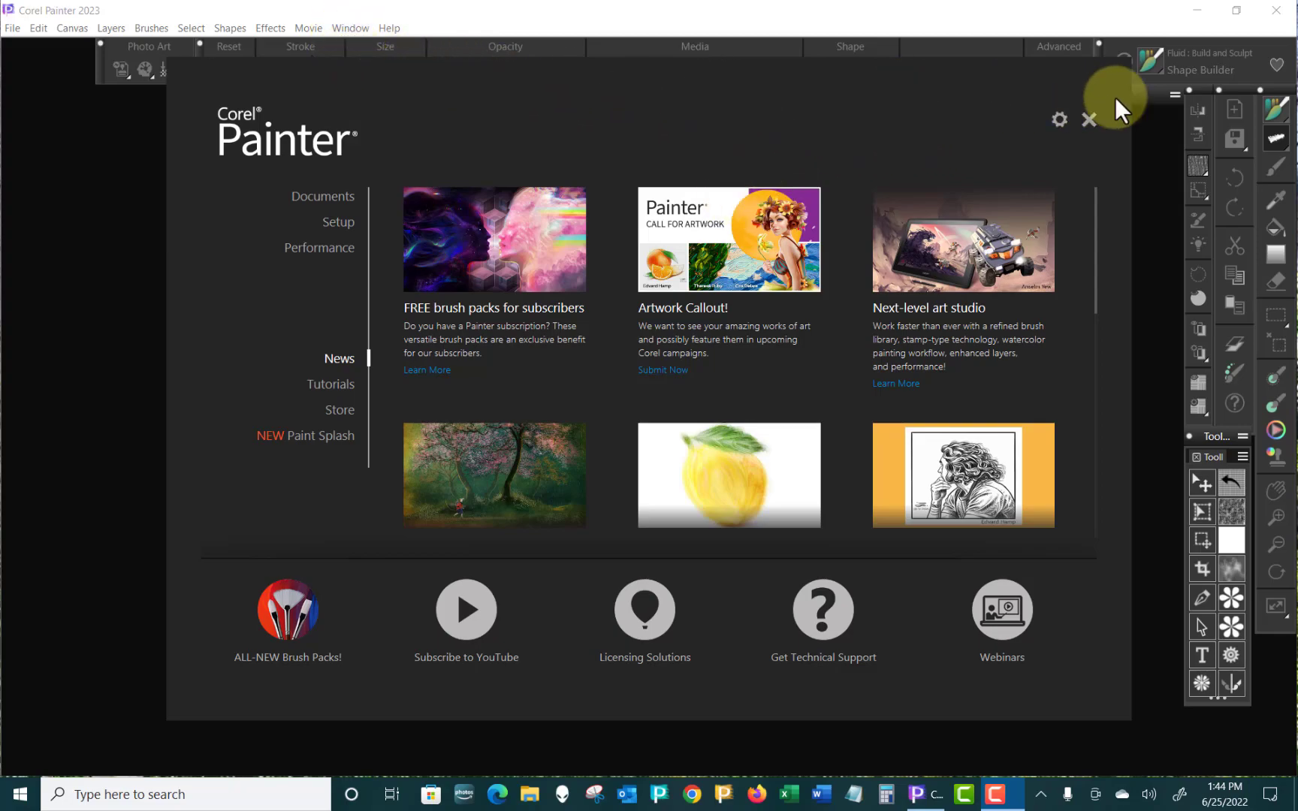
- Close the Welcome screen and open the Help menu
{"action": "left_click", "coordinate": [1089, 119]}
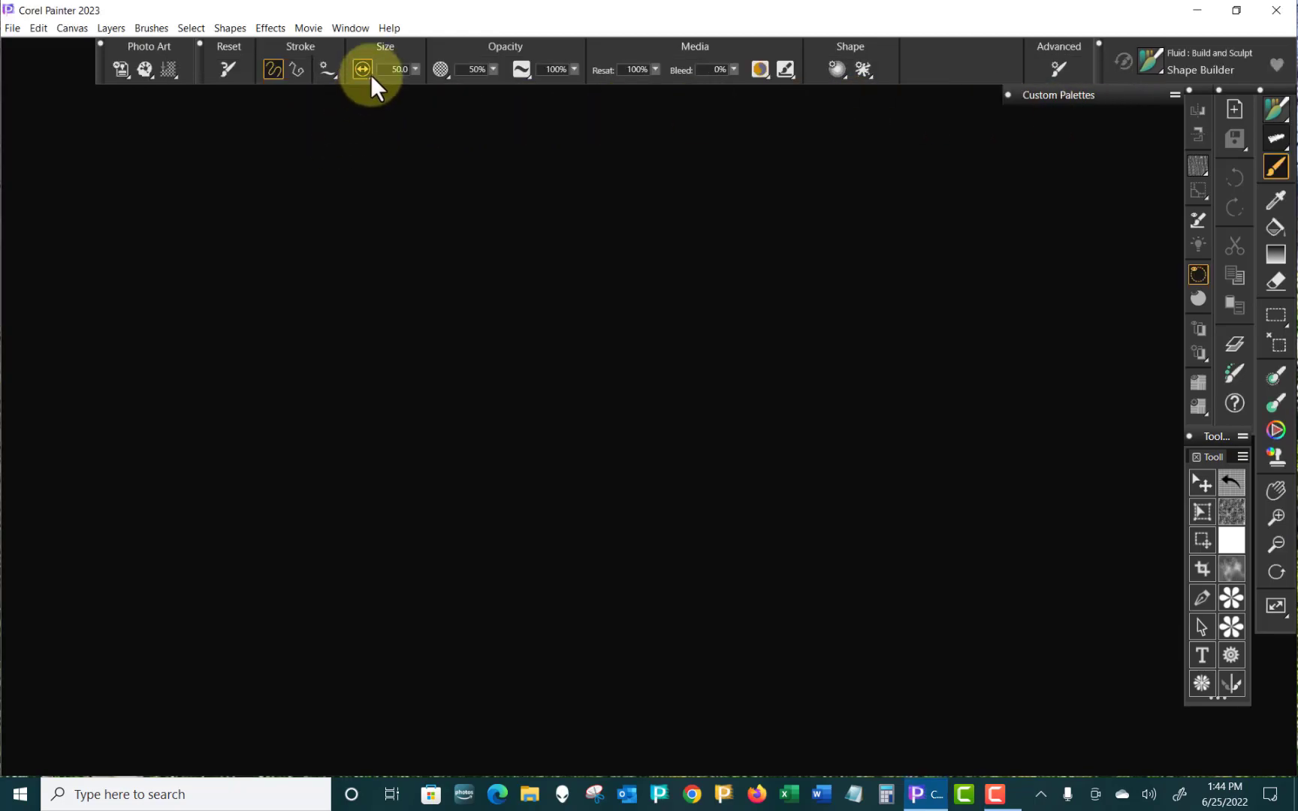
{"action": "left_click", "coordinate": [388, 27]}
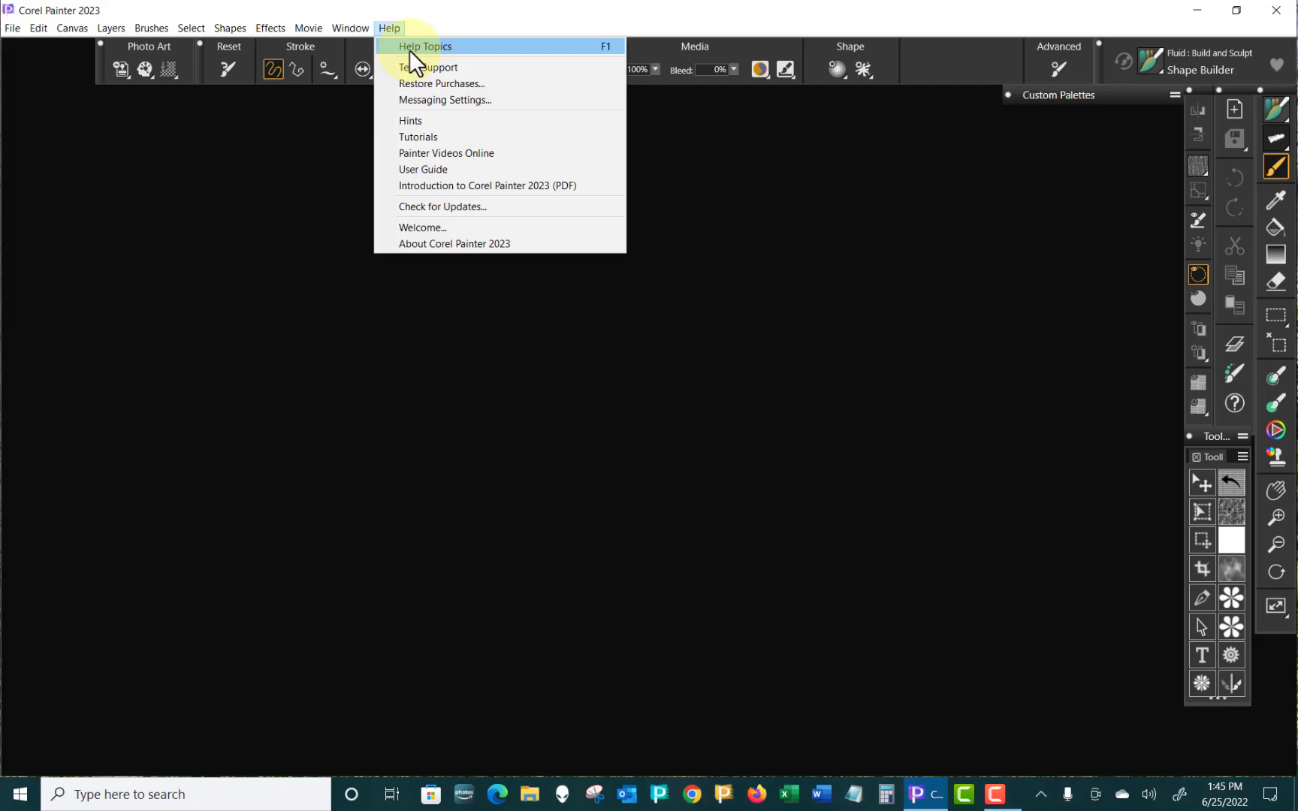
- Open Help Topics and read through the 'What's new in Corel Painter 2023' page
{"action": "left_click", "coordinate": [424, 46]}
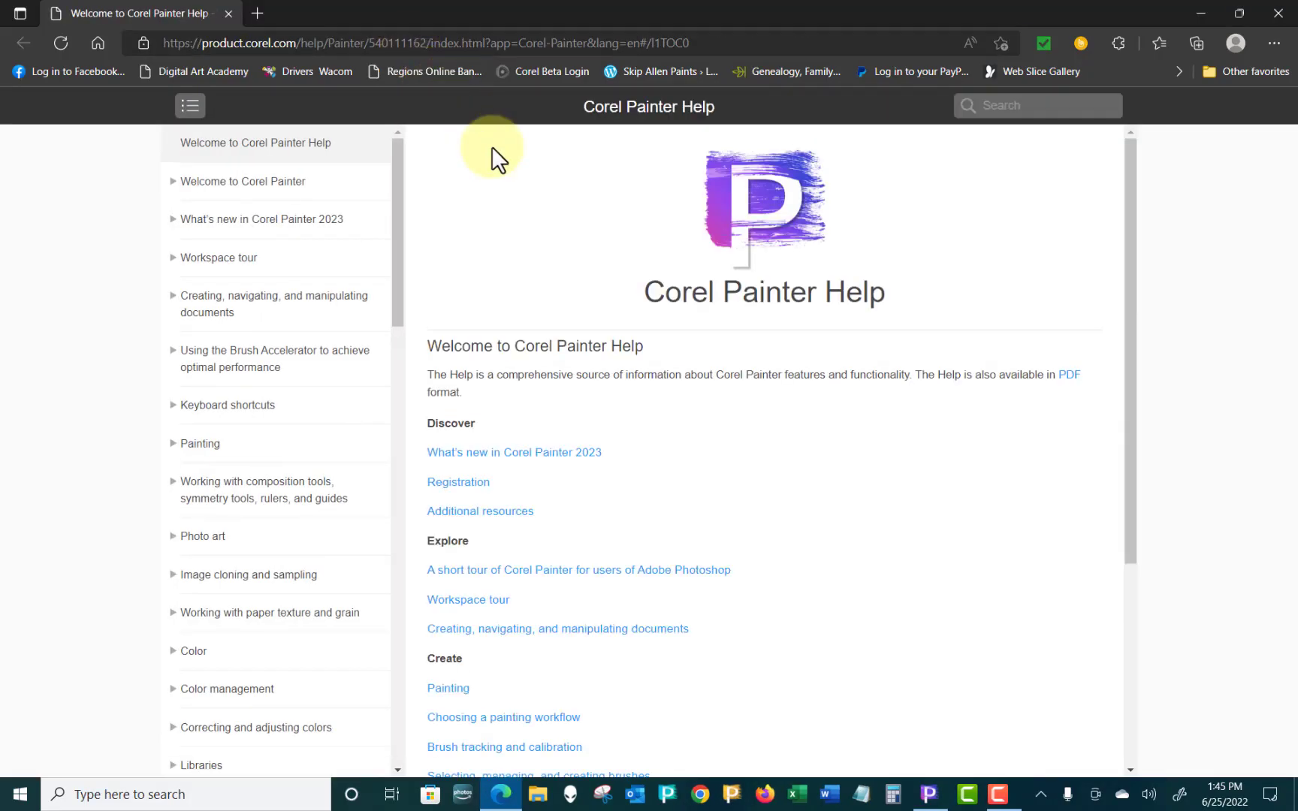
{"action": "mouse_move", "coordinate": [694, 267]}
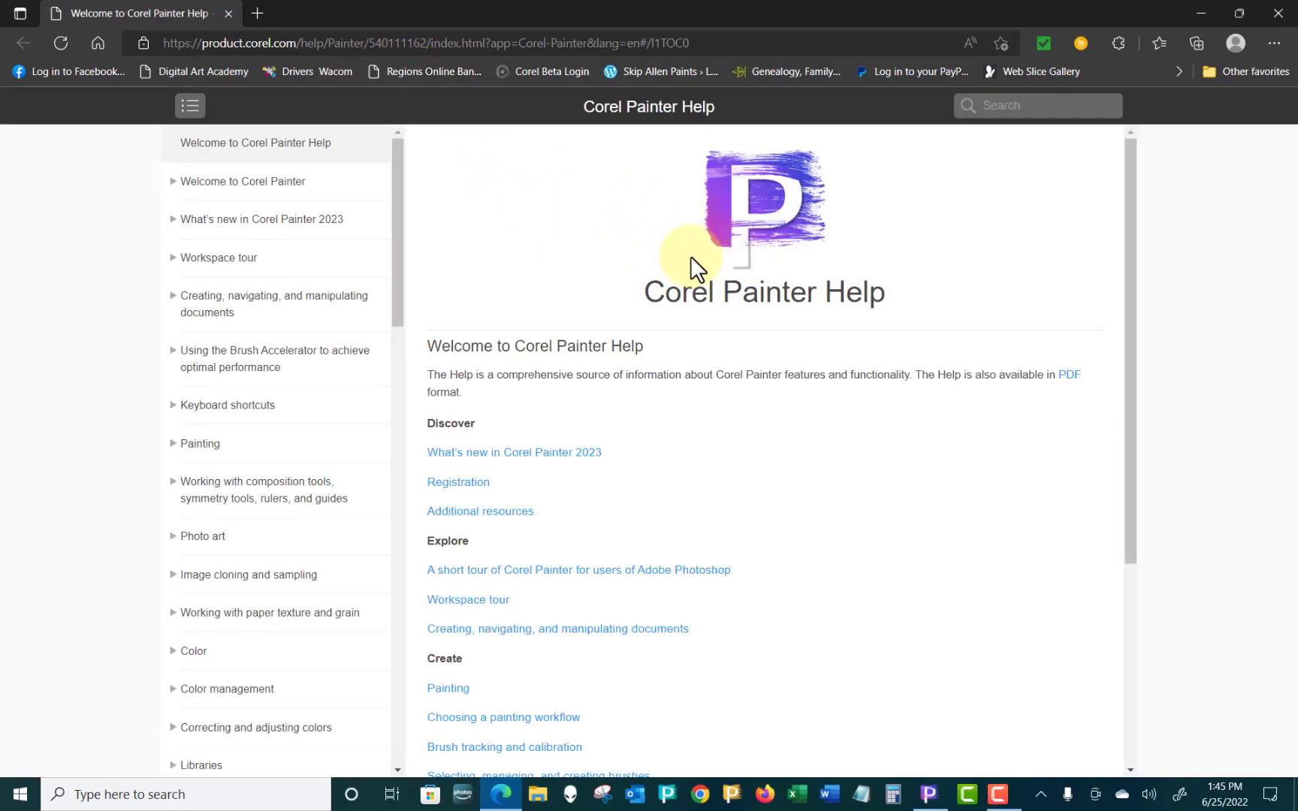
{"action": "mouse_move", "coordinate": [679, 216]}
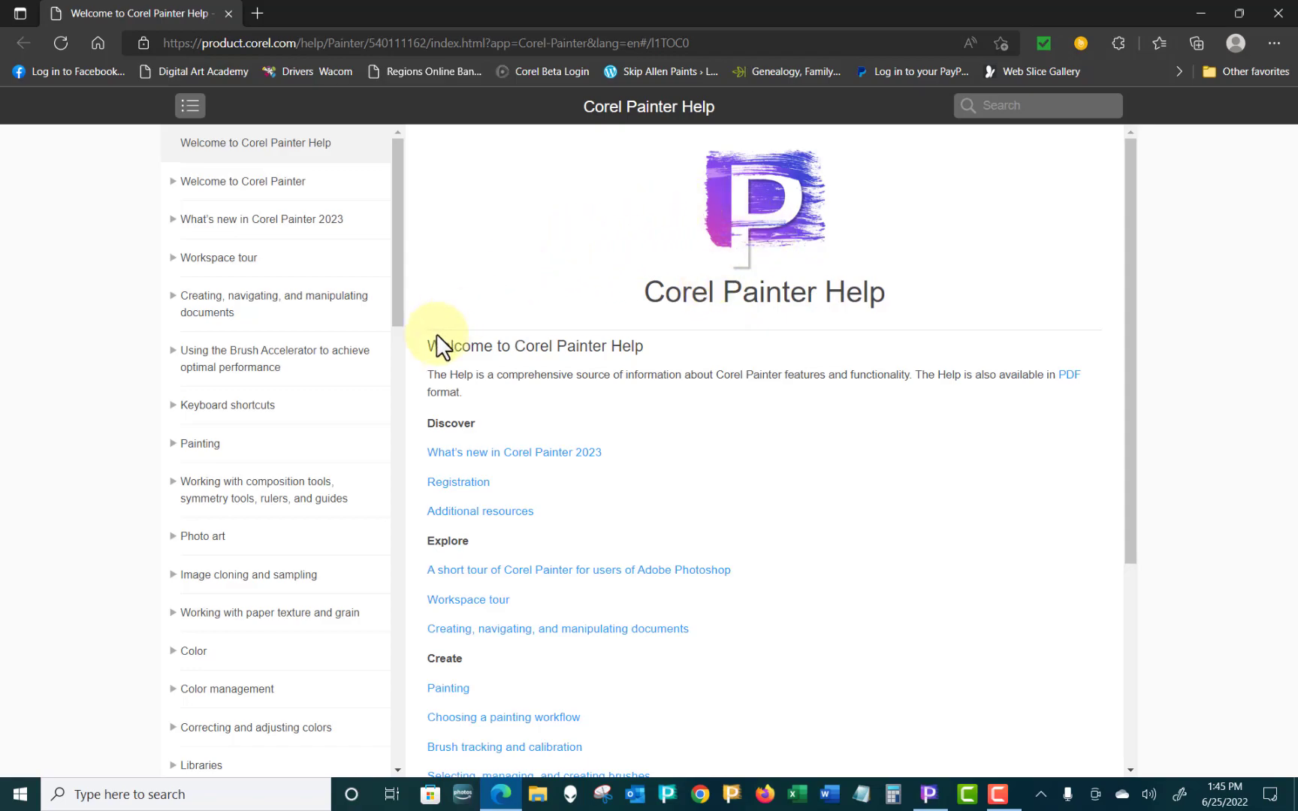
{"action": "mouse_move", "coordinate": [457, 428]}
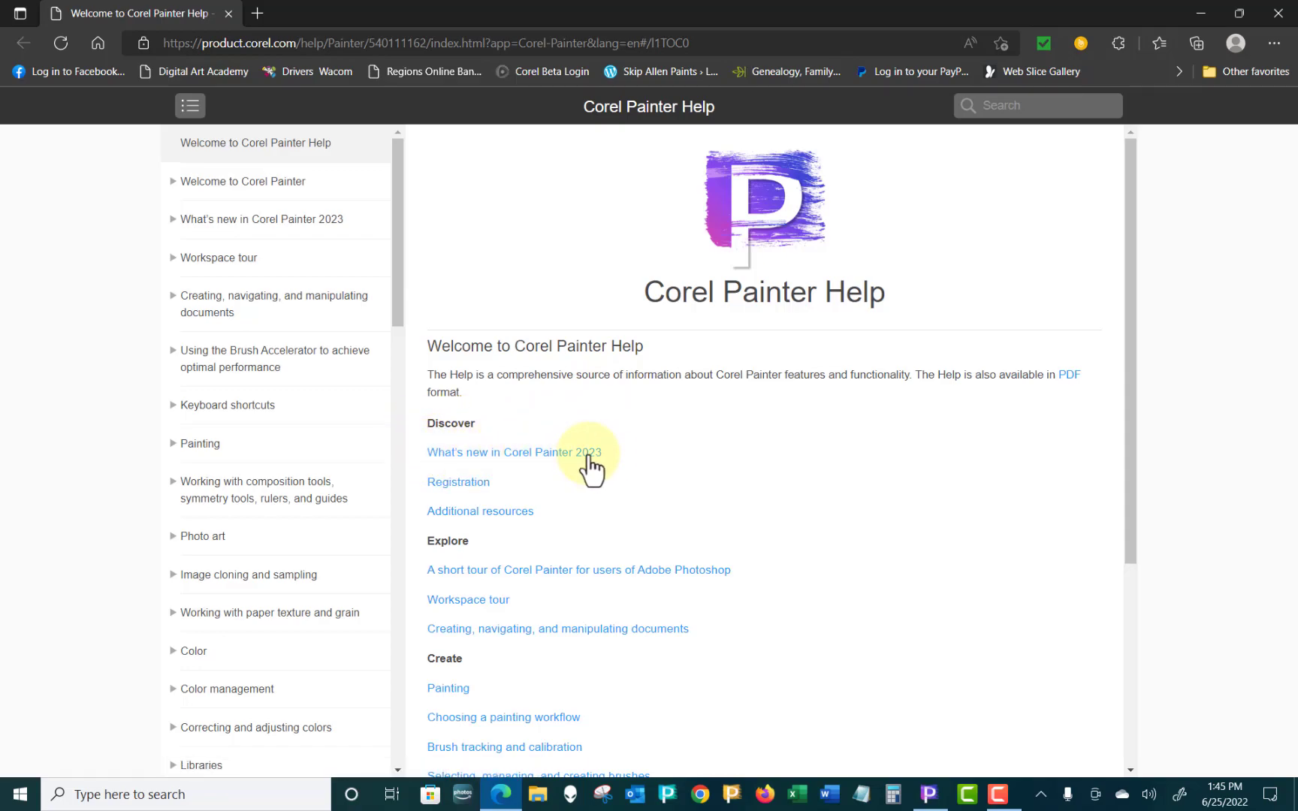
{"action": "left_click", "coordinate": [512, 452]}
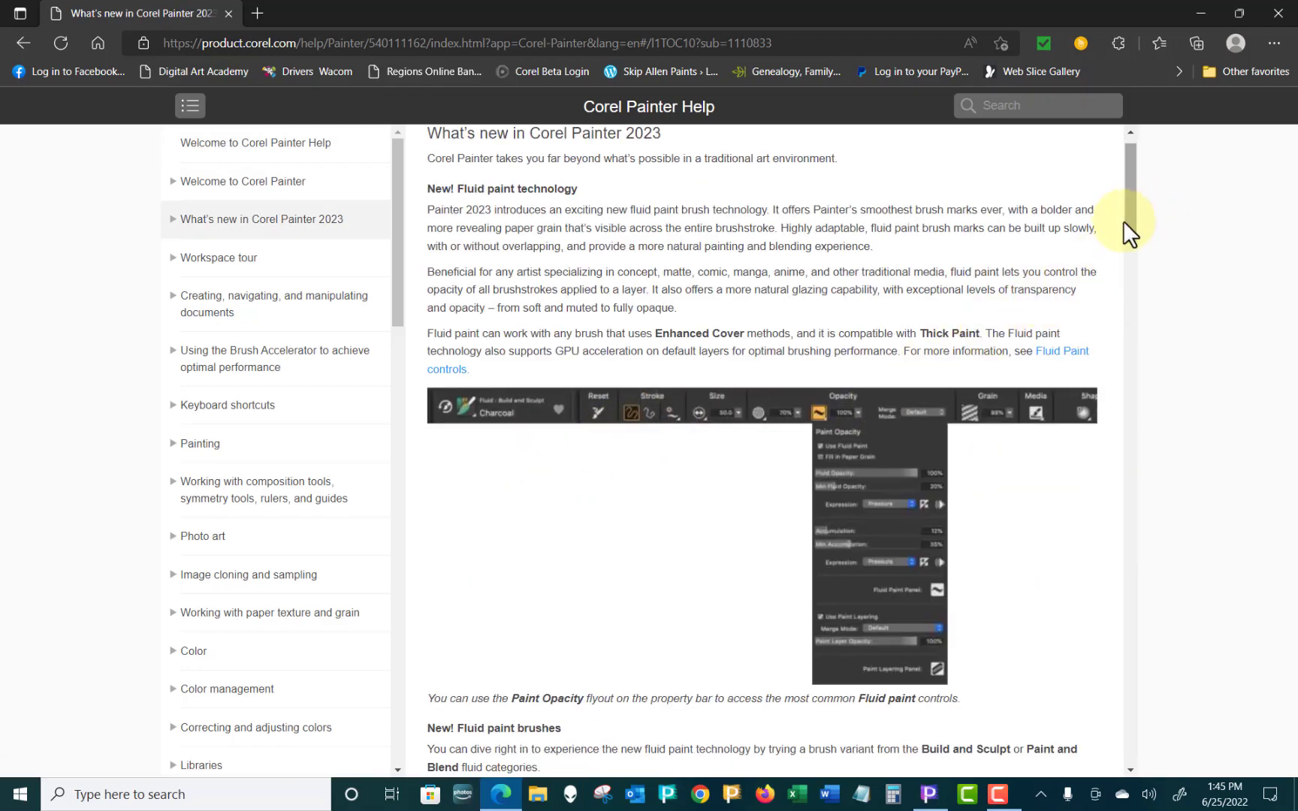
{"action": "scroll", "scroll_direction": "down", "scroll_amount": 3}
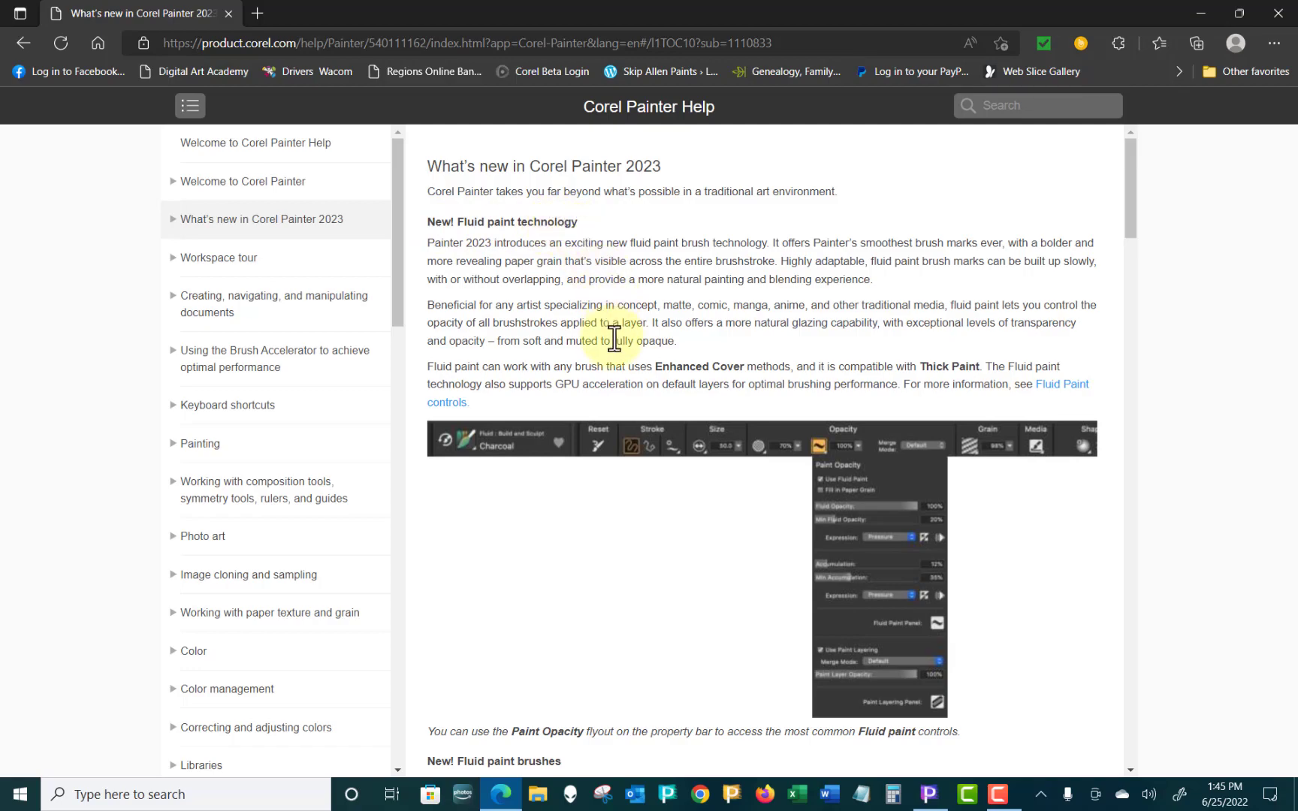
{"action": "scroll", "scroll_direction": "down", "scroll_amount": 3}
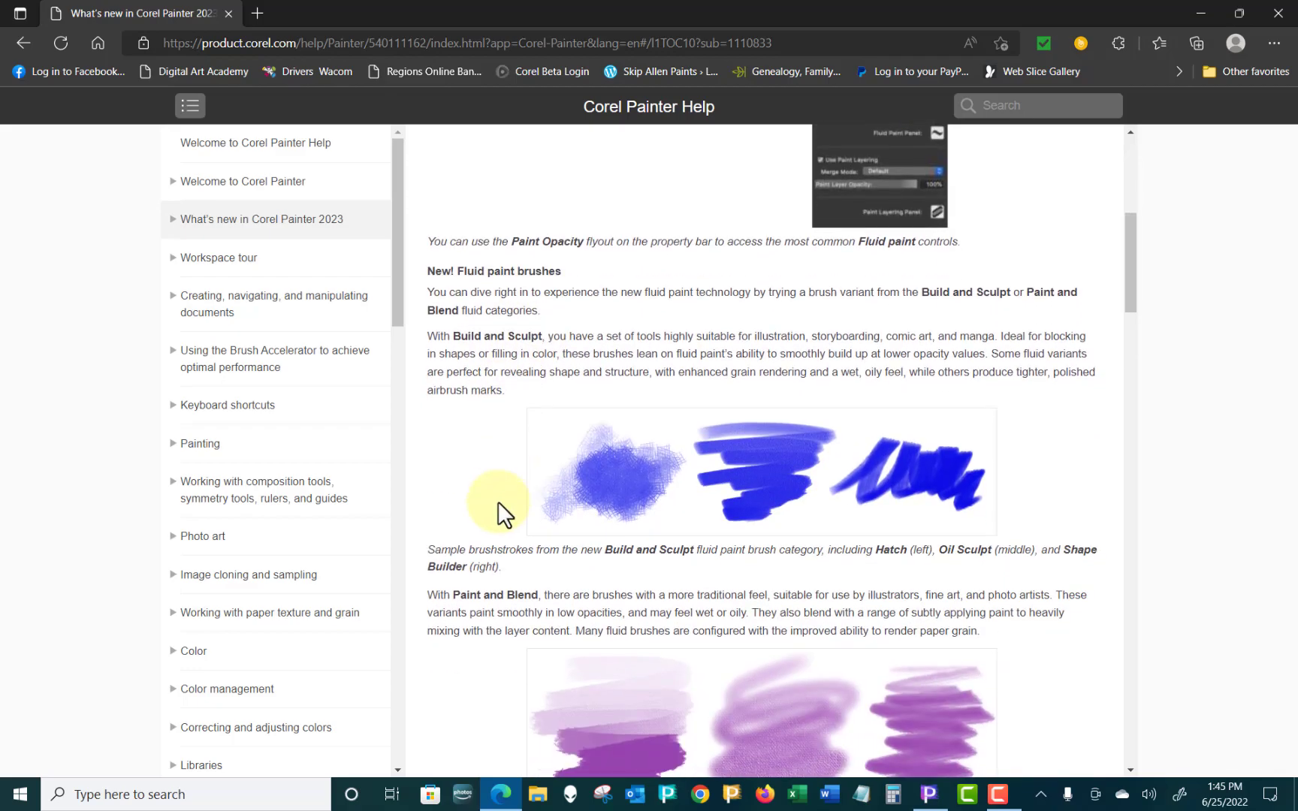
{"action": "scroll", "scroll_direction": "down", "scroll_amount": 3}
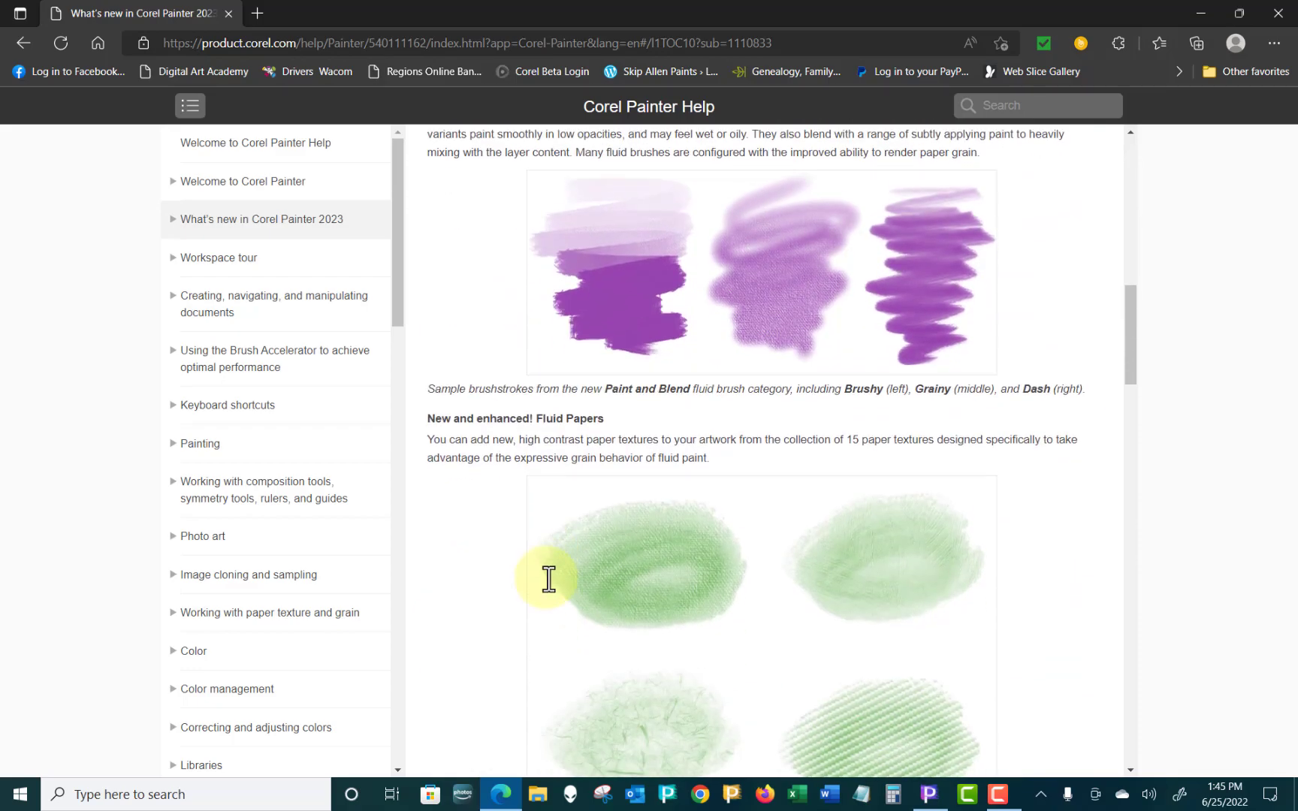
{"action": "scroll", "scroll_direction": "down", "scroll_amount": 3}
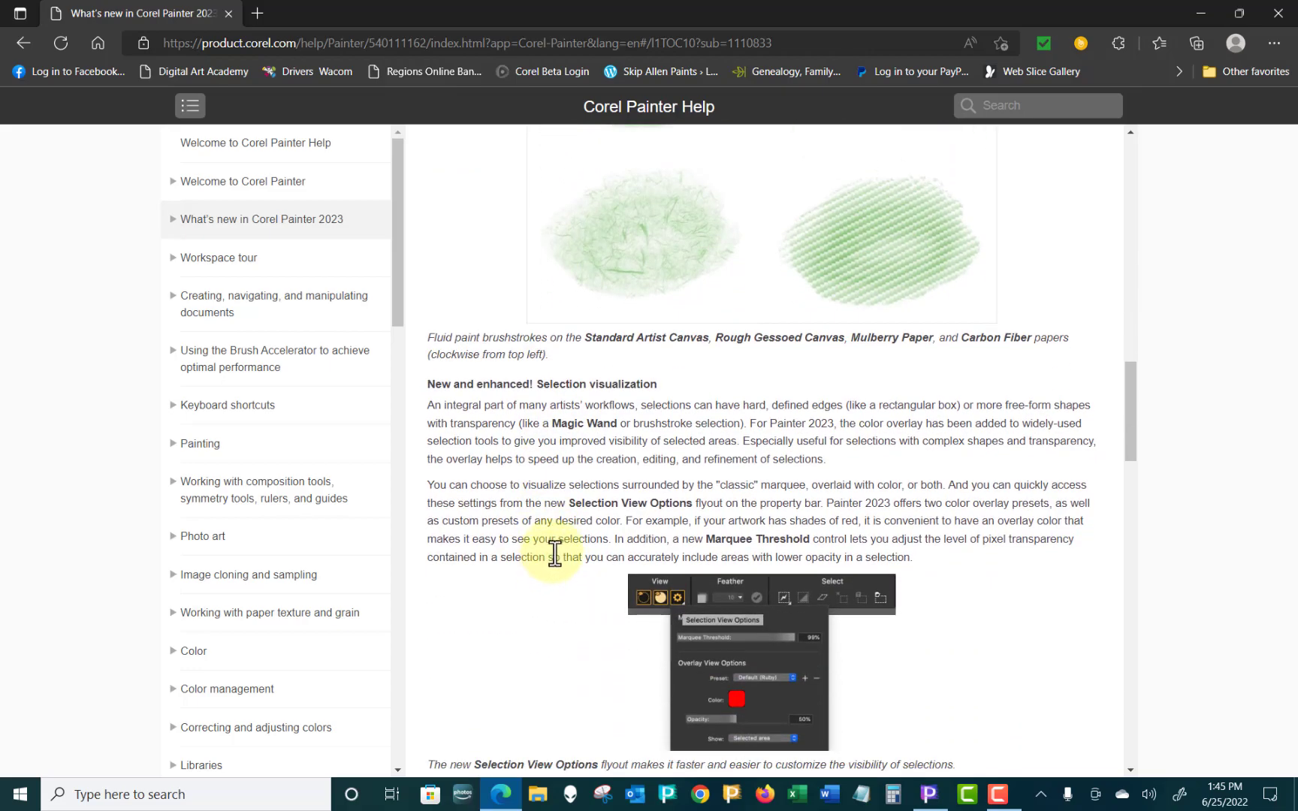
{"action": "scroll", "scroll_direction": "down", "scroll_amount": 3}
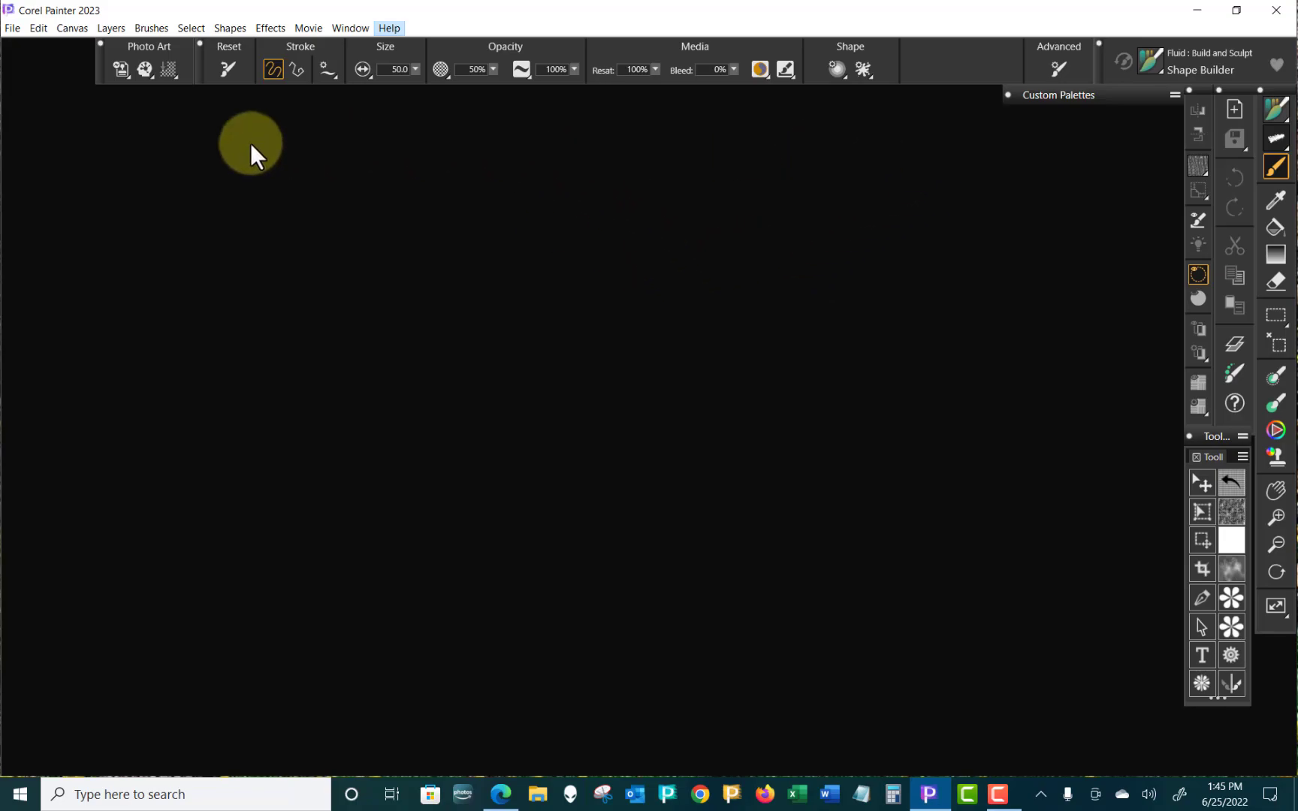
- Create a new 900 × 1000 pixel image at 100 ppi with white canvas and default paper
{"action": "left_click", "coordinate": [13, 27]}
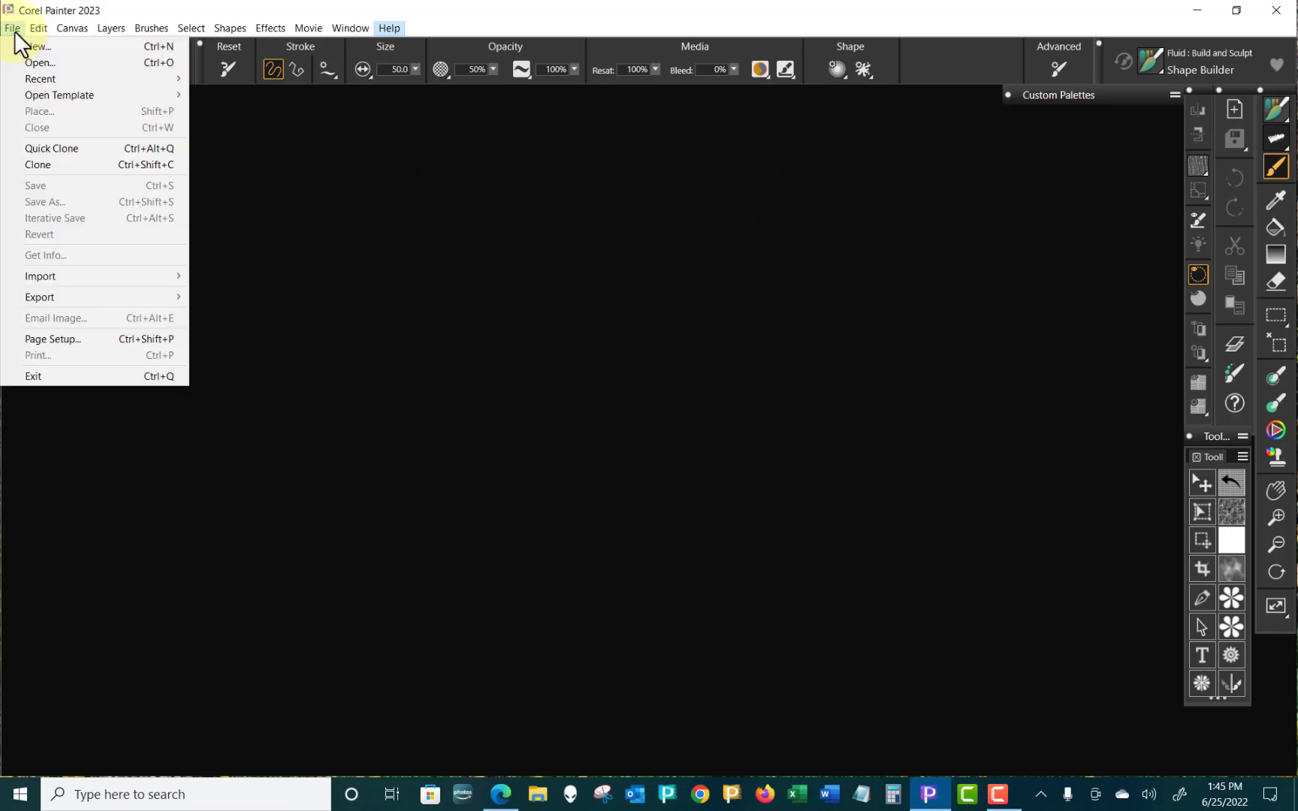
{"action": "left_click", "coordinate": [36, 46]}
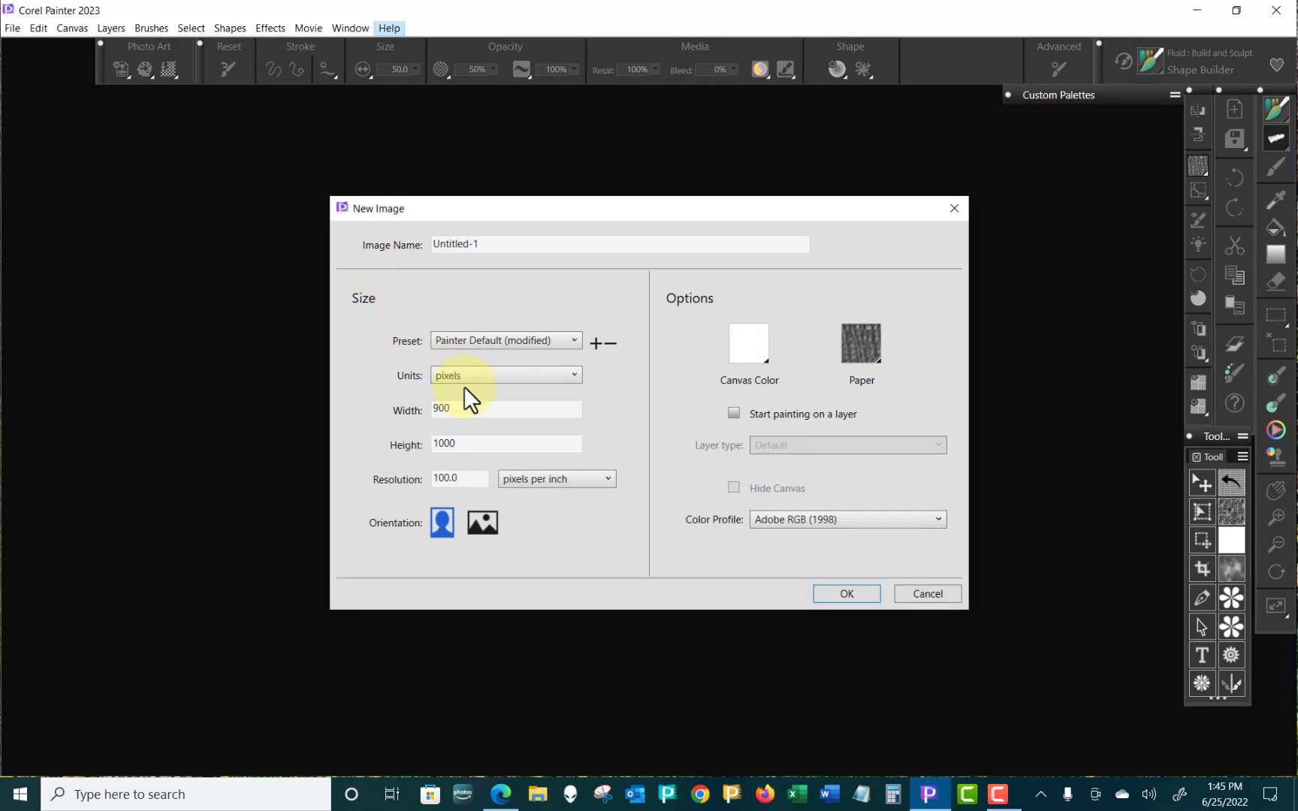
{"action": "left_click", "coordinate": [505, 444]}
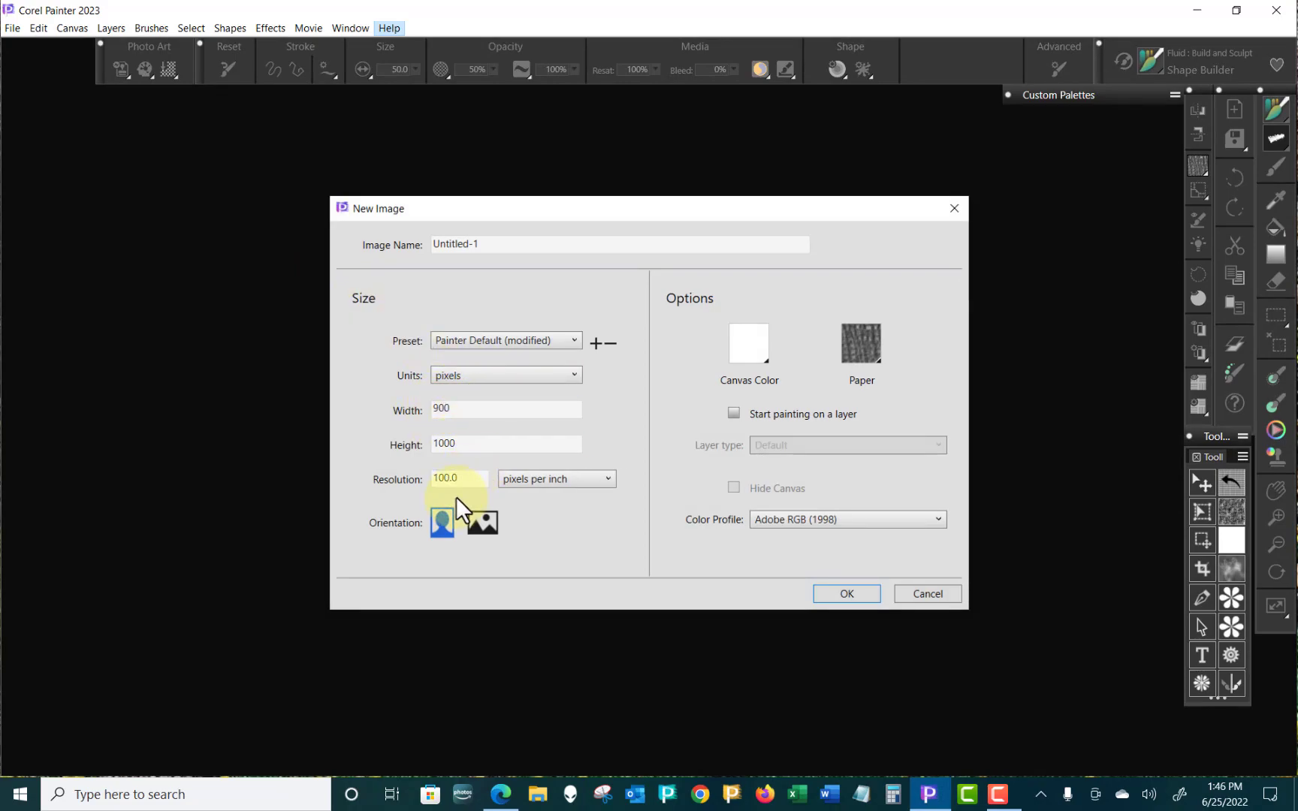
{"action": "mouse_move", "coordinate": [488, 455]}
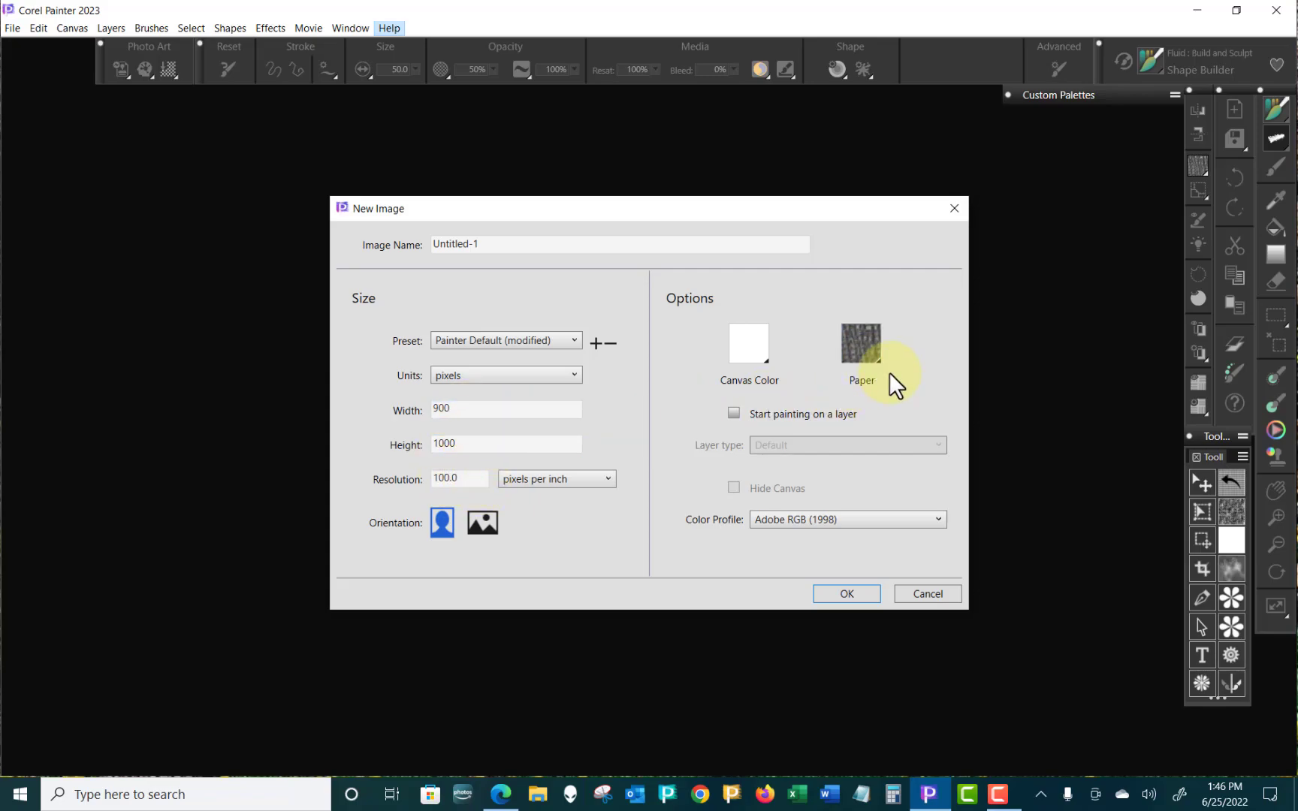
{"action": "left_click", "coordinate": [860, 342]}
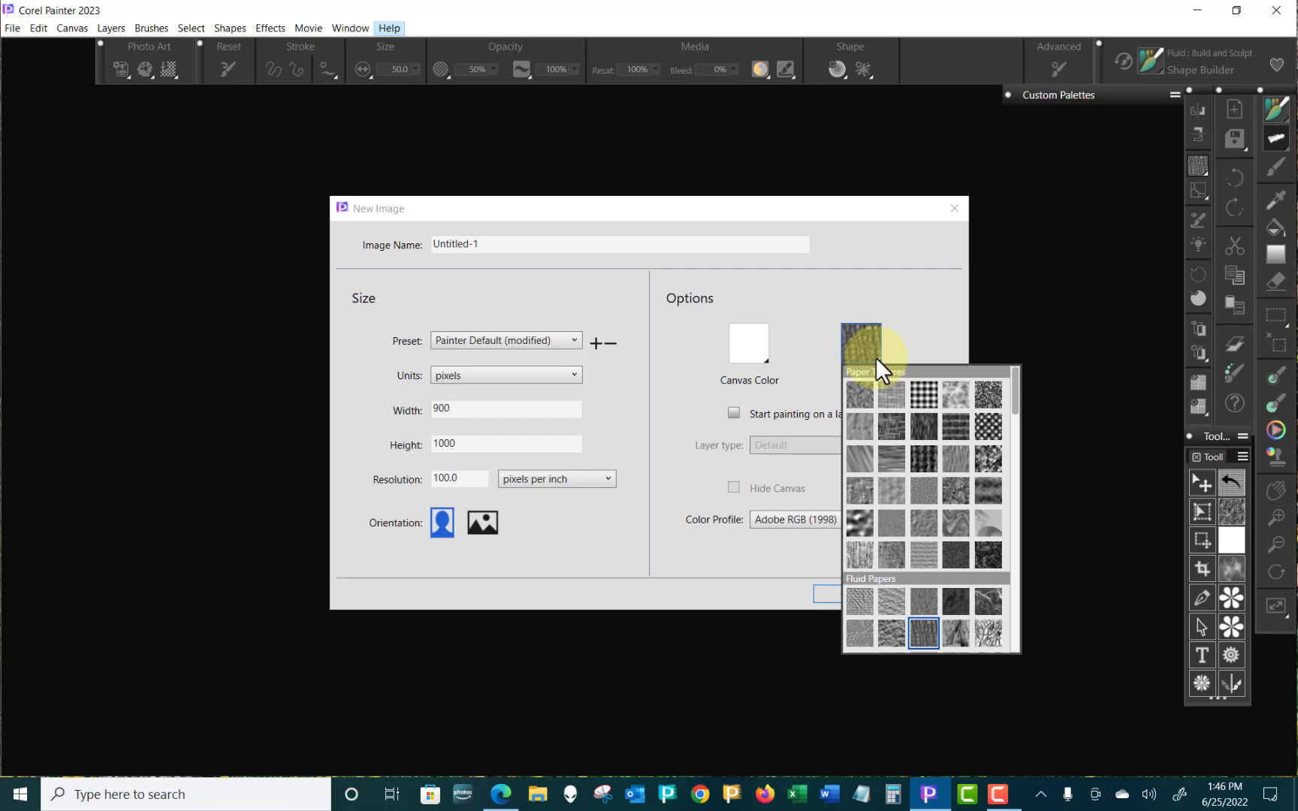
{"action": "scroll", "scroll_direction": "down", "scroll_amount": 3}
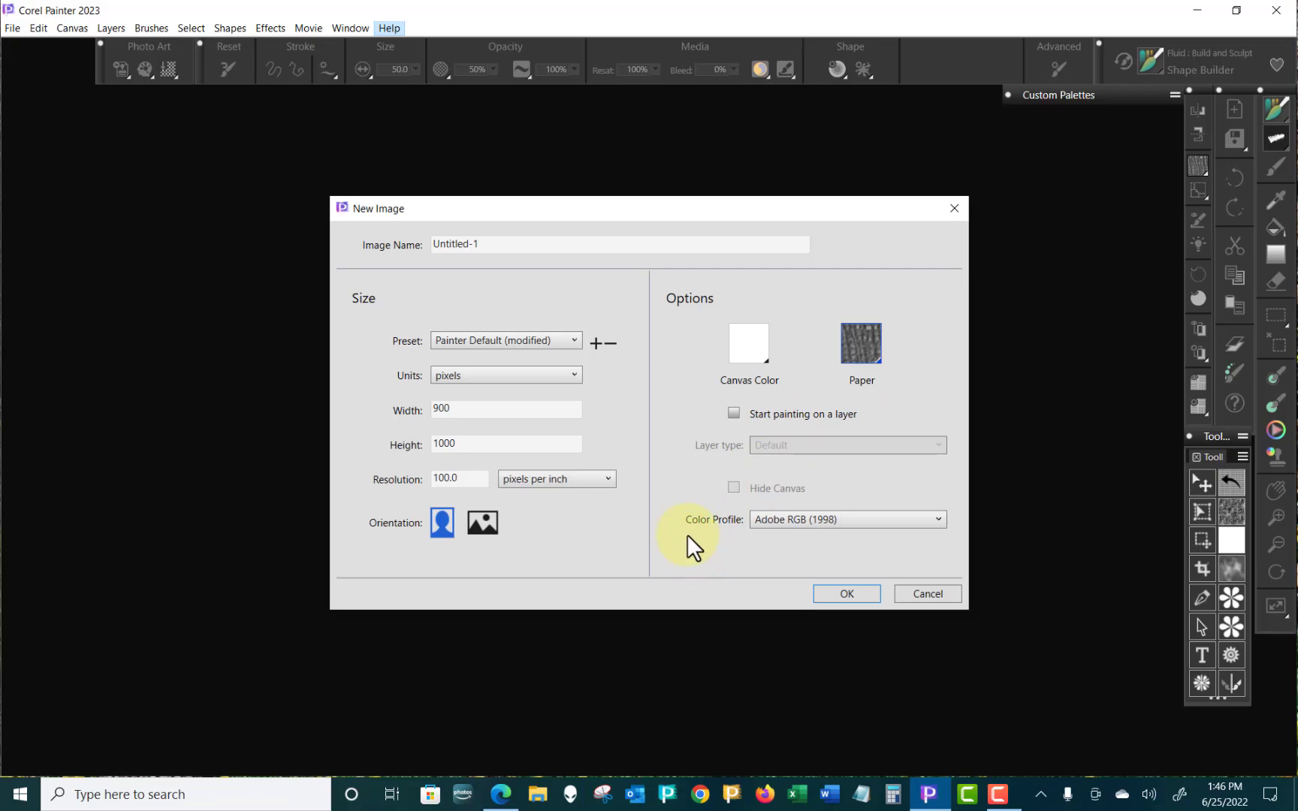
{"action": "mouse_move", "coordinate": [790, 435]}
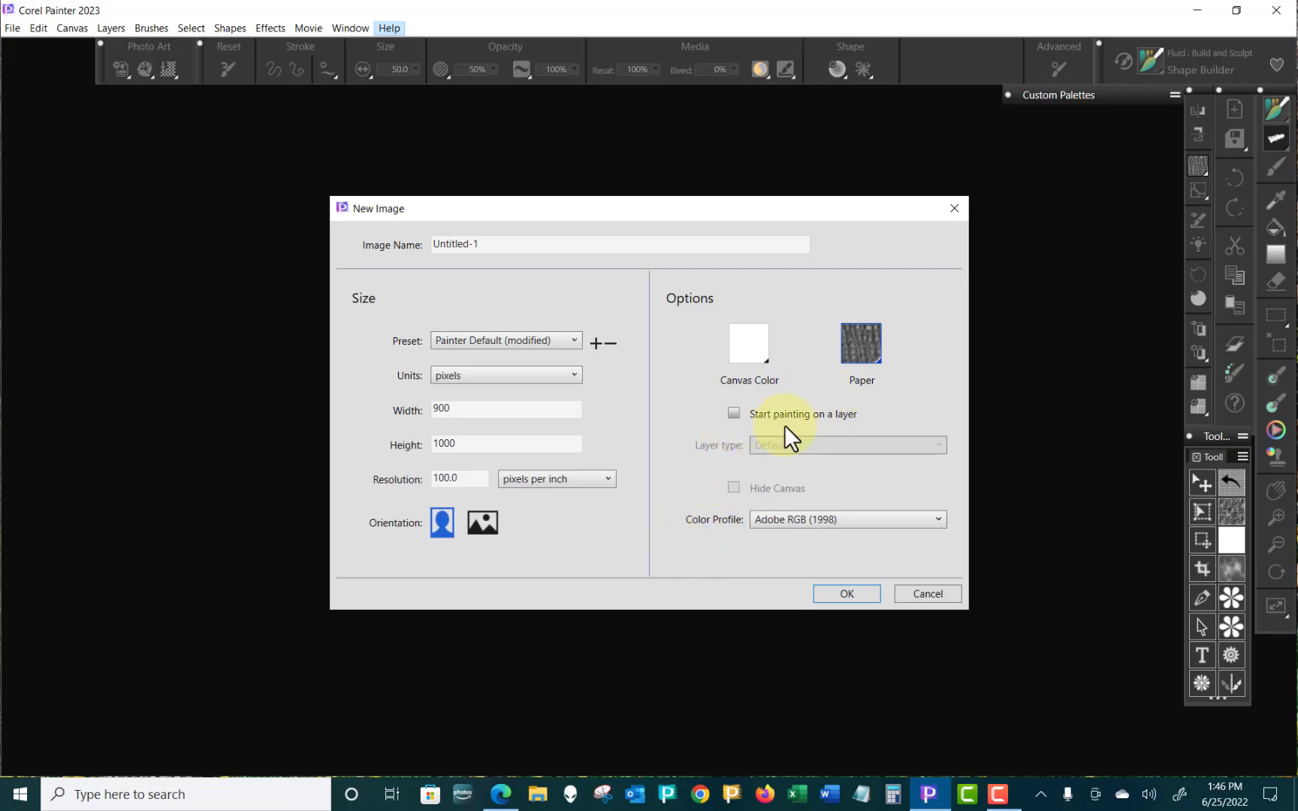
{"action": "mouse_move", "coordinate": [860, 562]}
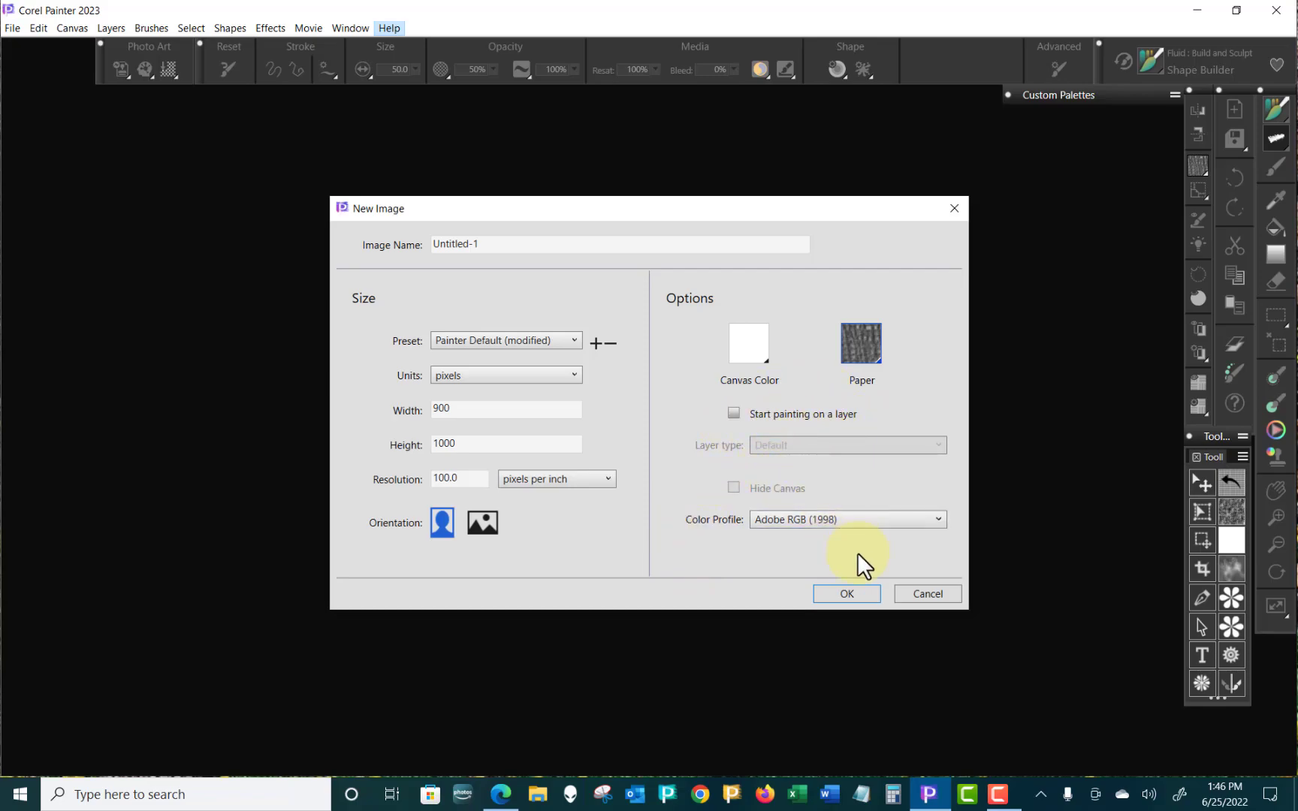
{"action": "left_click", "coordinate": [844, 593]}
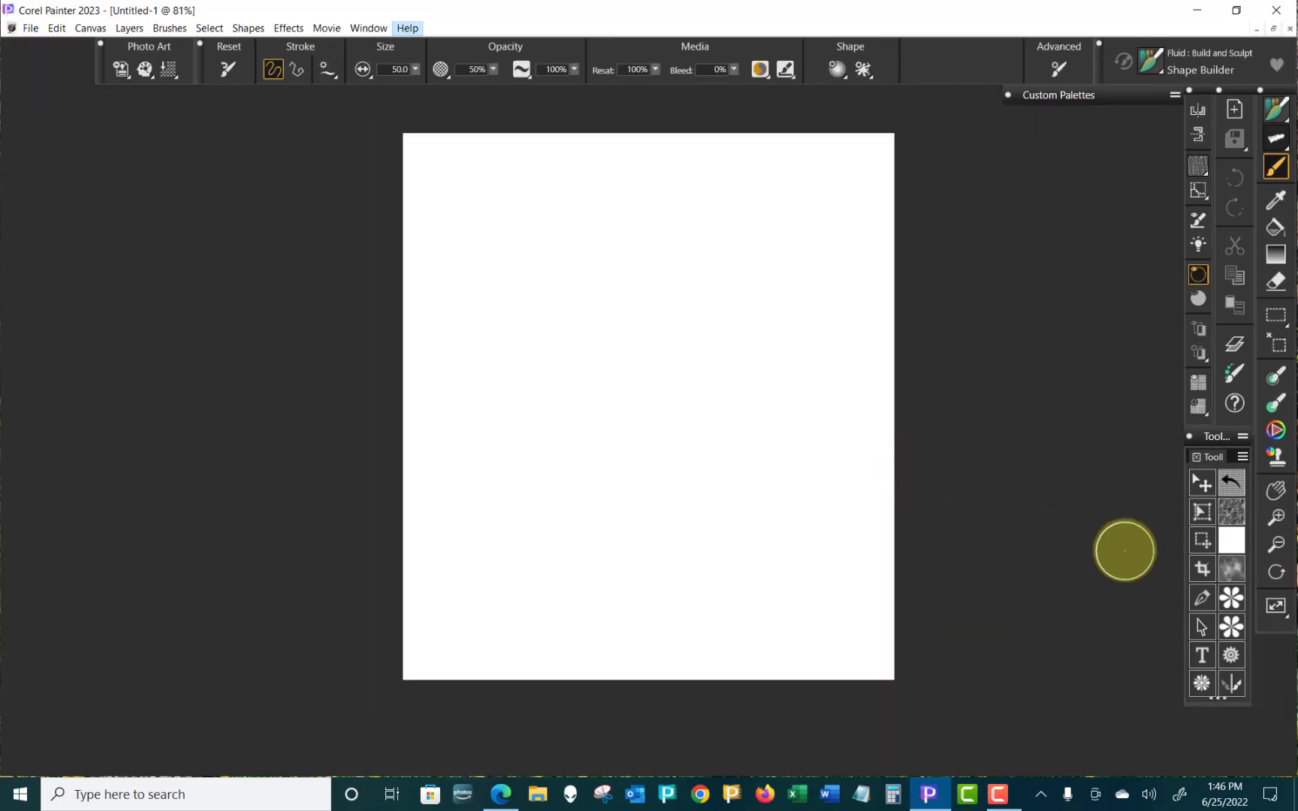
{"action": "mouse_move", "coordinate": [1231, 512]}
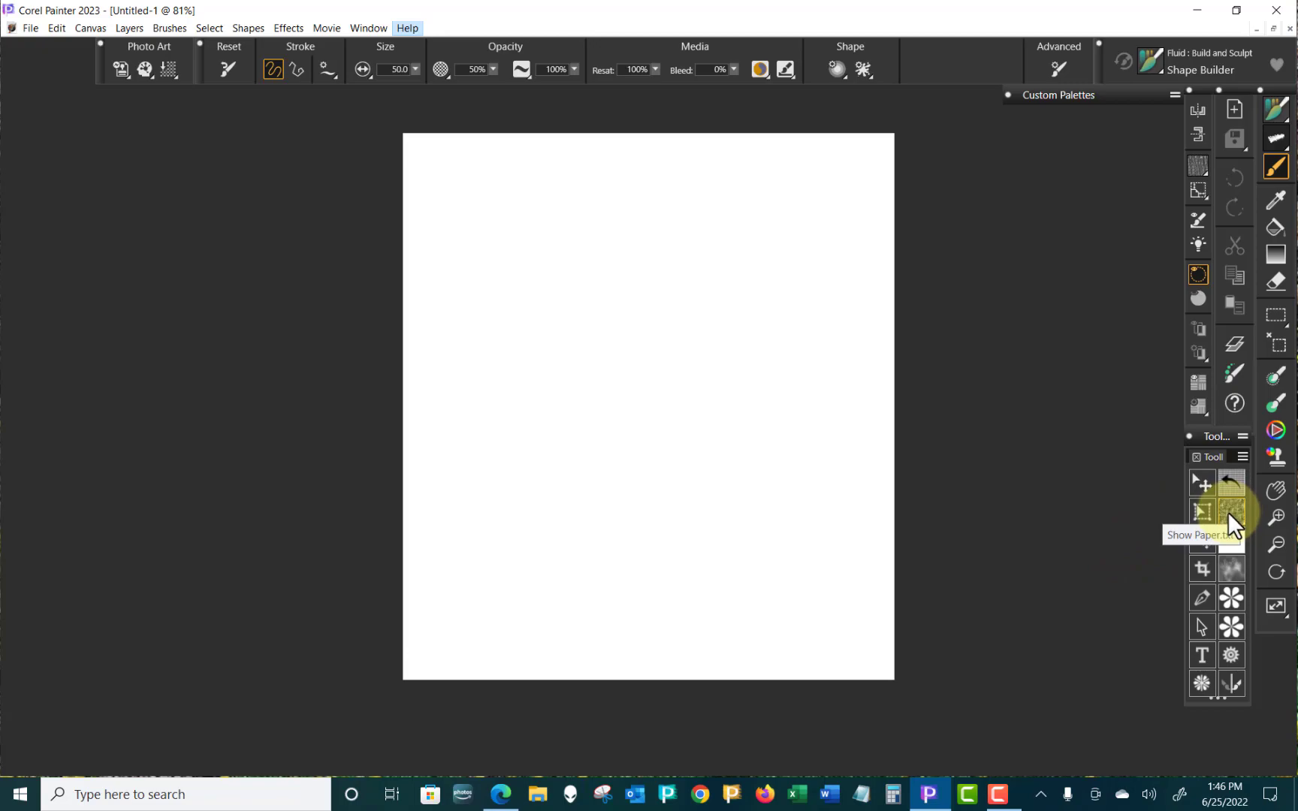
{"action": "mouse_move", "coordinate": [1234, 342]}
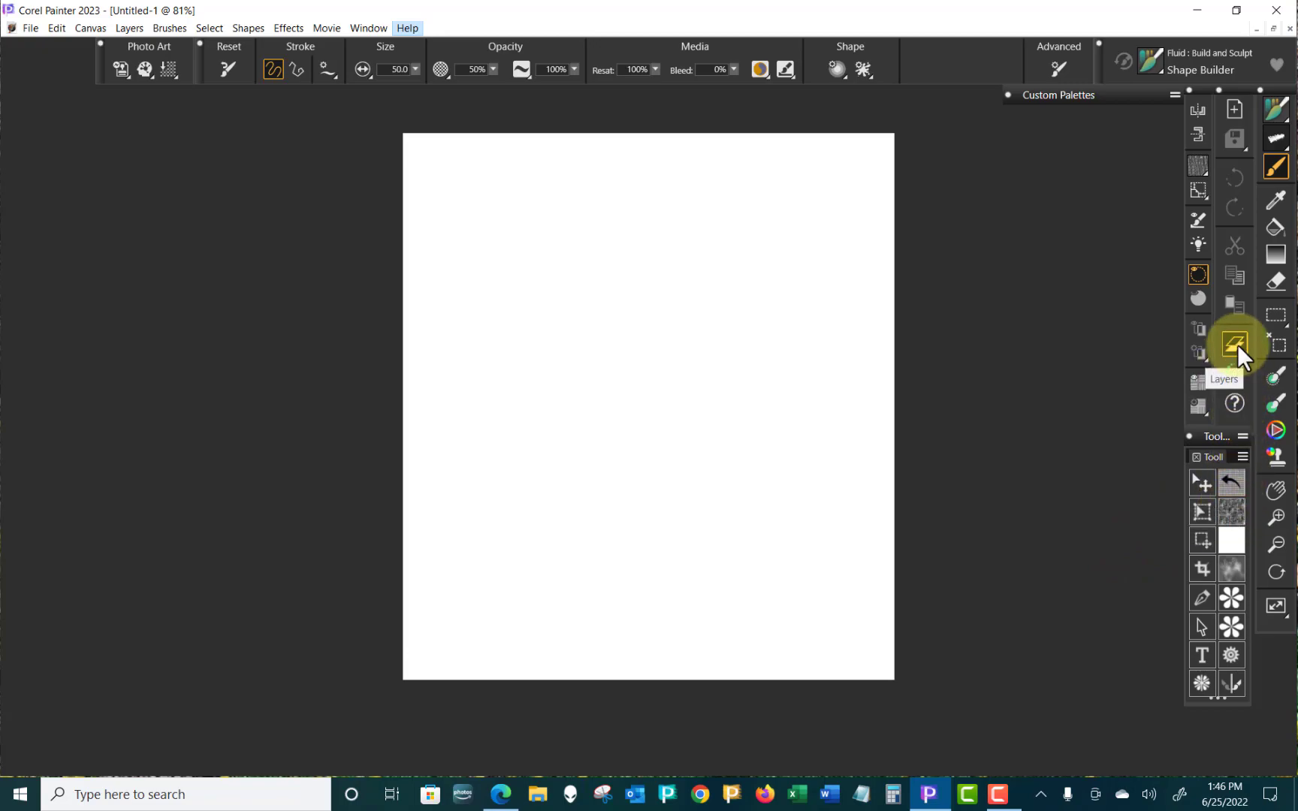
{"action": "left_click", "coordinate": [1234, 343]}
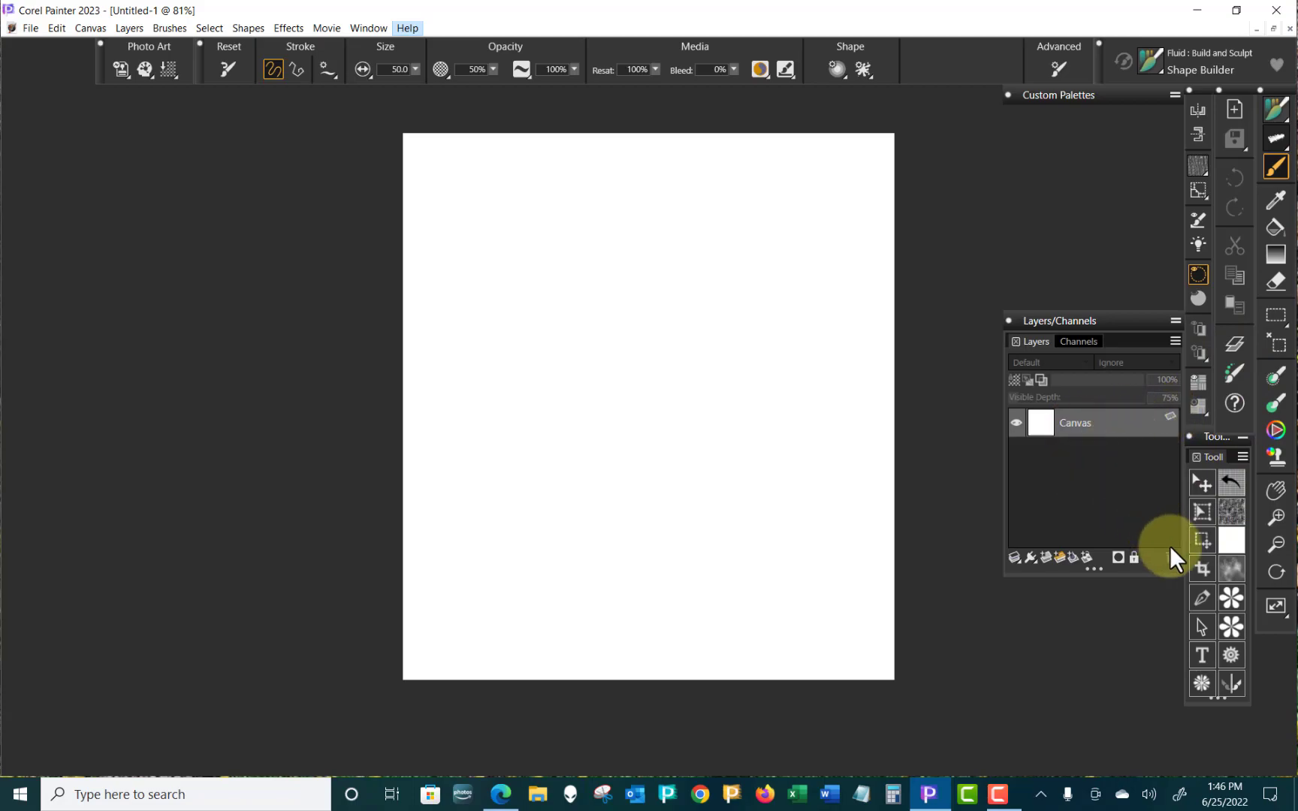
{"action": "mouse_move", "coordinate": [1232, 513]}
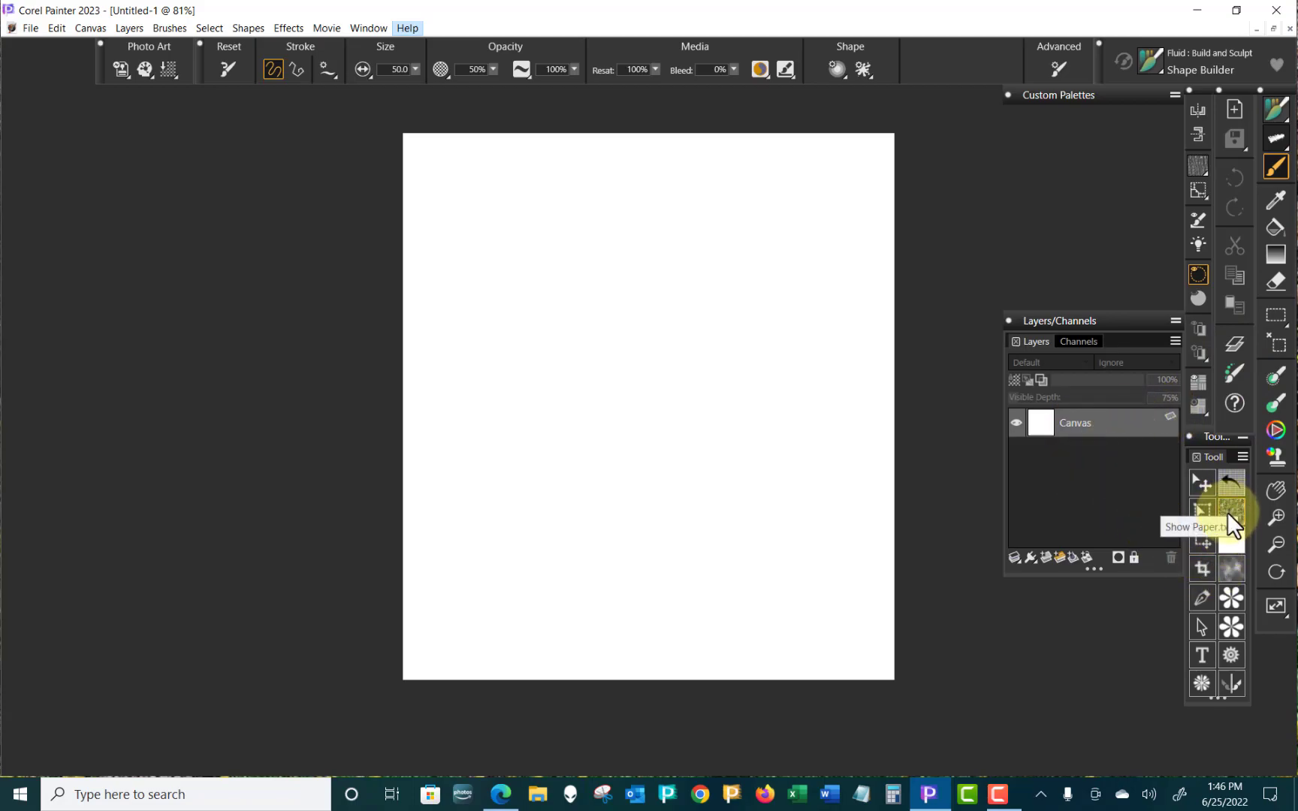
{"action": "left_click", "coordinate": [1231, 511]}
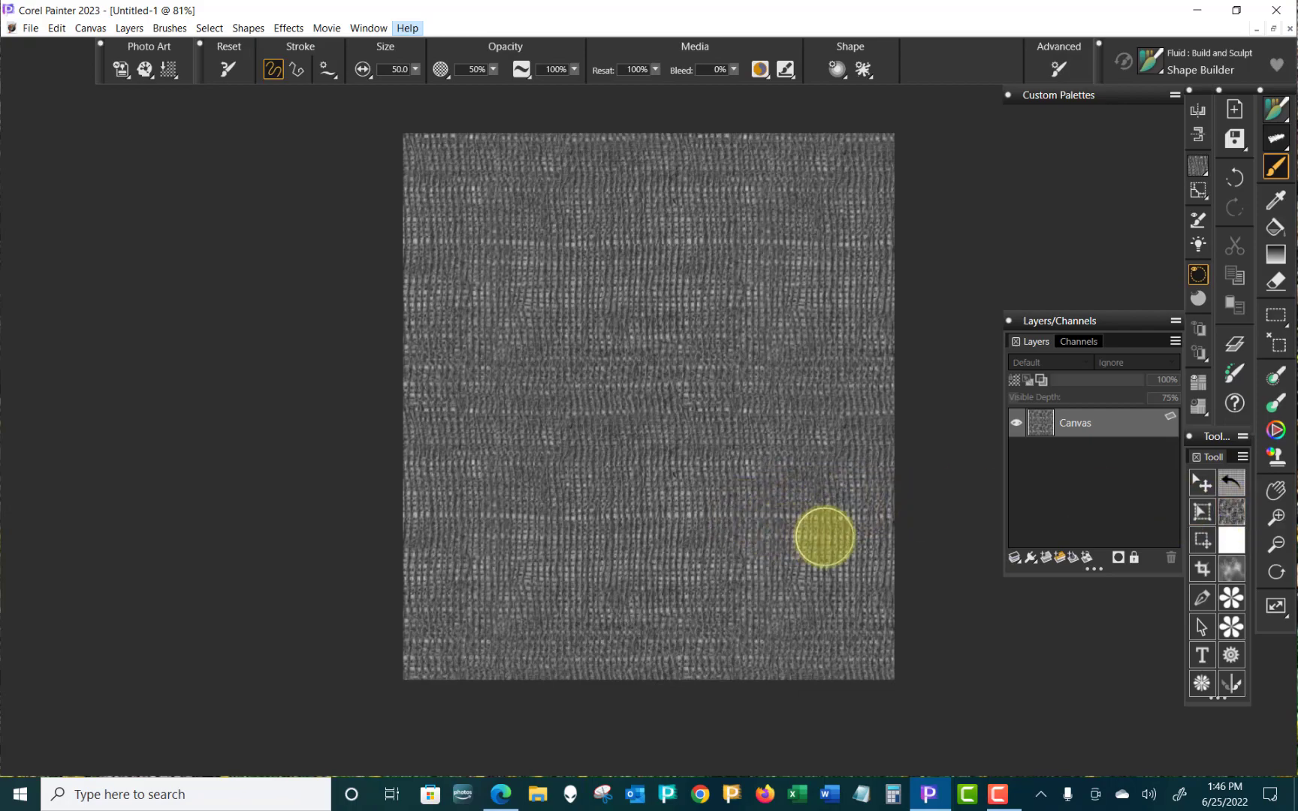
{"action": "mouse_move", "coordinate": [806, 491]}
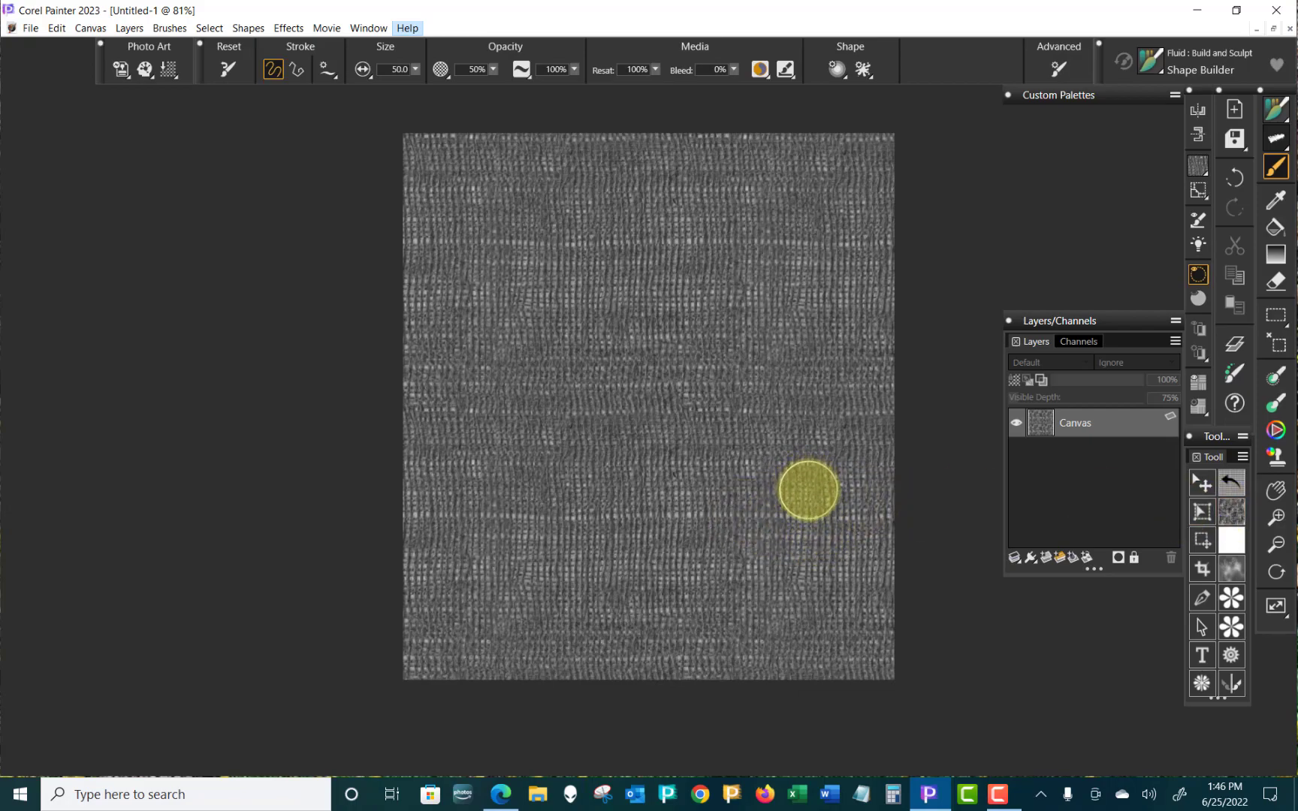
{"action": "mouse_move", "coordinate": [989, 470]}
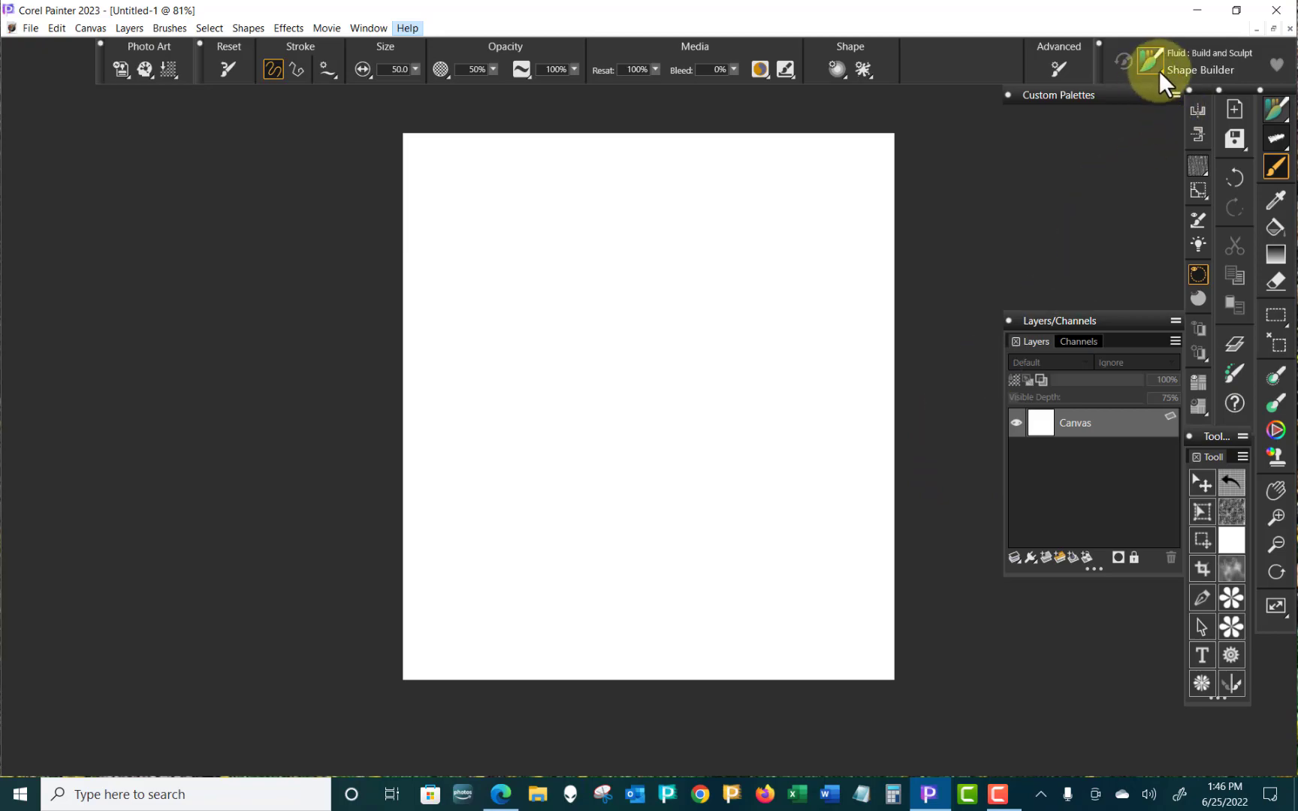
{"action": "left_click", "coordinate": [1149, 63]}
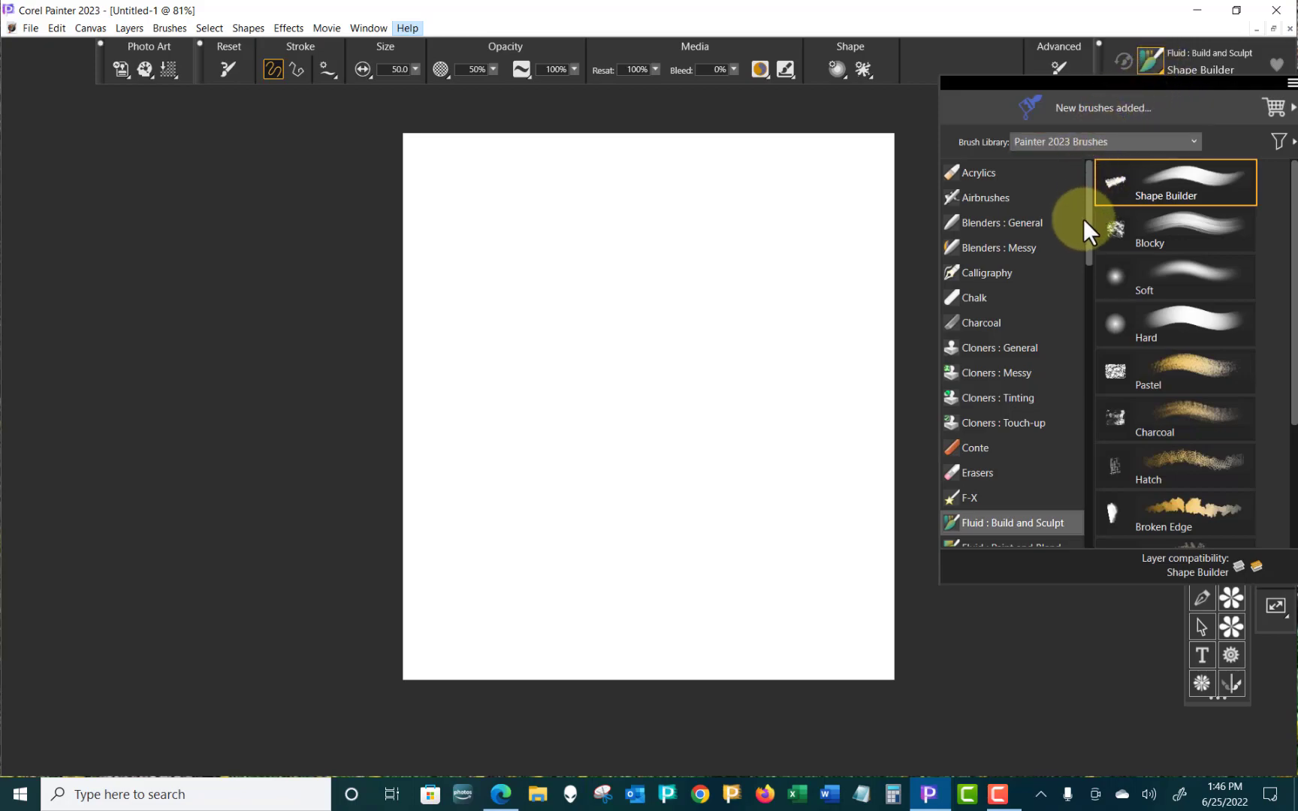
{"action": "mouse_move", "coordinate": [1093, 202]}
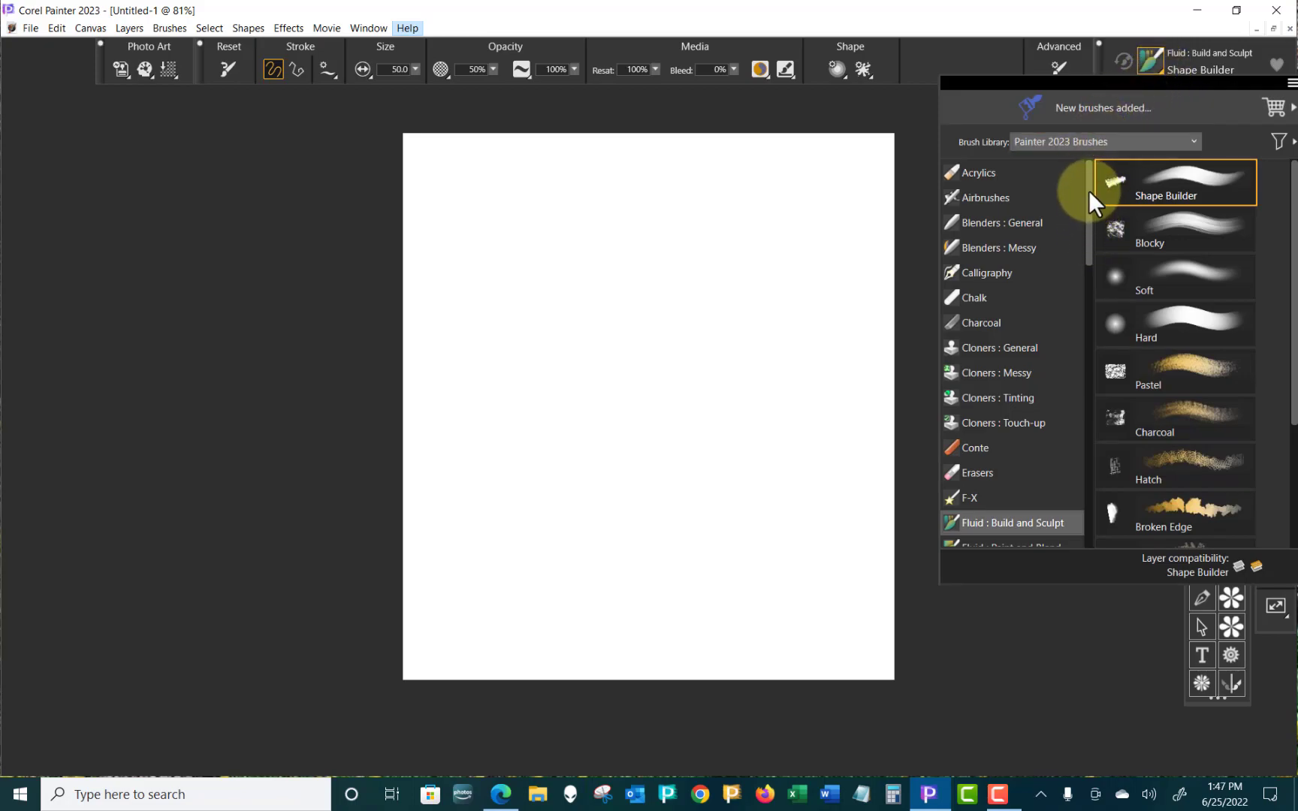
{"action": "left_click", "coordinate": [1104, 141]}
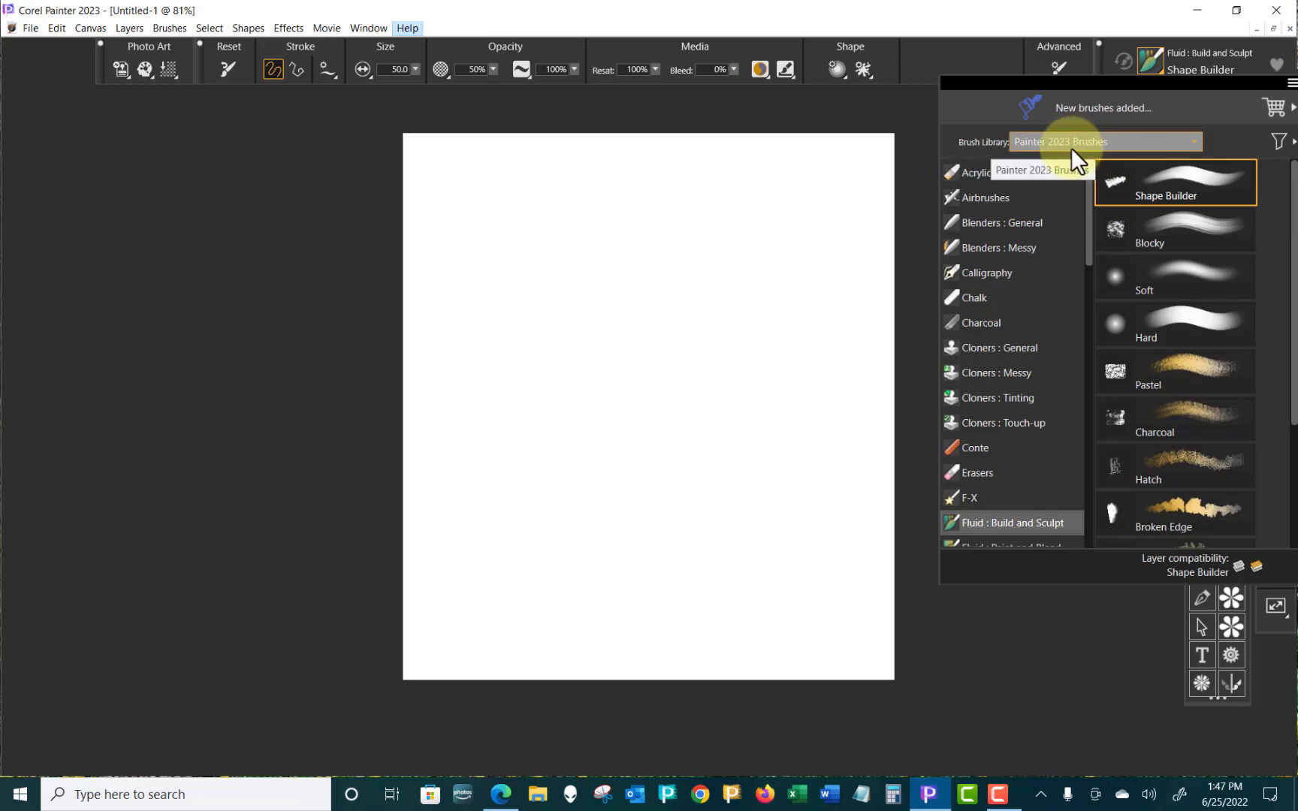
{"action": "scroll", "scroll_direction": "down", "scroll_amount": 3}
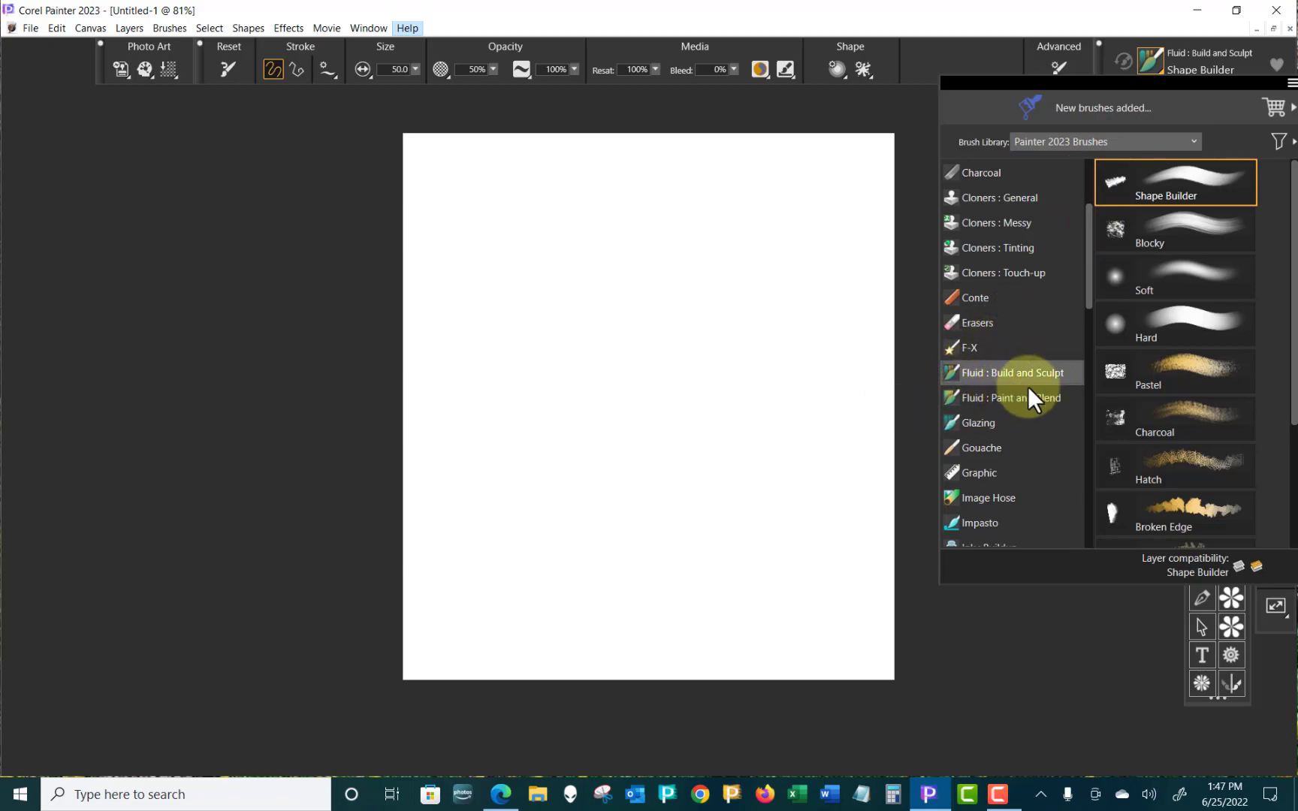
{"action": "mouse_move", "coordinate": [1059, 401]}
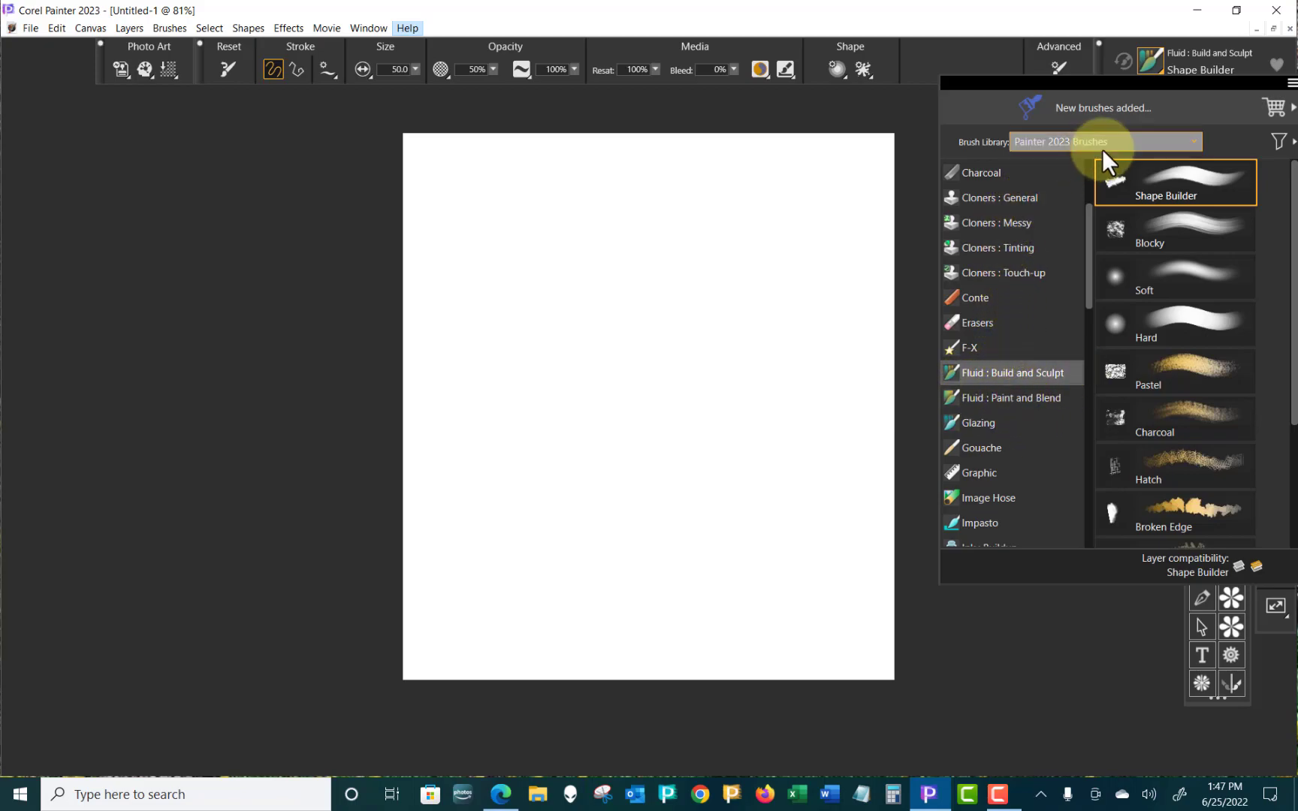
{"action": "mouse_move", "coordinate": [1009, 381]}
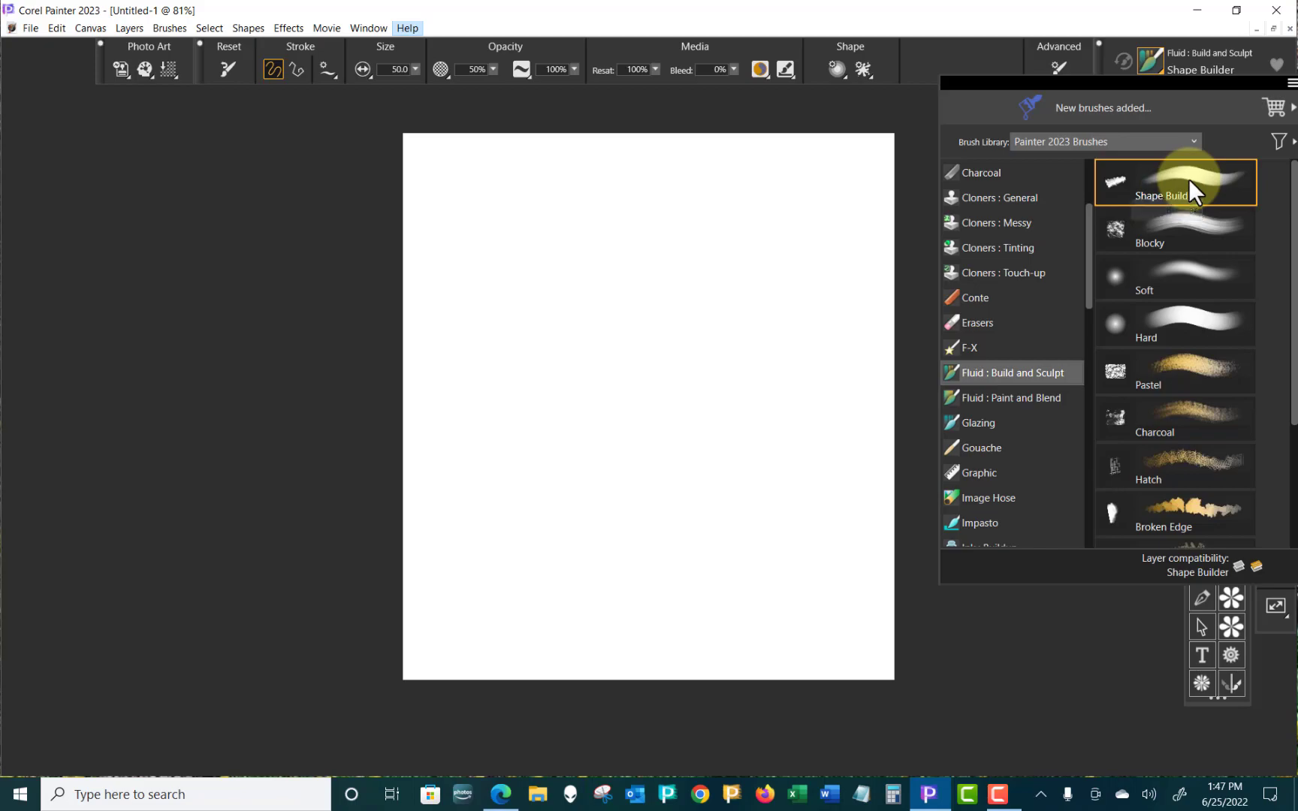
{"action": "left_click", "coordinate": [1173, 182]}
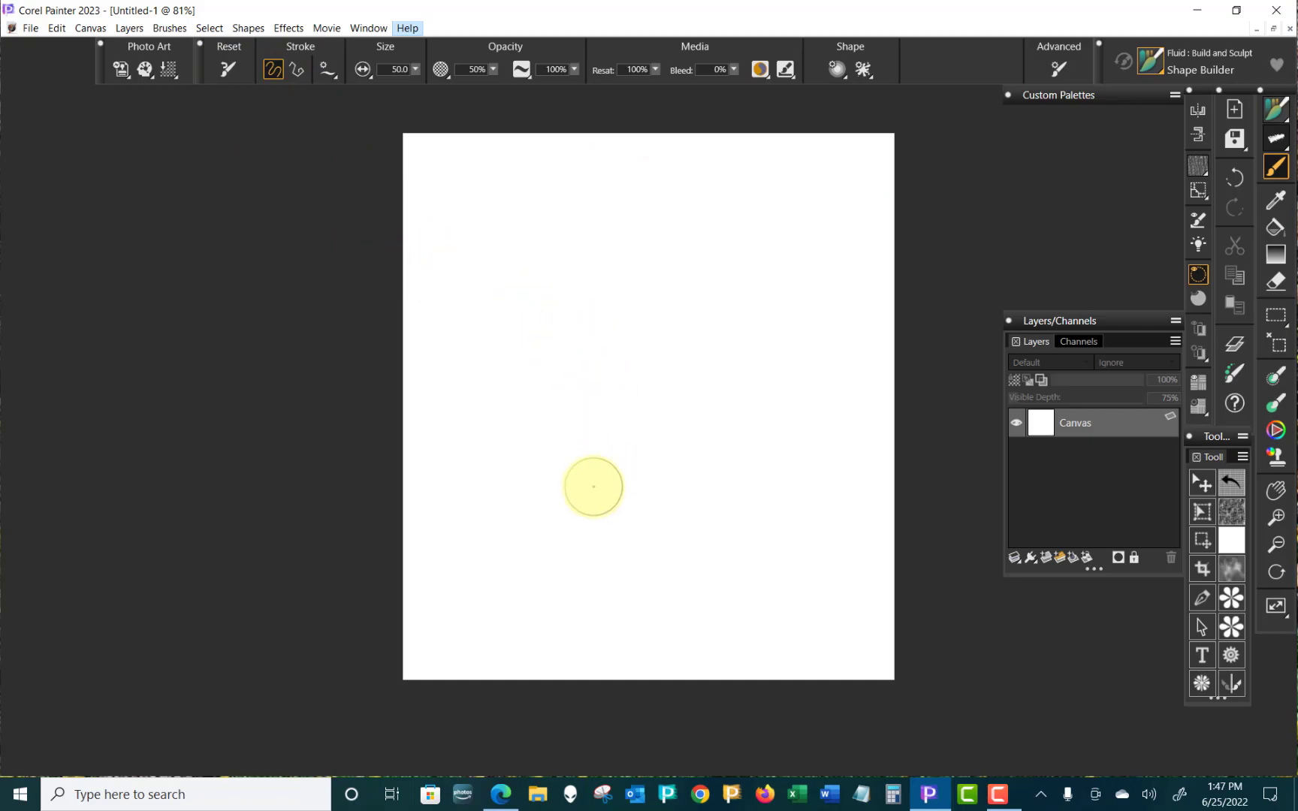
{"action": "mouse_move", "coordinate": [595, 480]}
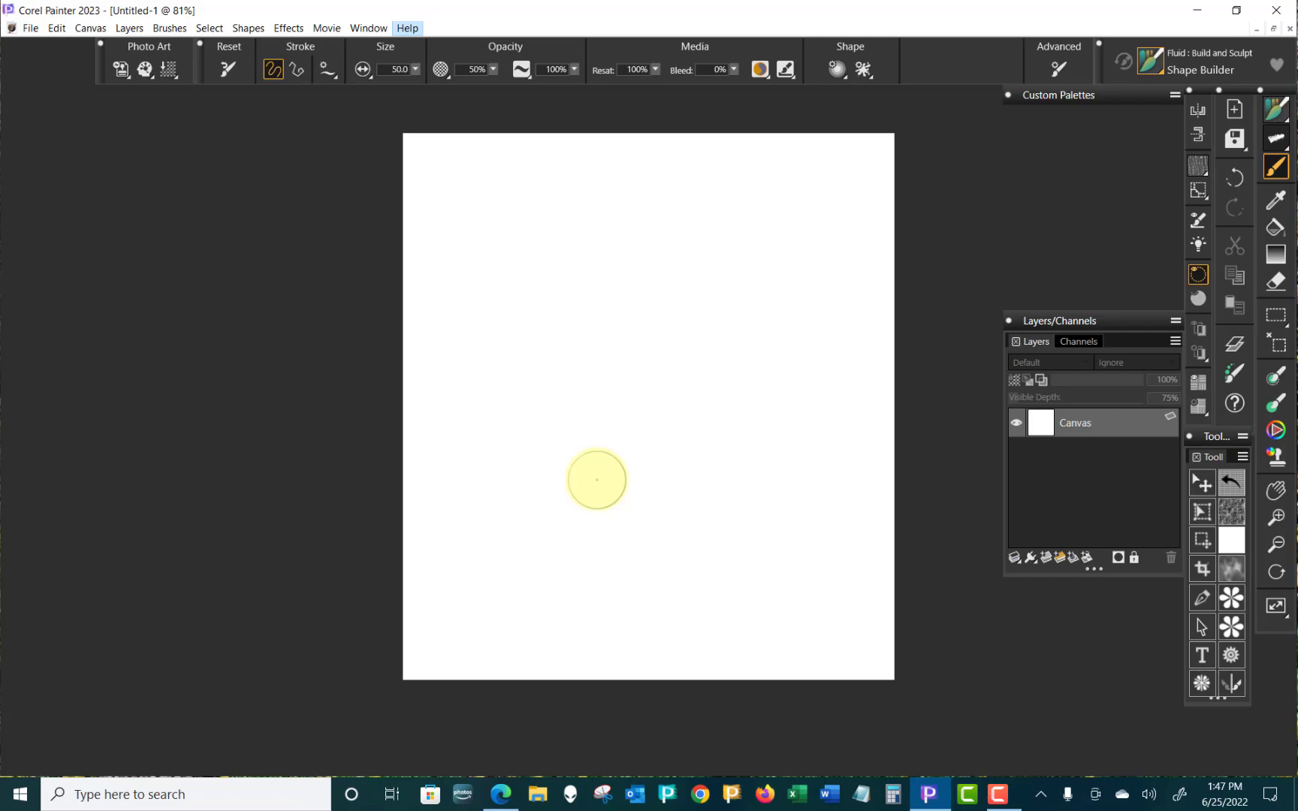
- Pick an olive green colour from the Temporal Color Wheel in the My Settings pie menu
{"action": "left_click", "coordinate": [596, 480]}
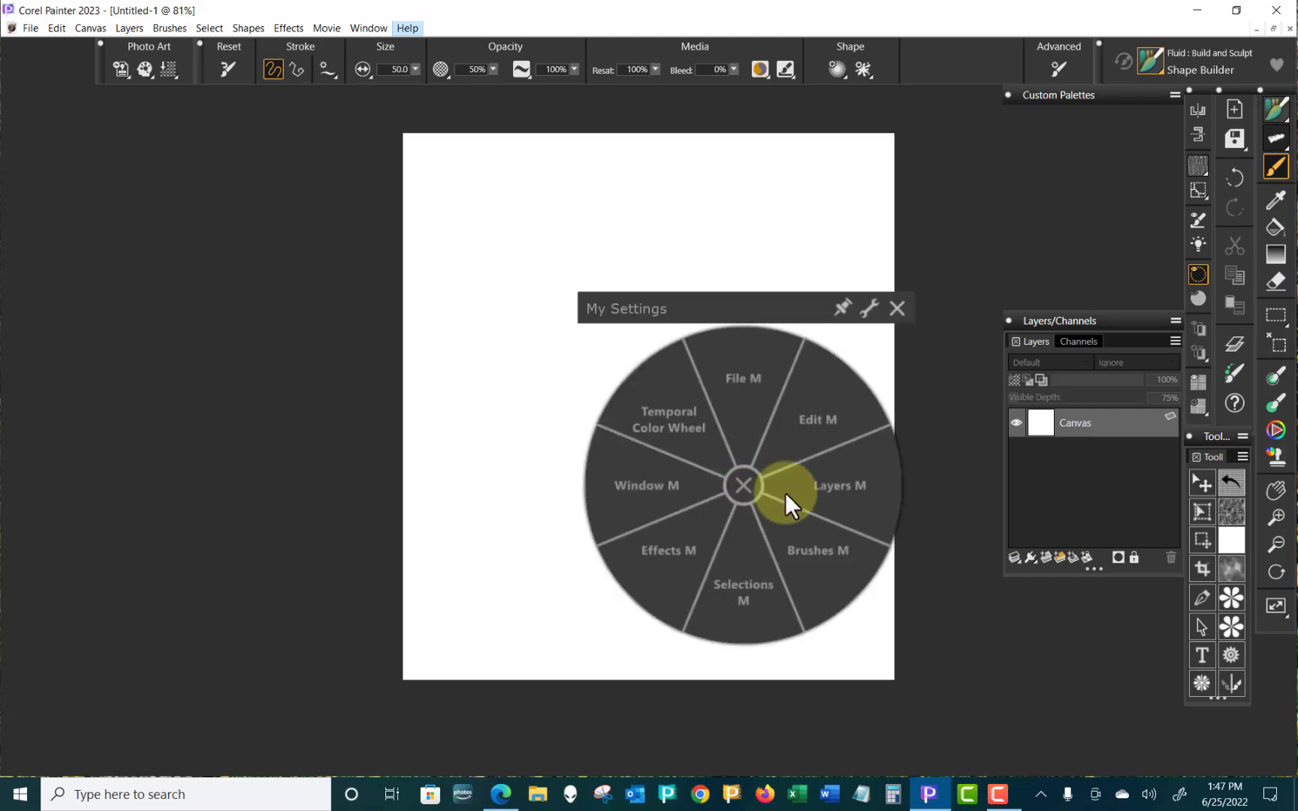
{"action": "left_click", "coordinate": [667, 420]}
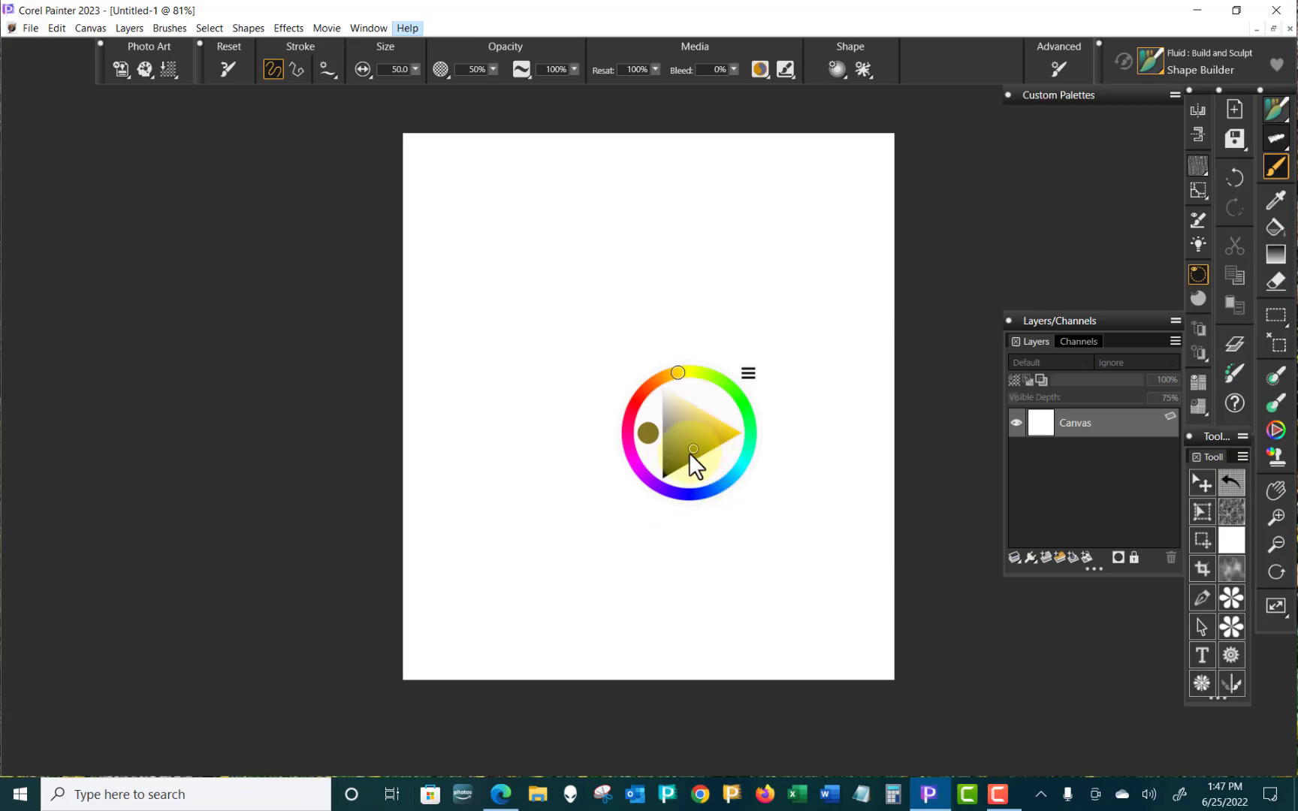
{"action": "left_click_drag", "start_coordinate": [676, 372], "coordinate": [696, 373]}
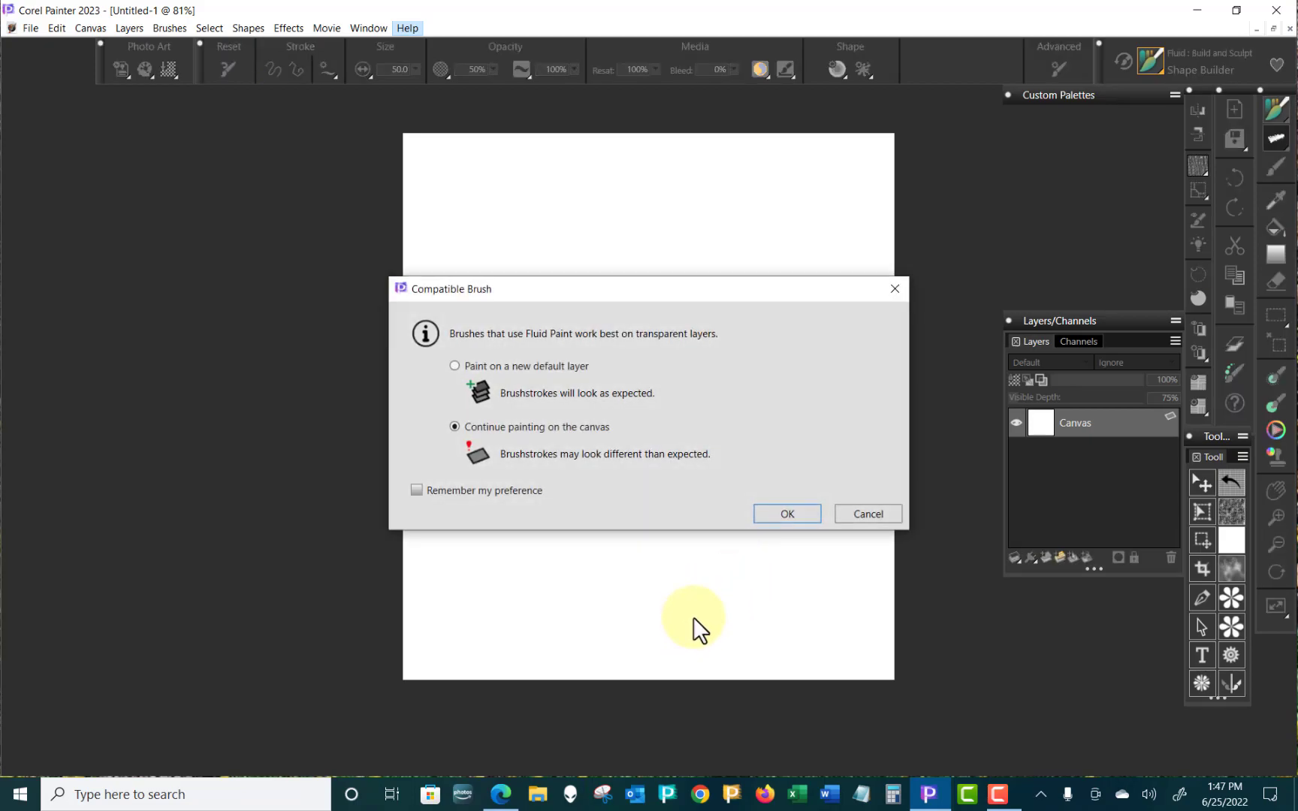
{"action": "mouse_move", "coordinate": [493, 366]}
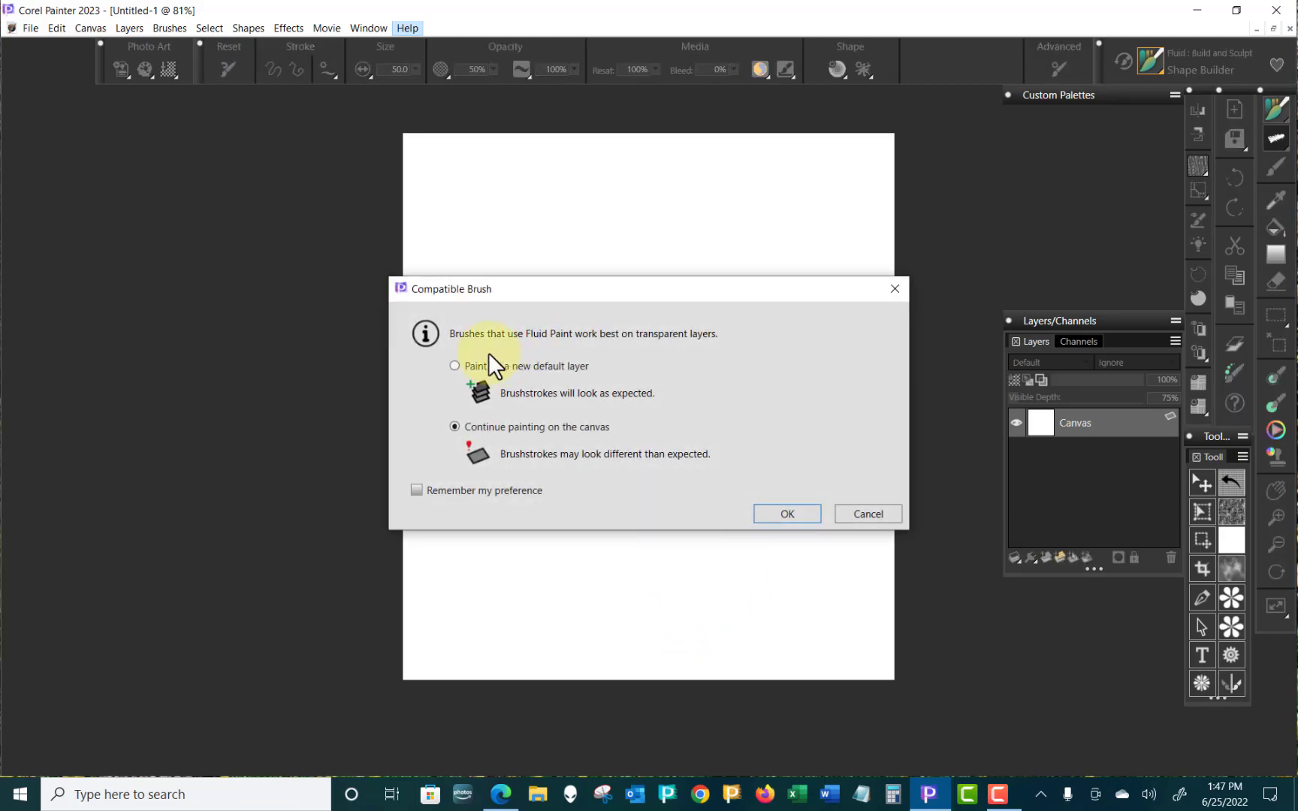
{"action": "mouse_move", "coordinate": [1073, 423]}
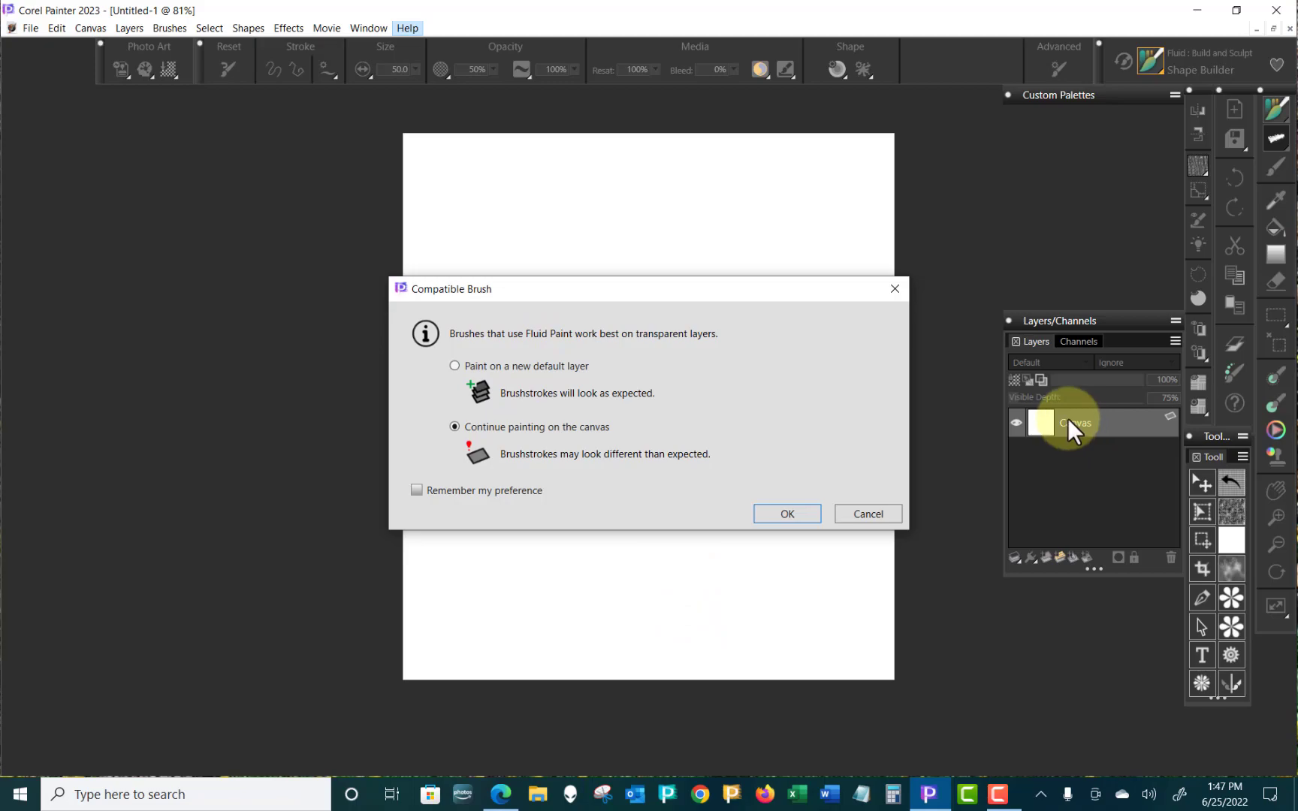
{"action": "mouse_move", "coordinate": [600, 356]}
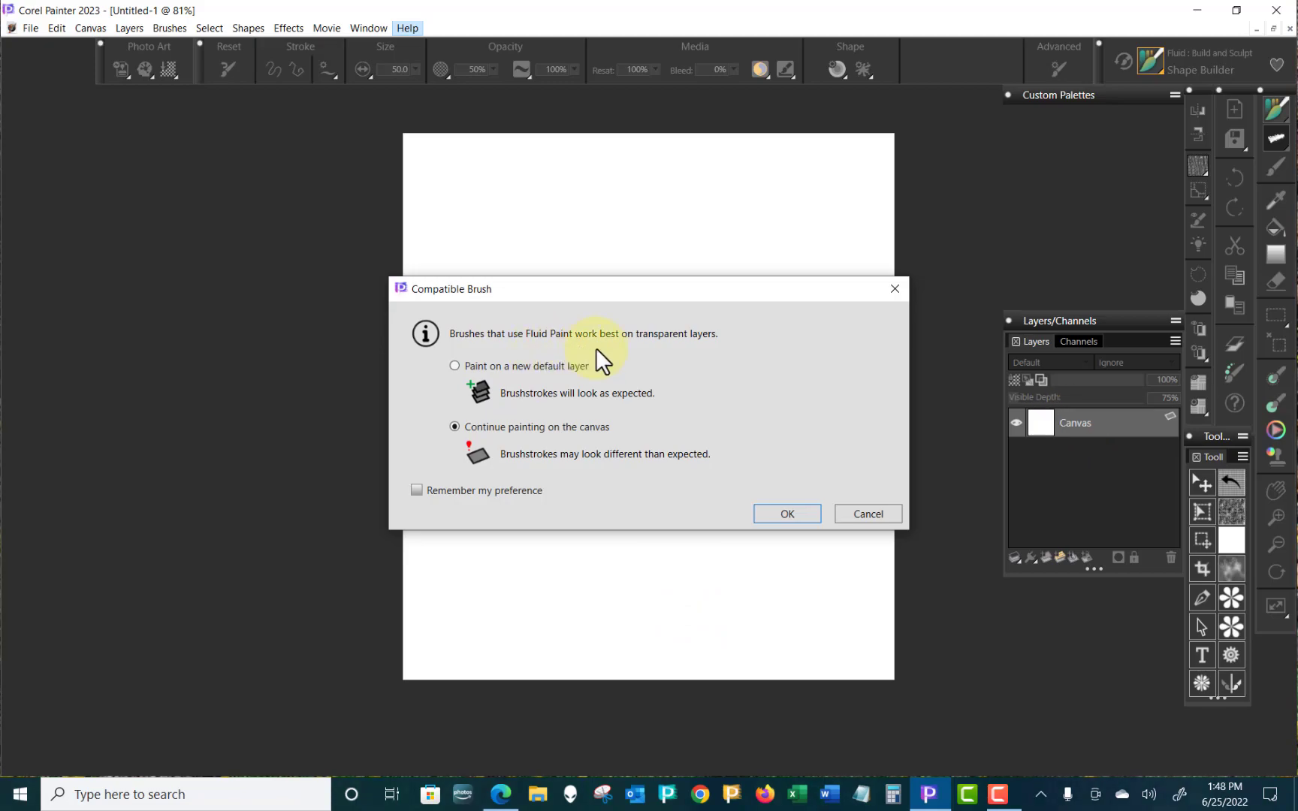
{"action": "mouse_move", "coordinate": [542, 392]}
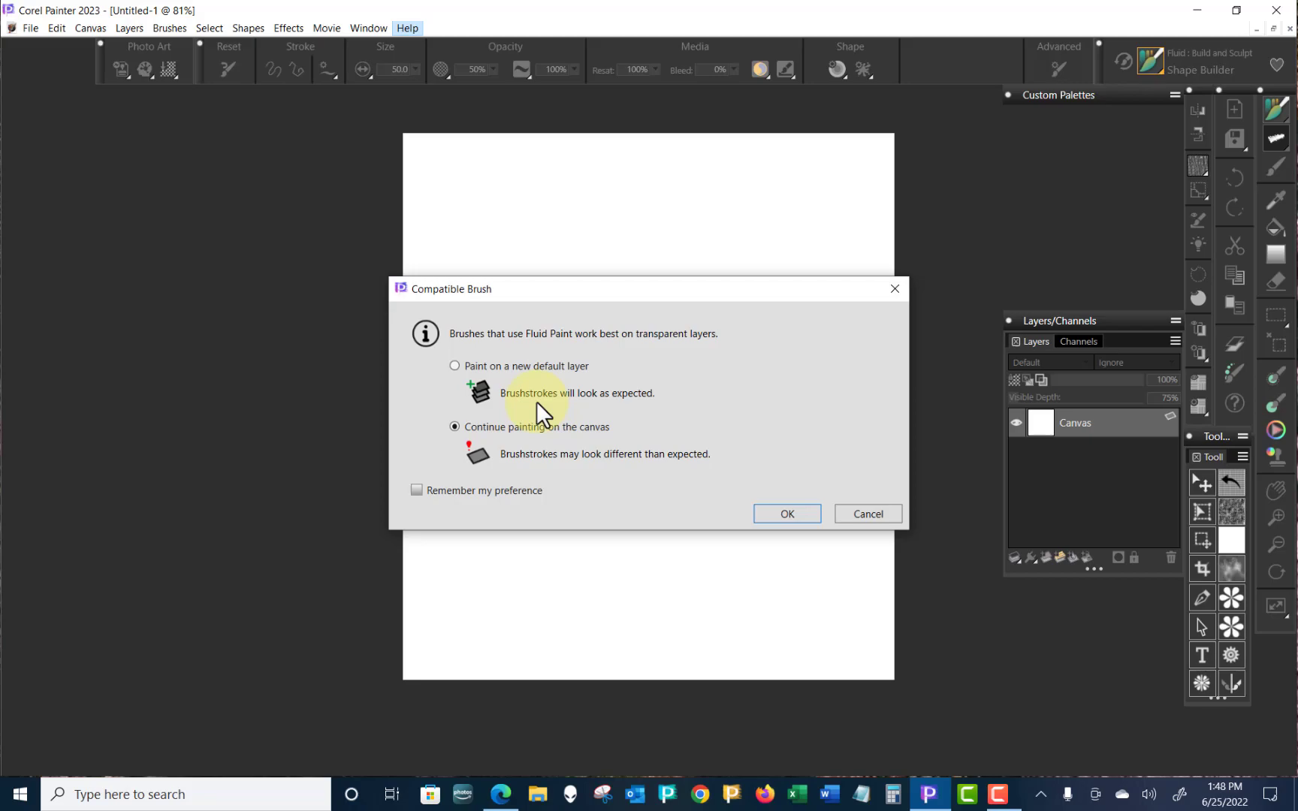
- Choose 'Paint on a new default layer' to add Layer 1 above the Canvas
{"action": "left_click", "coordinate": [455, 365]}
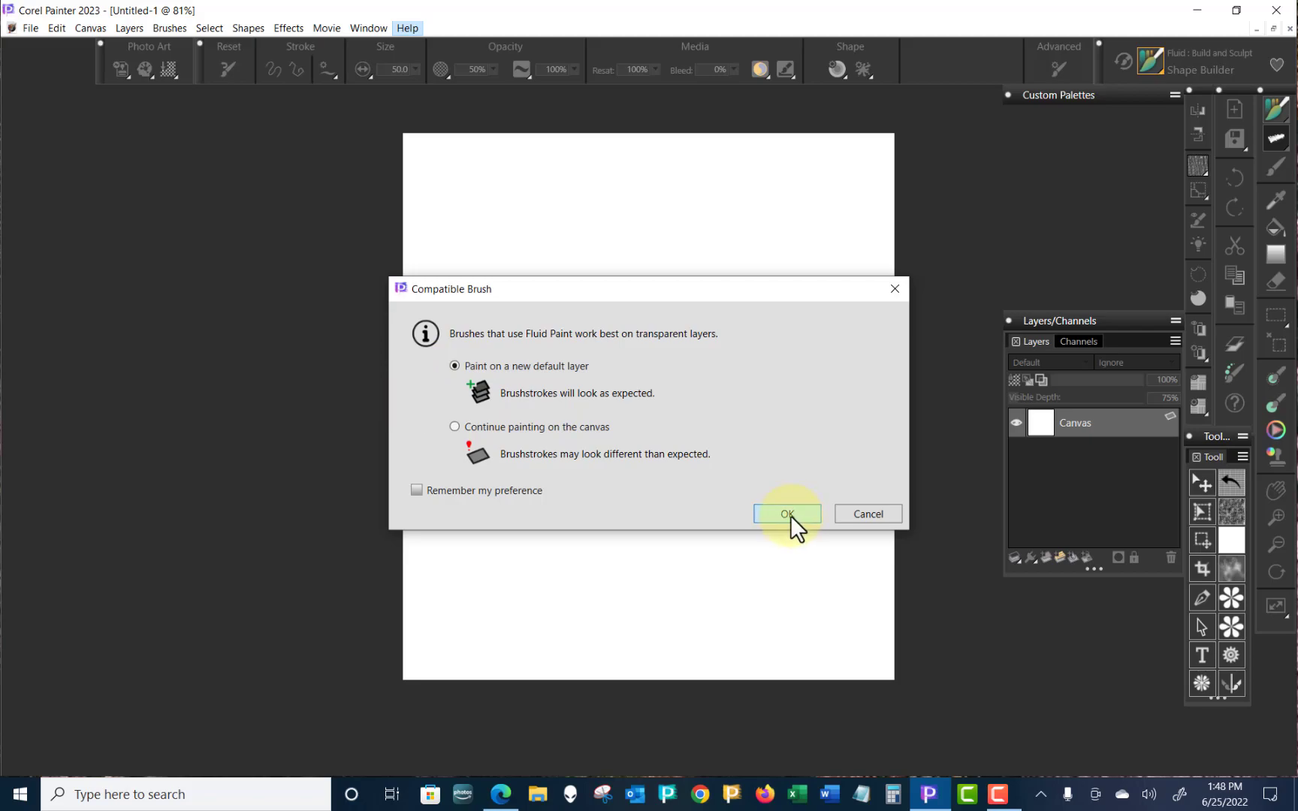
{"action": "left_click", "coordinate": [786, 513]}
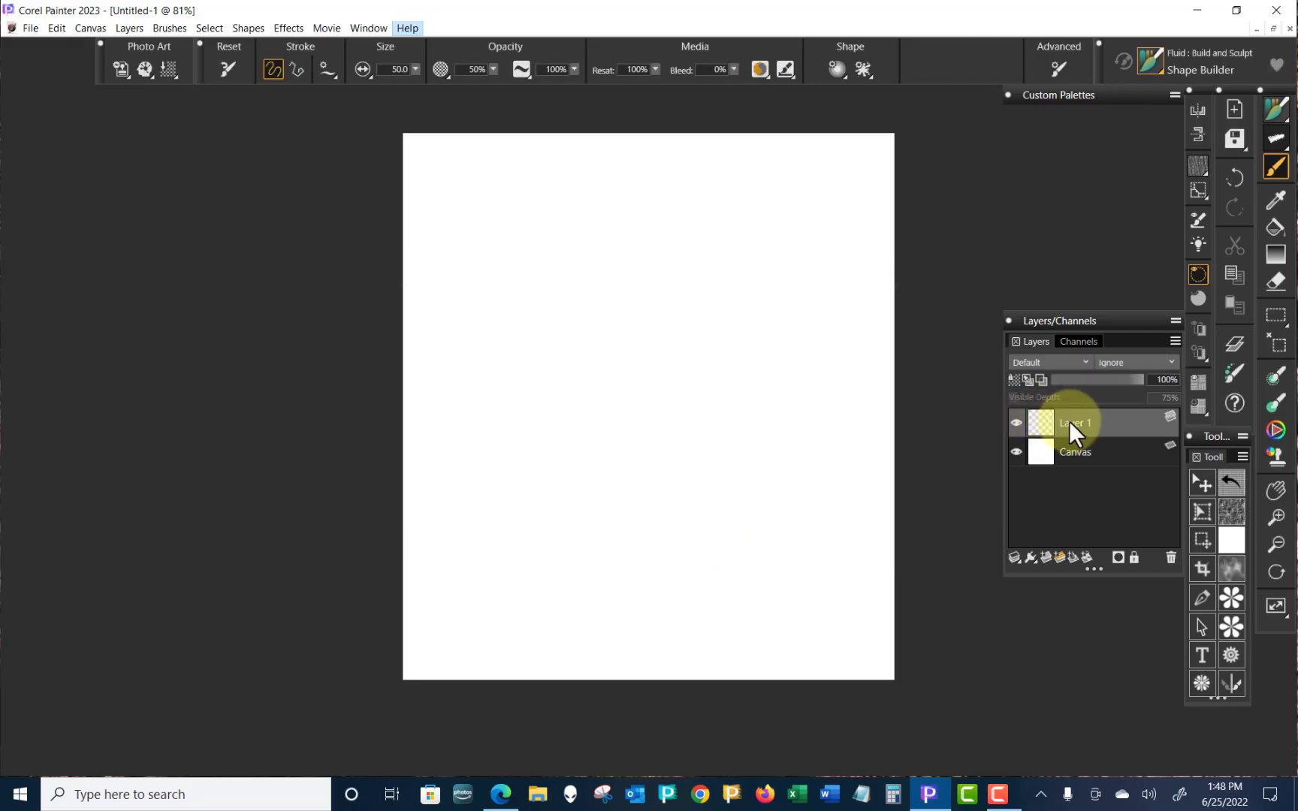
{"action": "mouse_move", "coordinate": [1064, 412]}
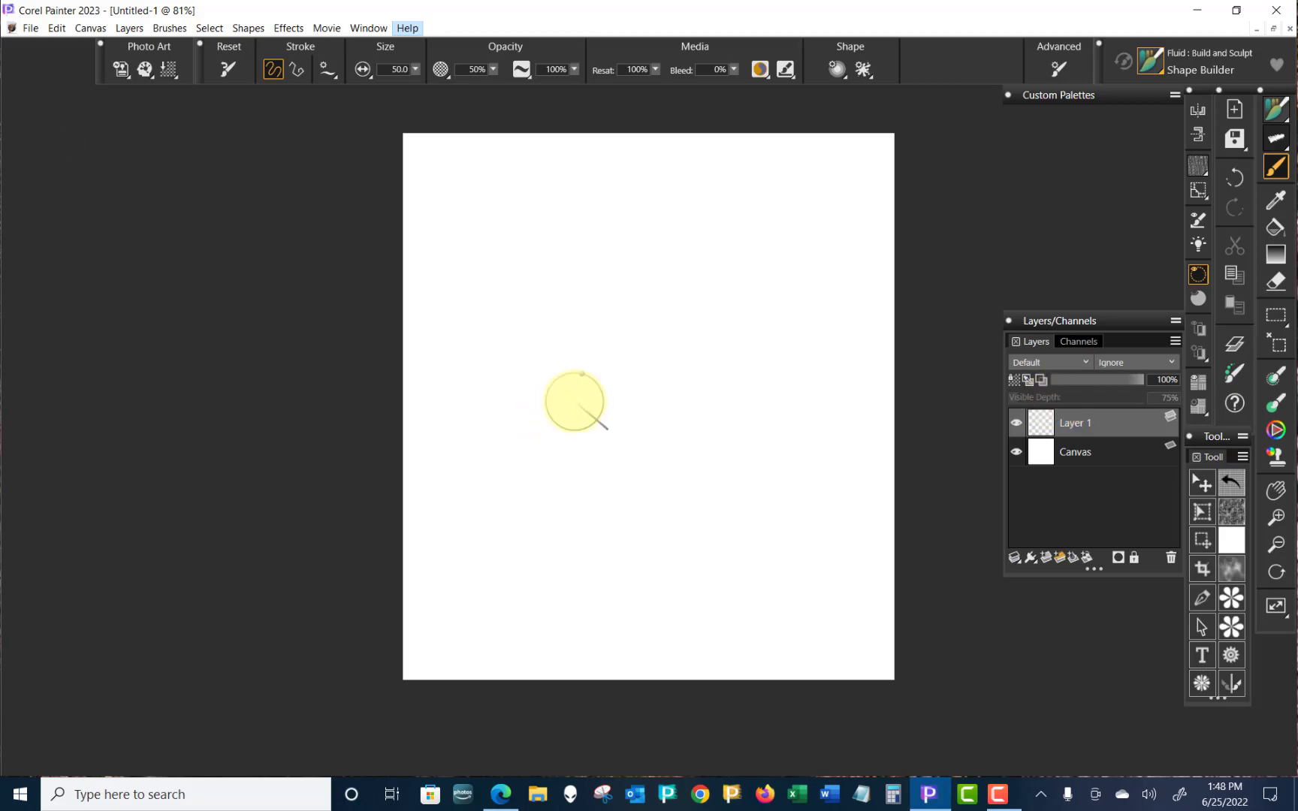
- Paint connected olive green test strokes on Layer 1, moving from light to heavy pressure
{"action": "left_click_drag", "start_coordinate": [574, 401], "coordinate": [596, 397]}
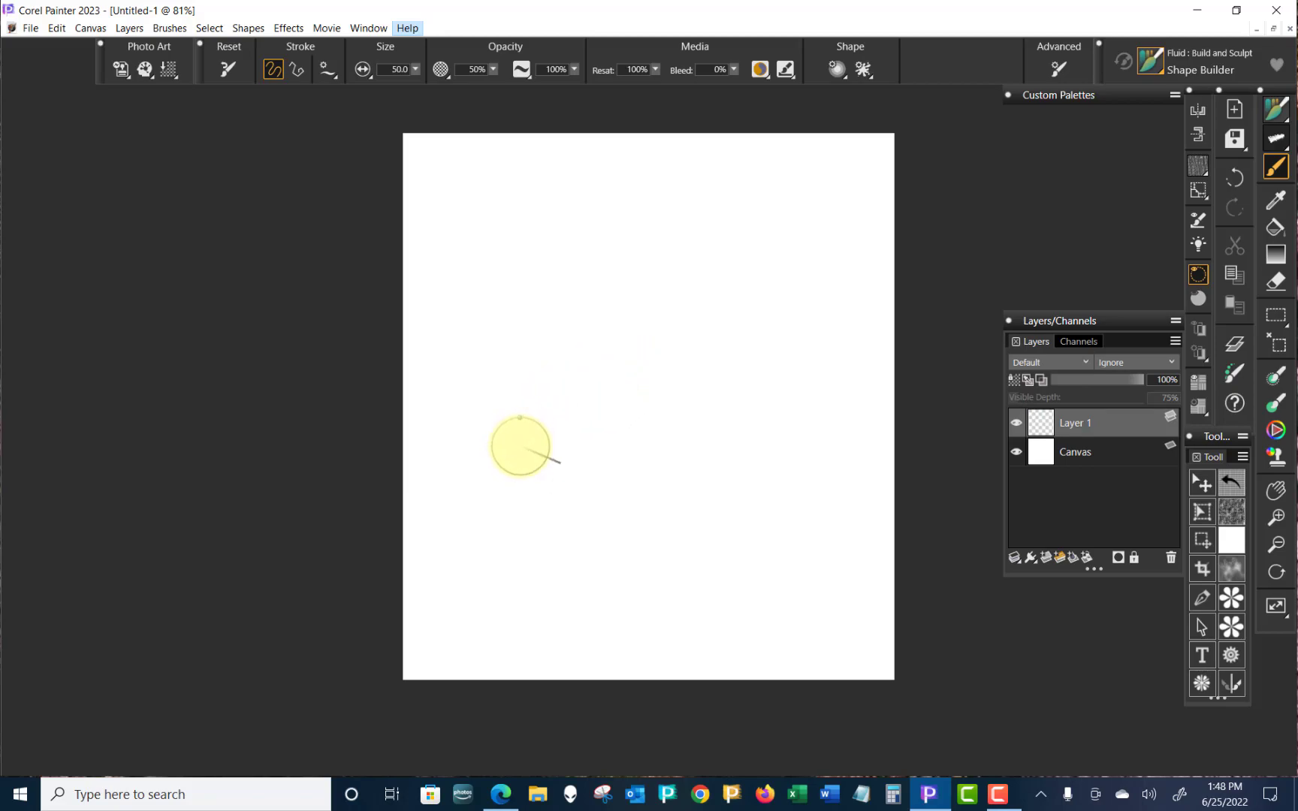
{"action": "left_click_drag", "start_coordinate": [522, 443], "coordinate": [671, 298]}
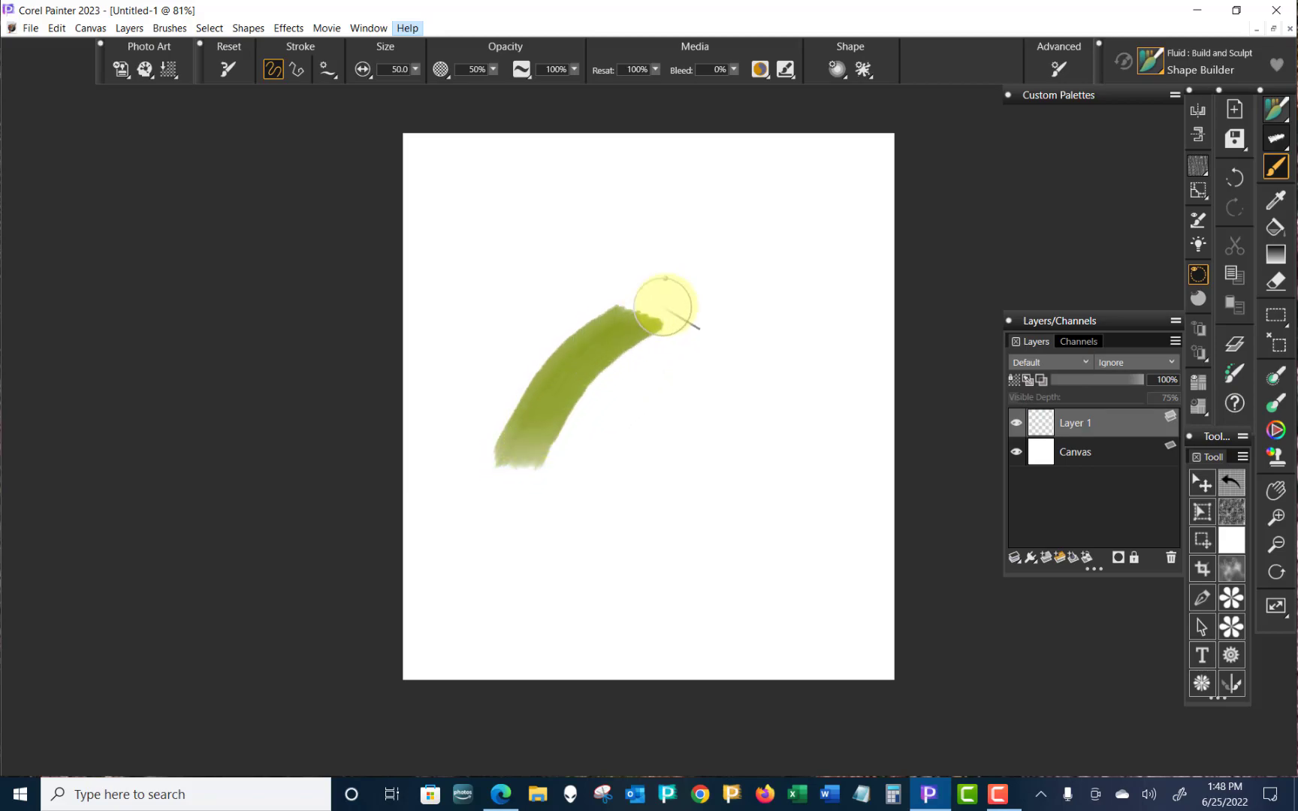
{"action": "left_click_drag", "start_coordinate": [662, 298], "coordinate": [795, 356]}
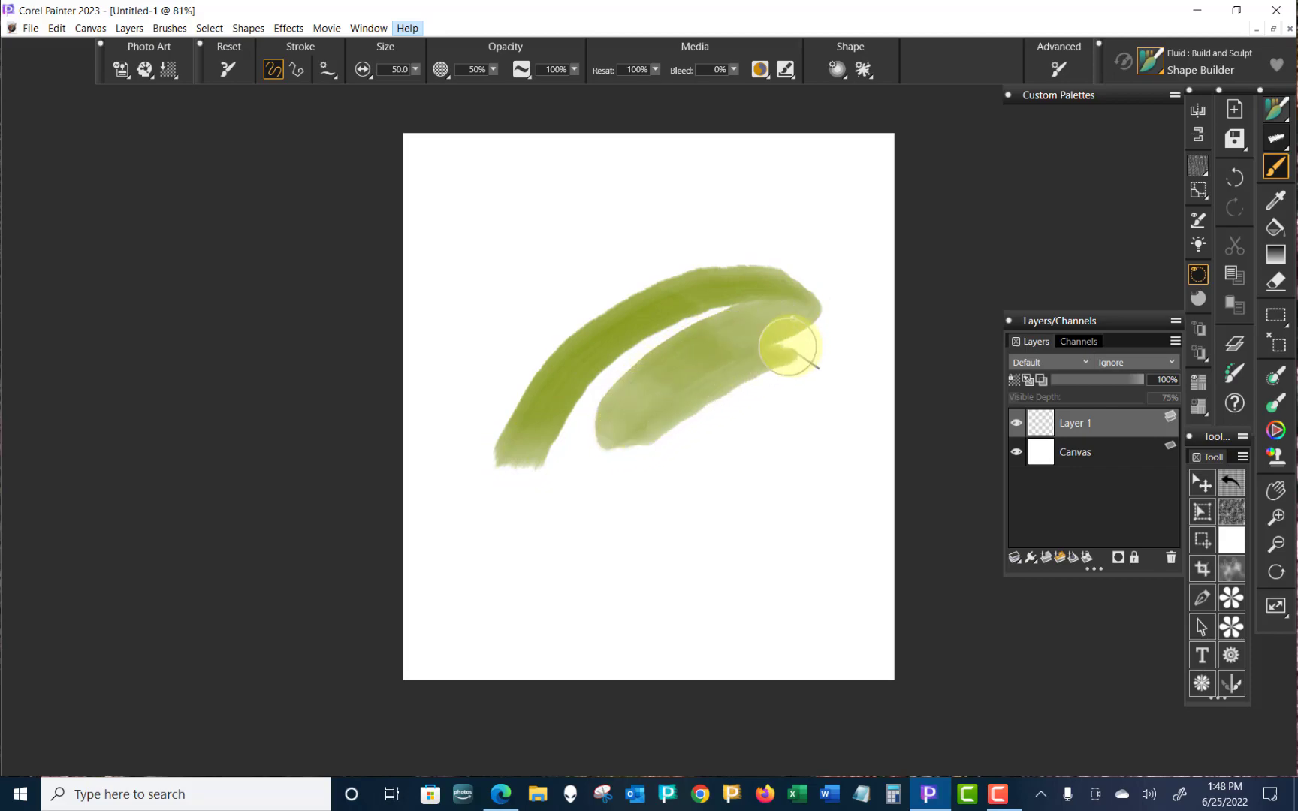
{"action": "left_click_drag", "start_coordinate": [793, 344], "coordinate": [770, 427]}
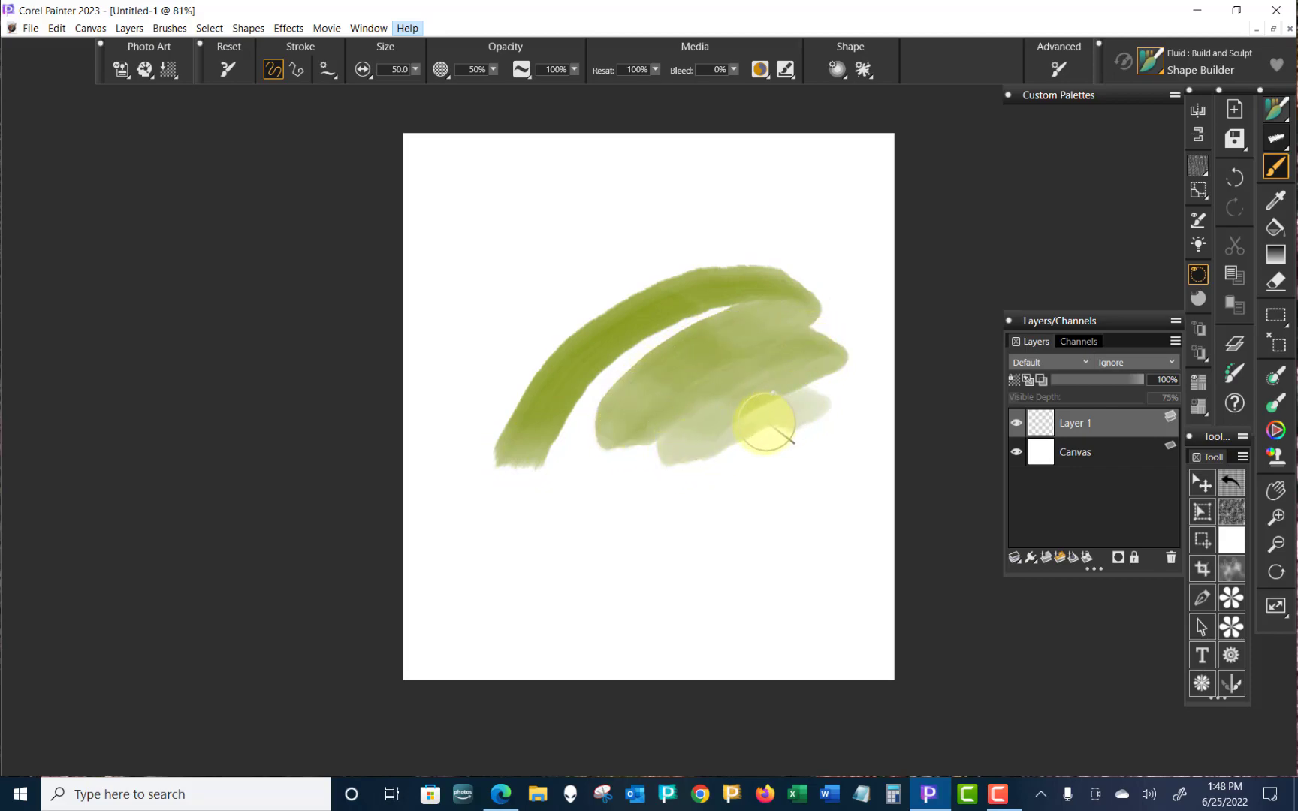
{"action": "left_click_drag", "start_coordinate": [765, 422], "coordinate": [749, 505]}
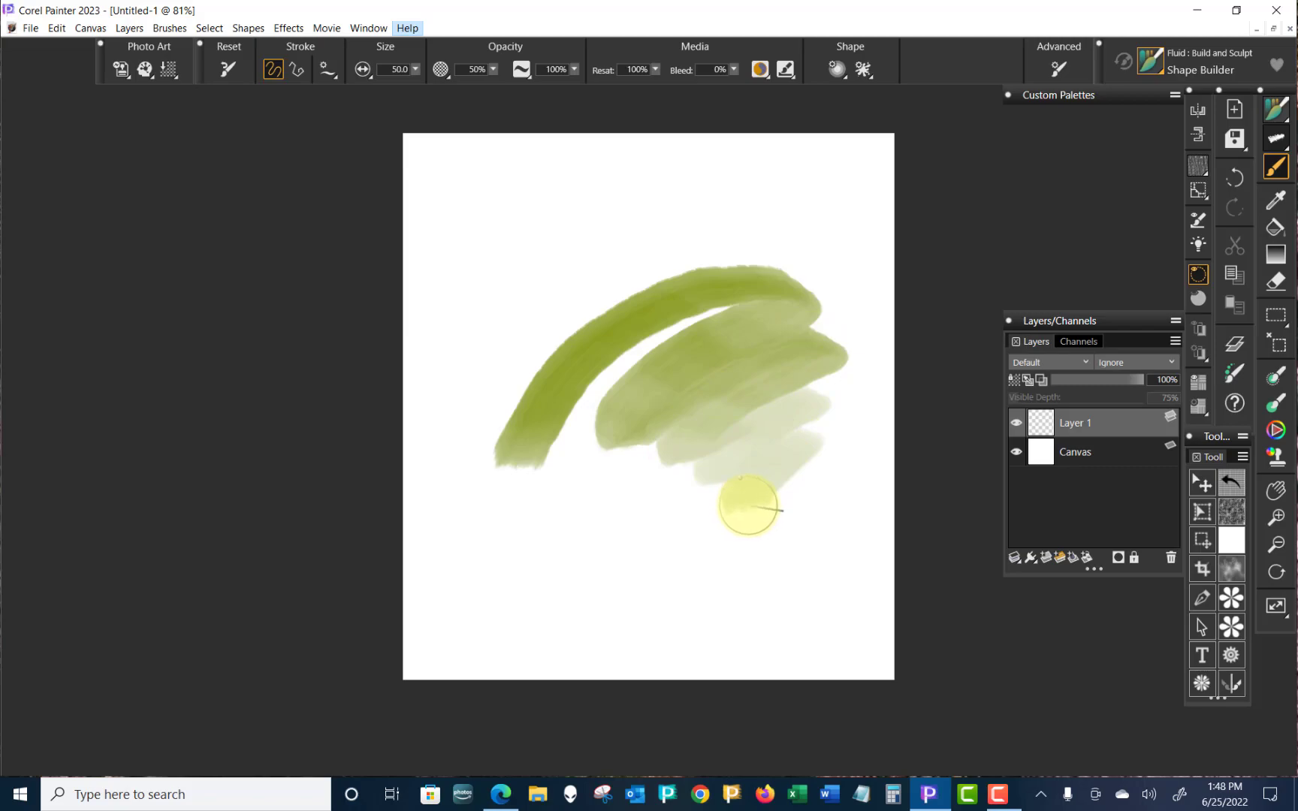
{"action": "left_click_drag", "start_coordinate": [745, 504], "coordinate": [802, 513]}
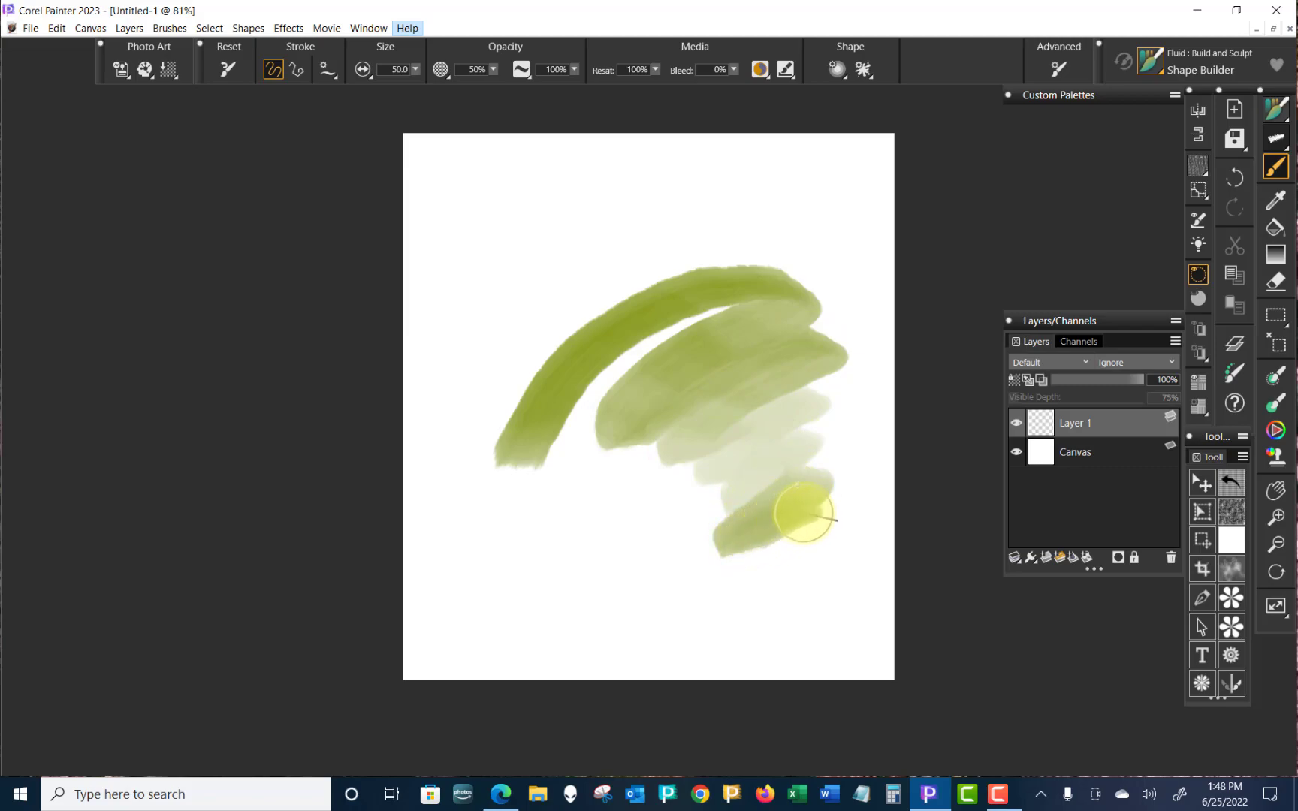
{"action": "left_click_drag", "start_coordinate": [803, 513], "coordinate": [794, 575]}
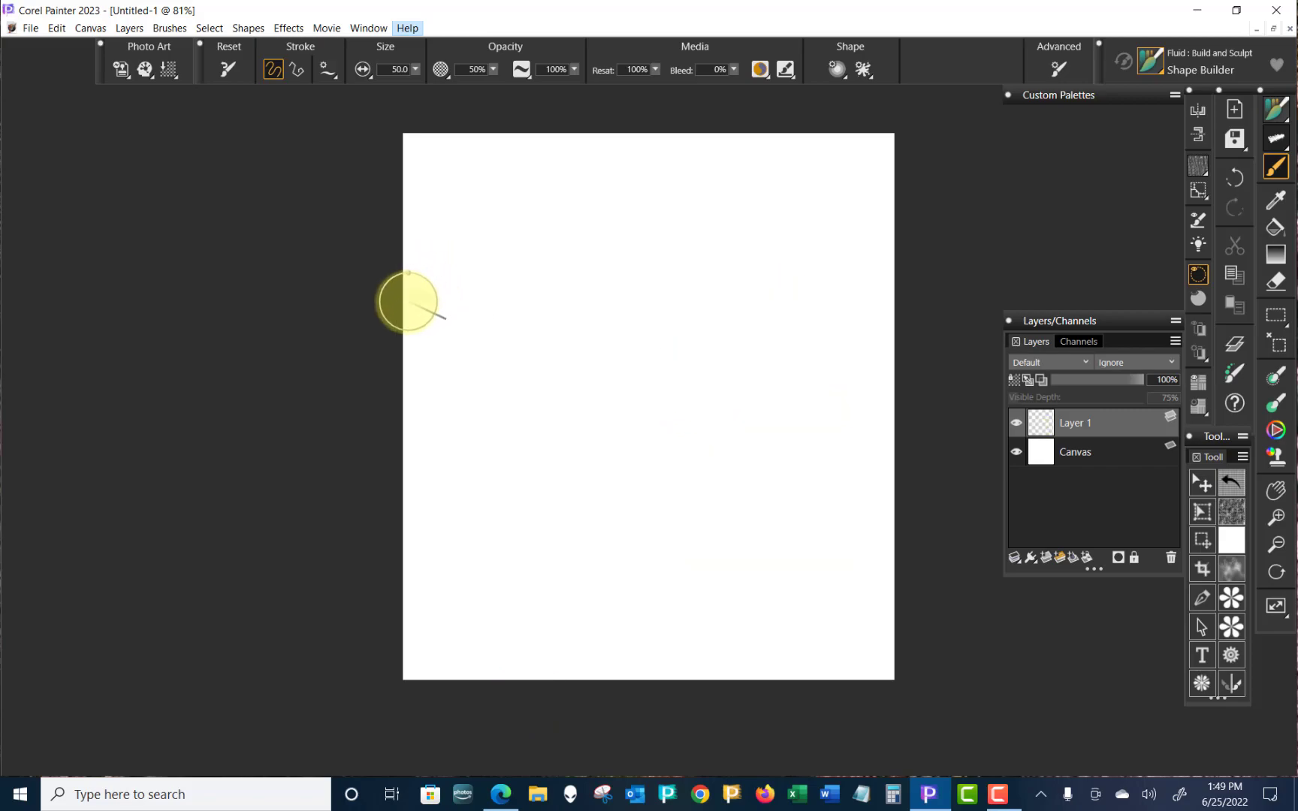
{"action": "left_click_drag", "start_coordinate": [406, 298], "coordinate": [484, 322]}
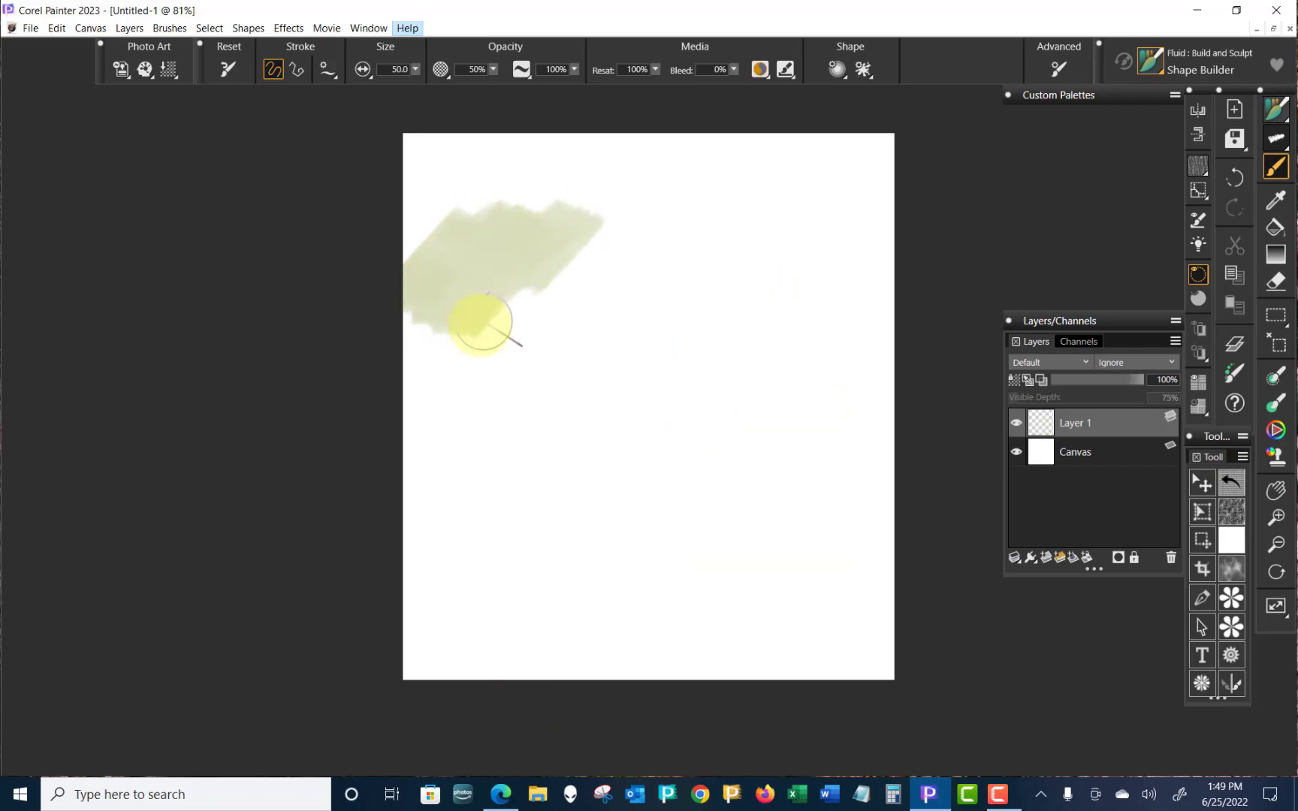
{"action": "left_click_drag", "start_coordinate": [484, 322], "coordinate": [588, 318]}
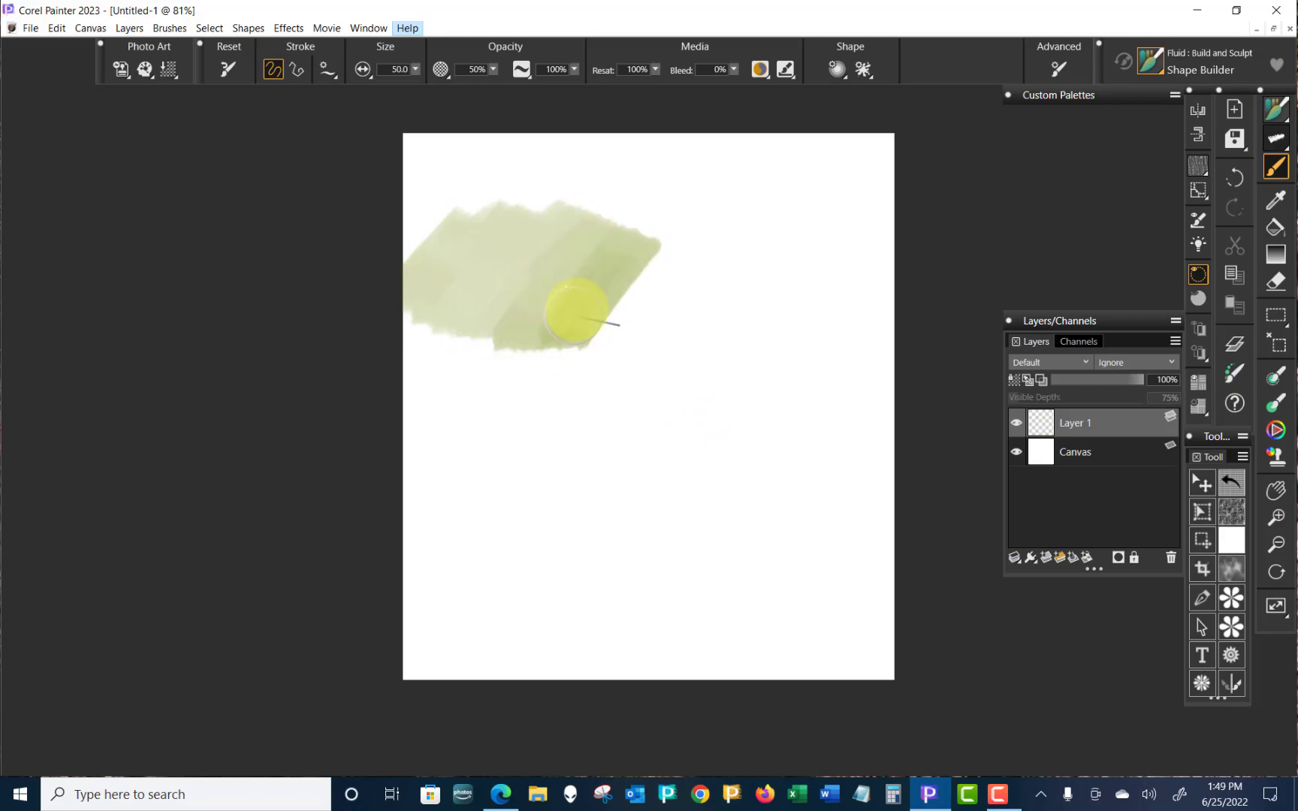
{"action": "left_click_drag", "start_coordinate": [575, 313], "coordinate": [712, 289]}
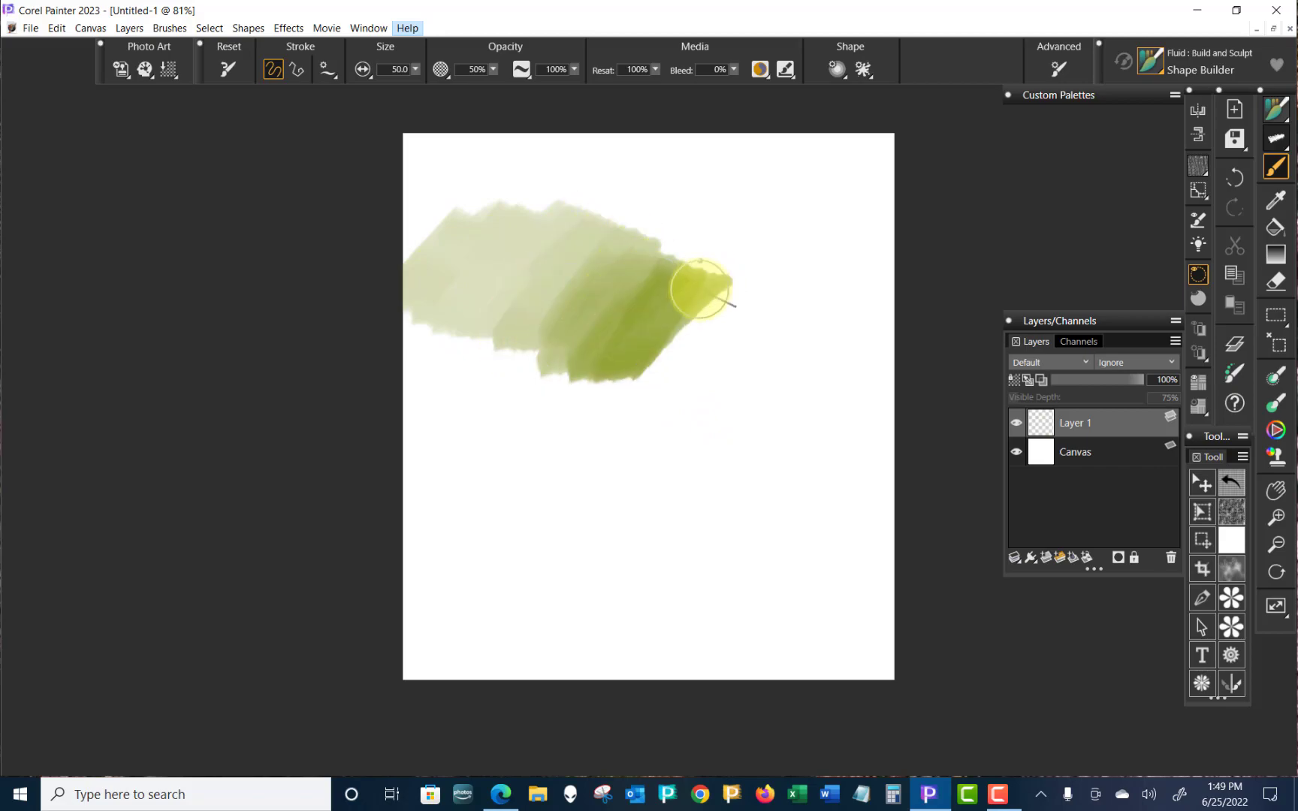
{"action": "left_click_drag", "start_coordinate": [707, 285], "coordinate": [720, 397]}
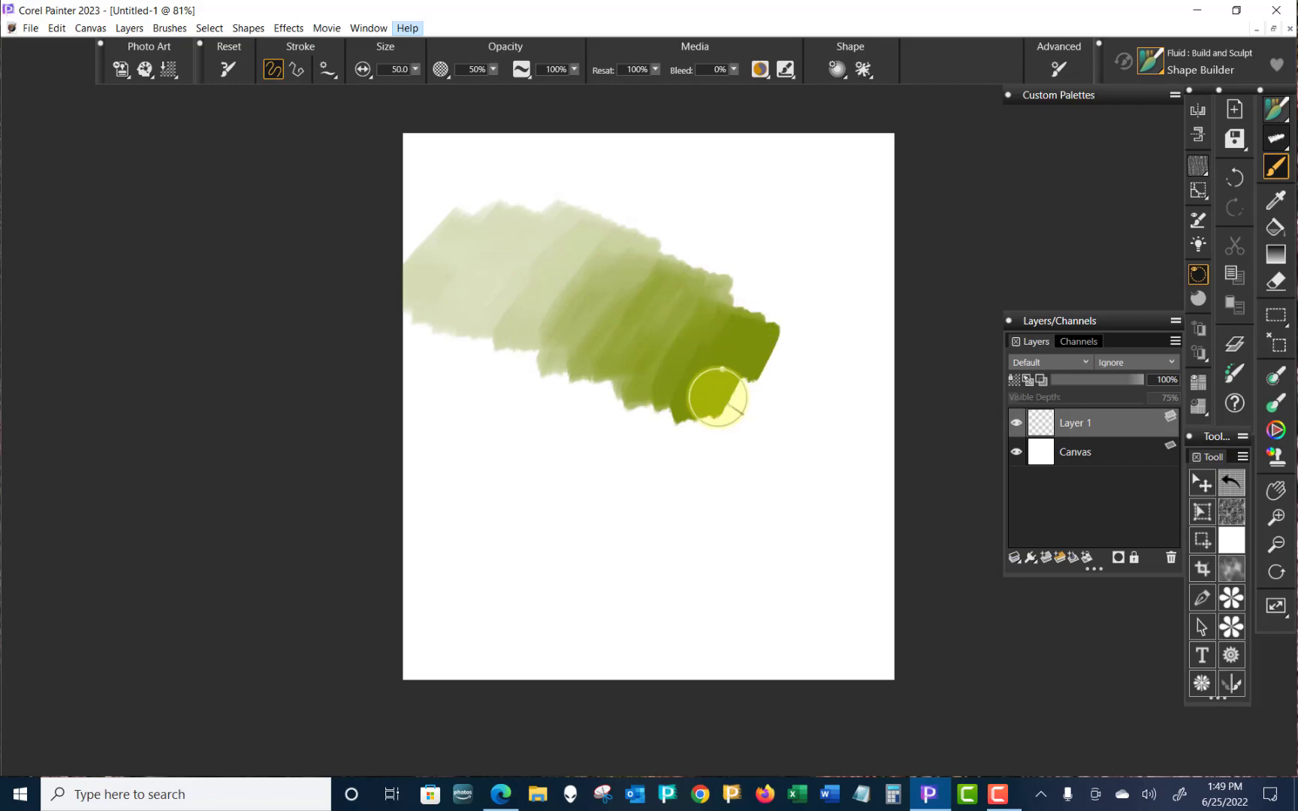
{"action": "left_click_drag", "start_coordinate": [721, 397], "coordinate": [707, 509]}
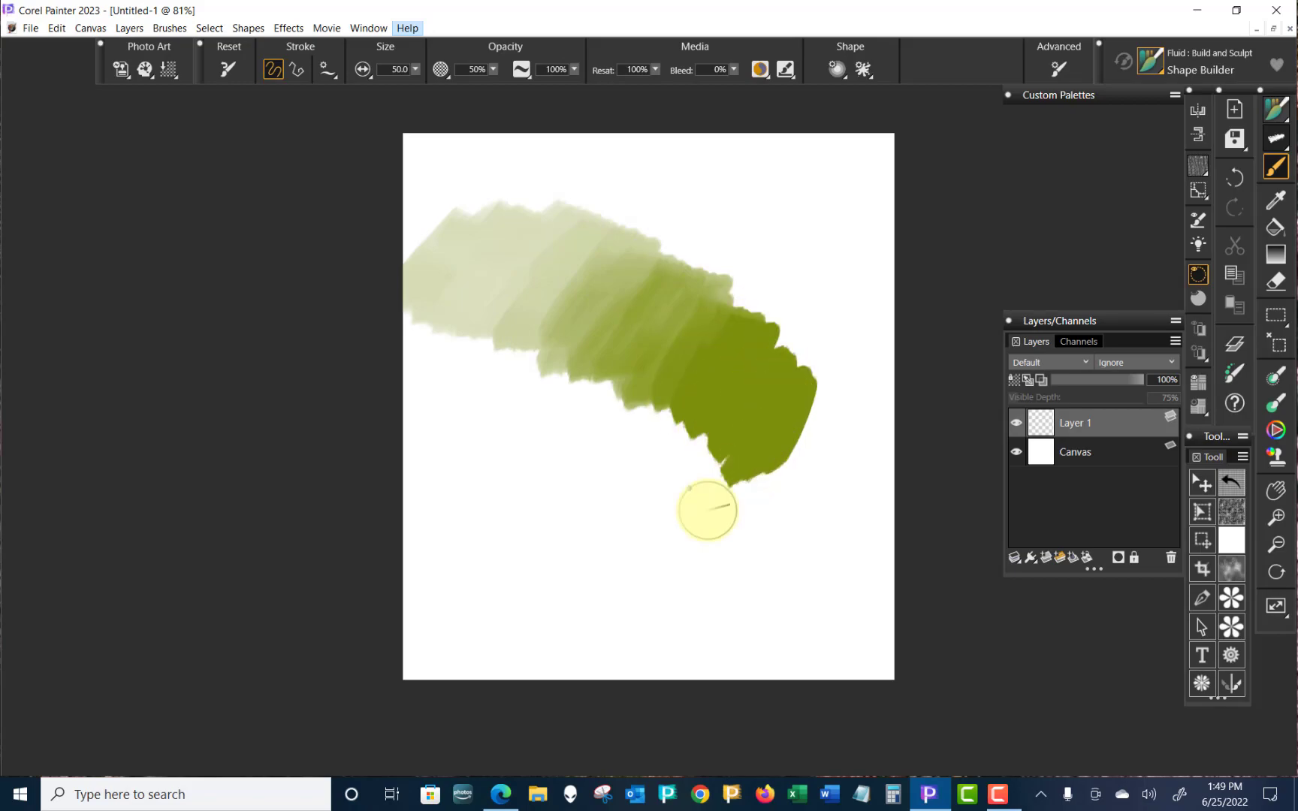
{"action": "mouse_move", "coordinate": [691, 557]}
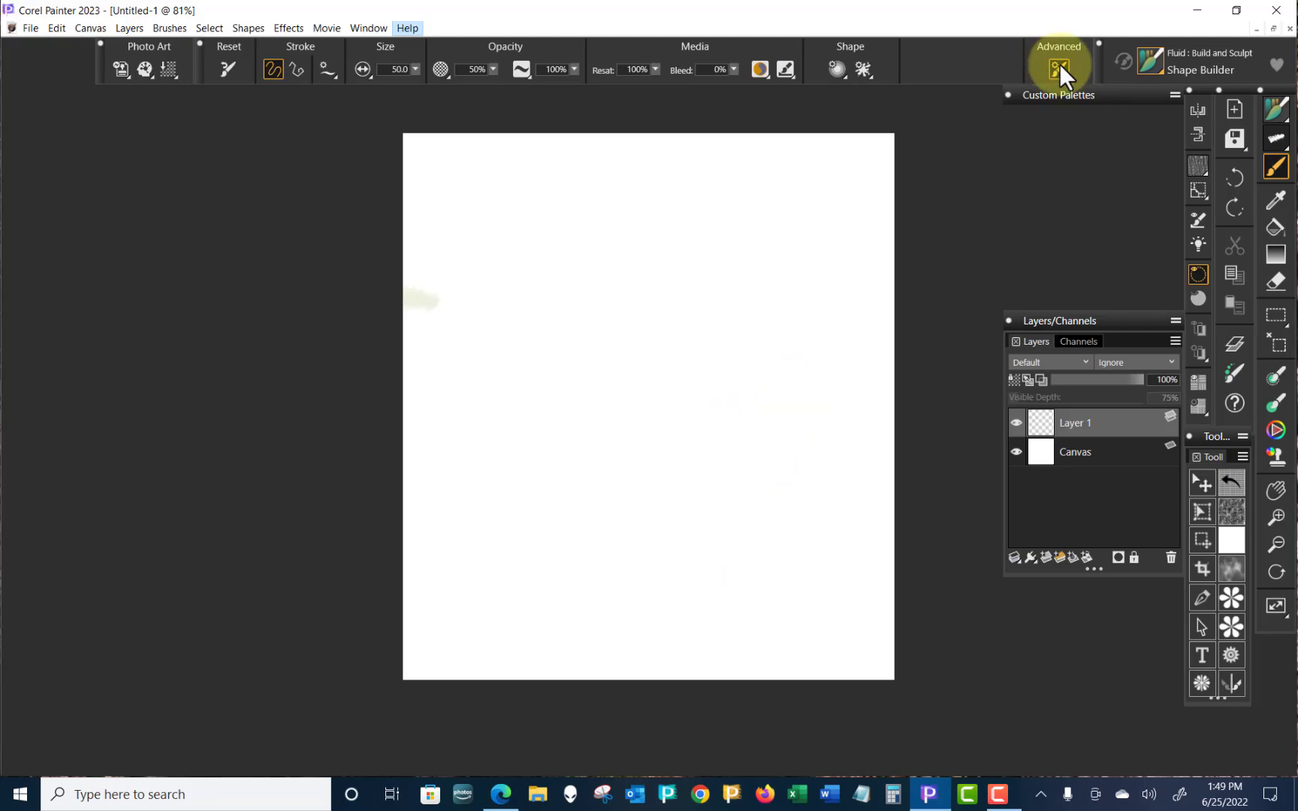
- Review the General tab's Dab Type and Stroke Type lists, keeping captured dabs and Single strokes
{"action": "left_click", "coordinate": [1059, 66]}
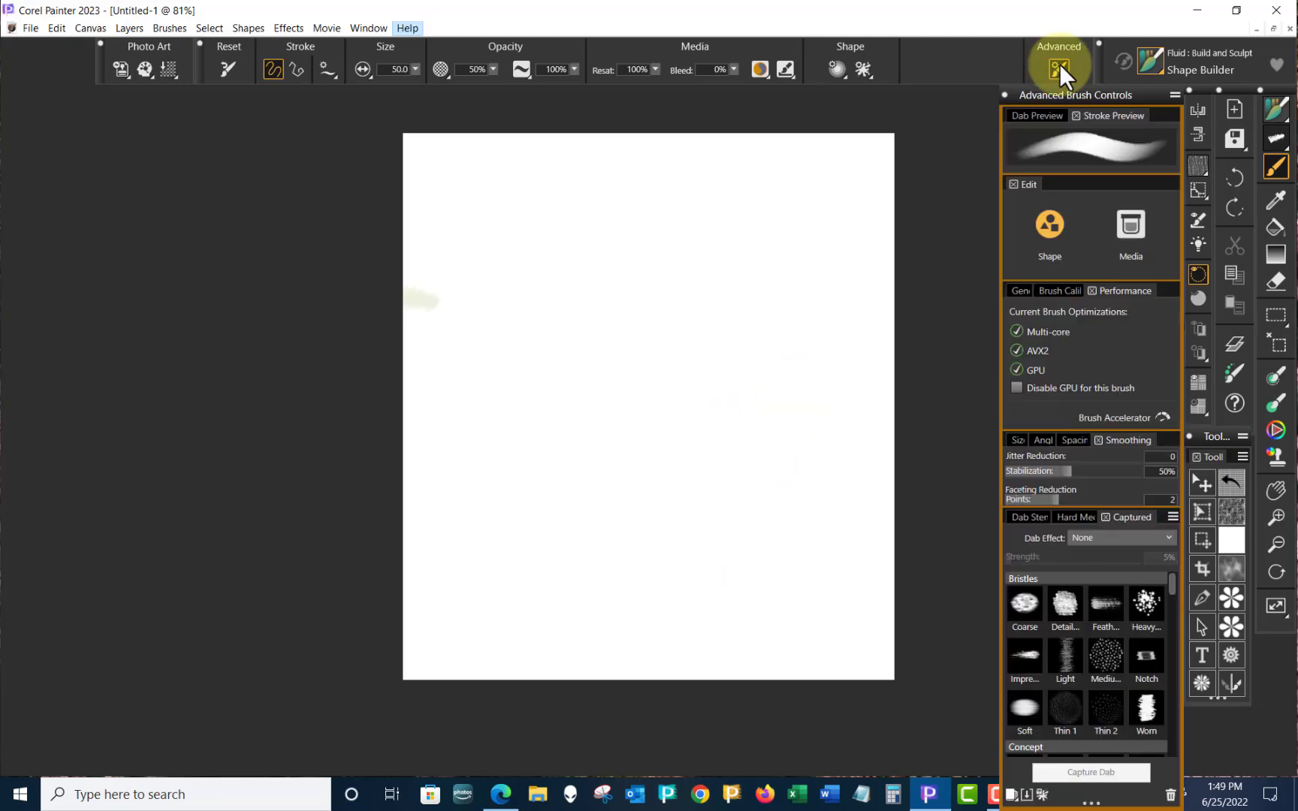
{"action": "left_click", "coordinate": [1033, 291]}
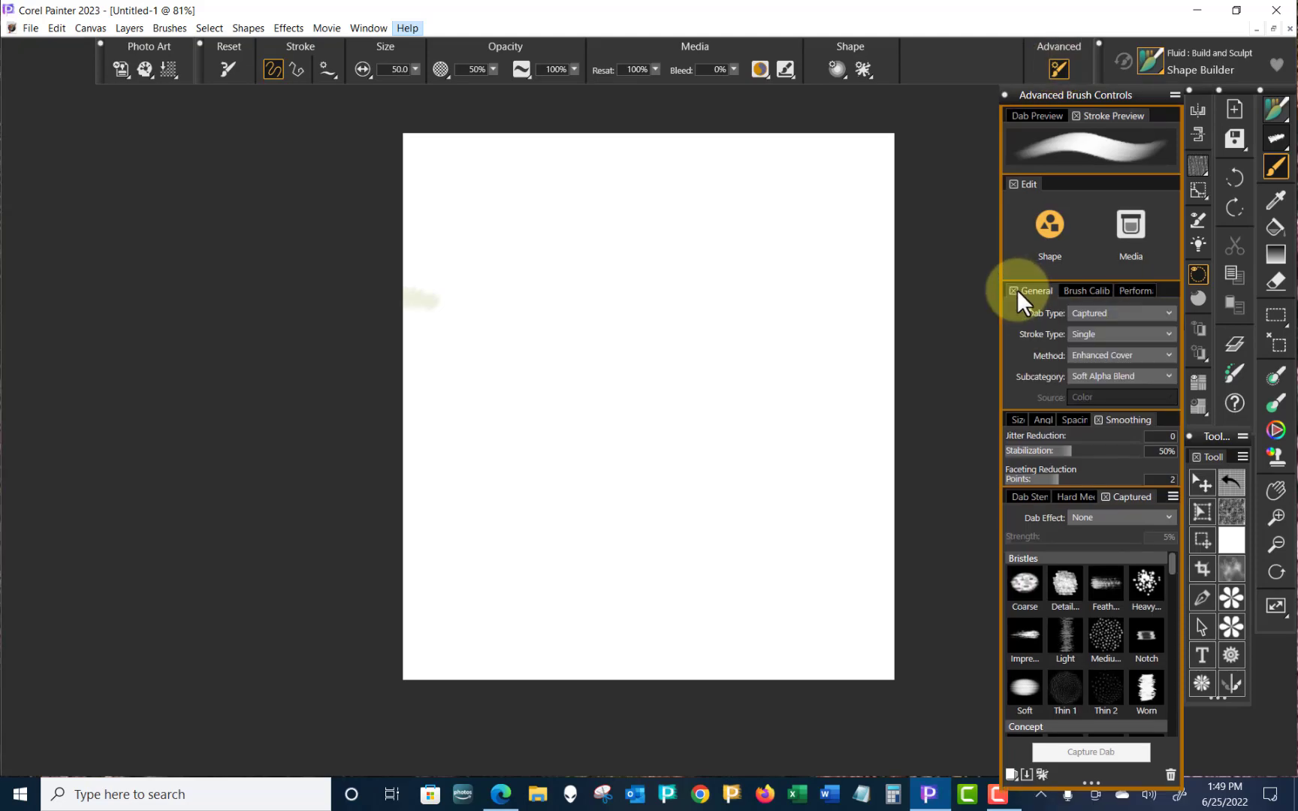
{"action": "mouse_move", "coordinate": [980, 313]}
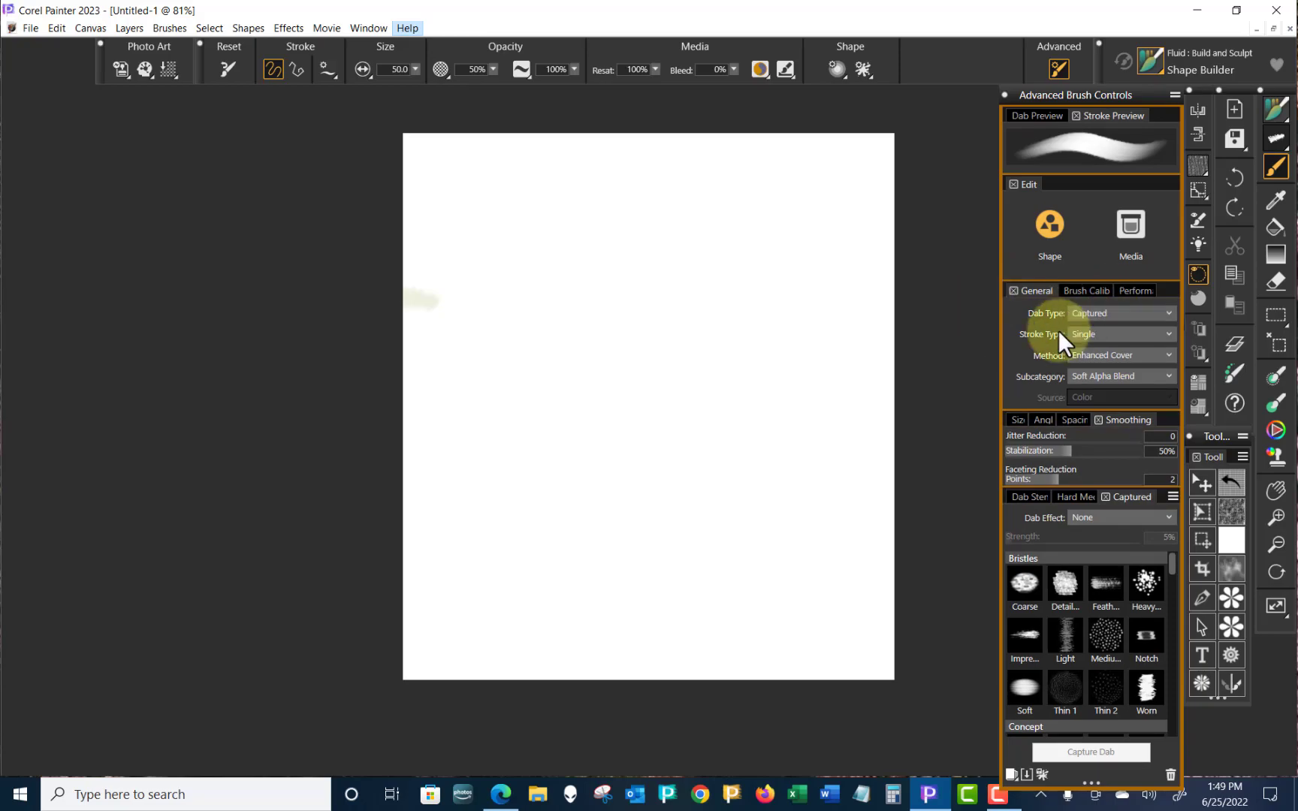
{"action": "mouse_move", "coordinate": [1030, 373]}
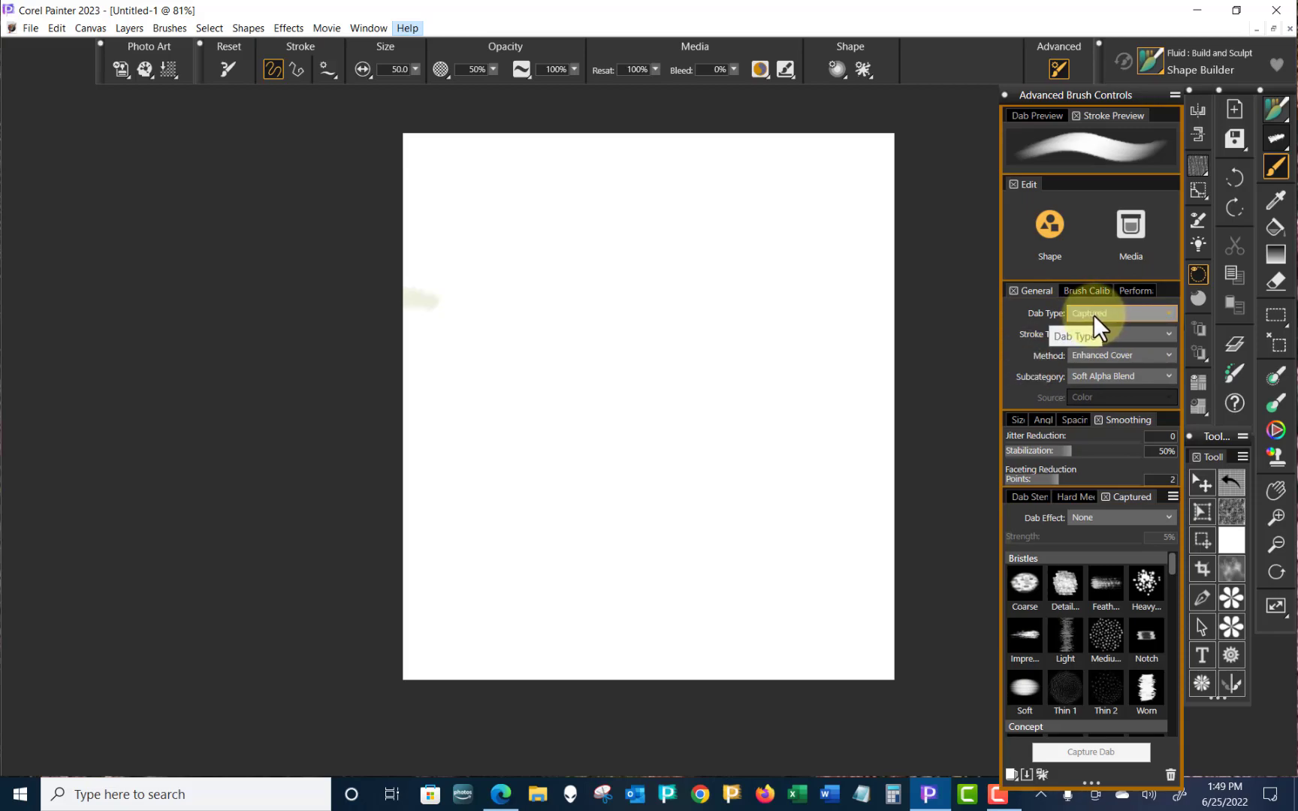
{"action": "left_click", "coordinate": [1120, 313]}
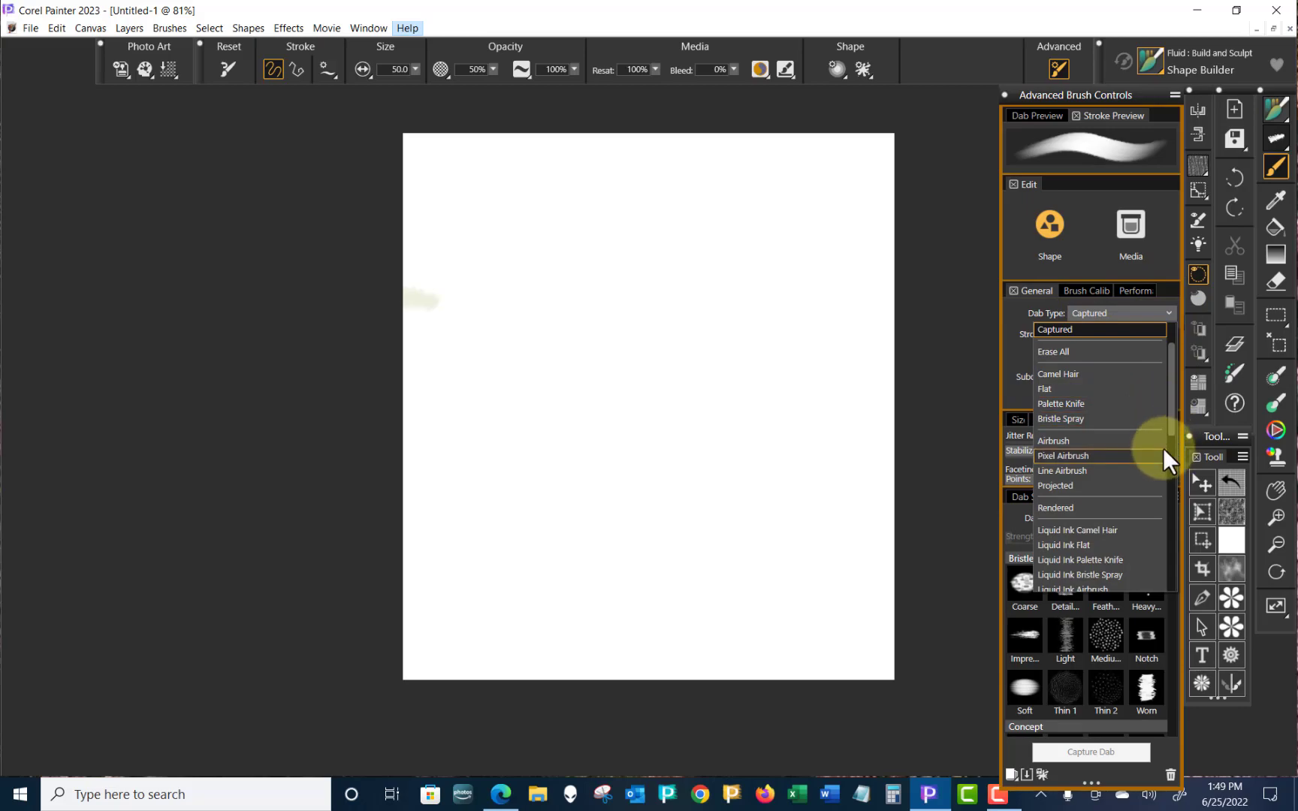
{"action": "scroll", "scroll_direction": "down", "scroll_amount": 3}
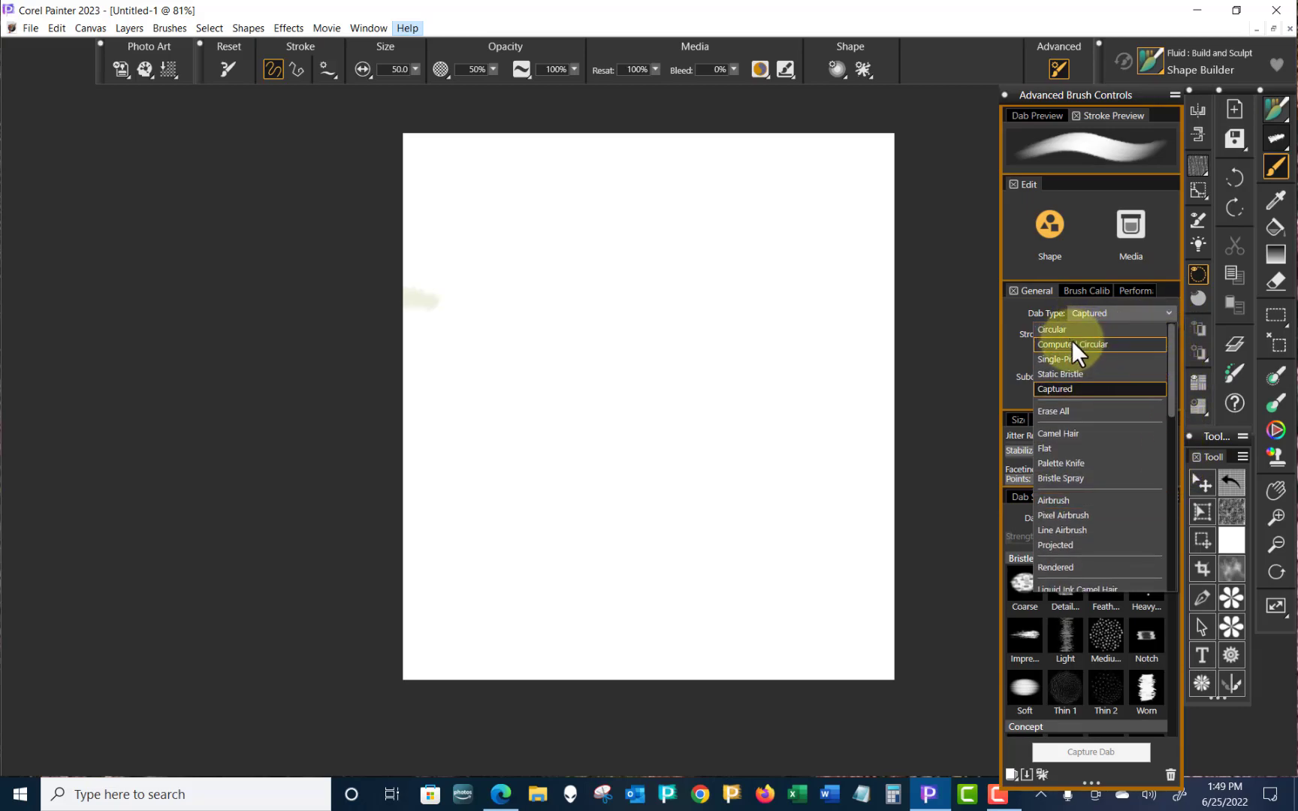
{"action": "mouse_move", "coordinate": [1175, 371]}
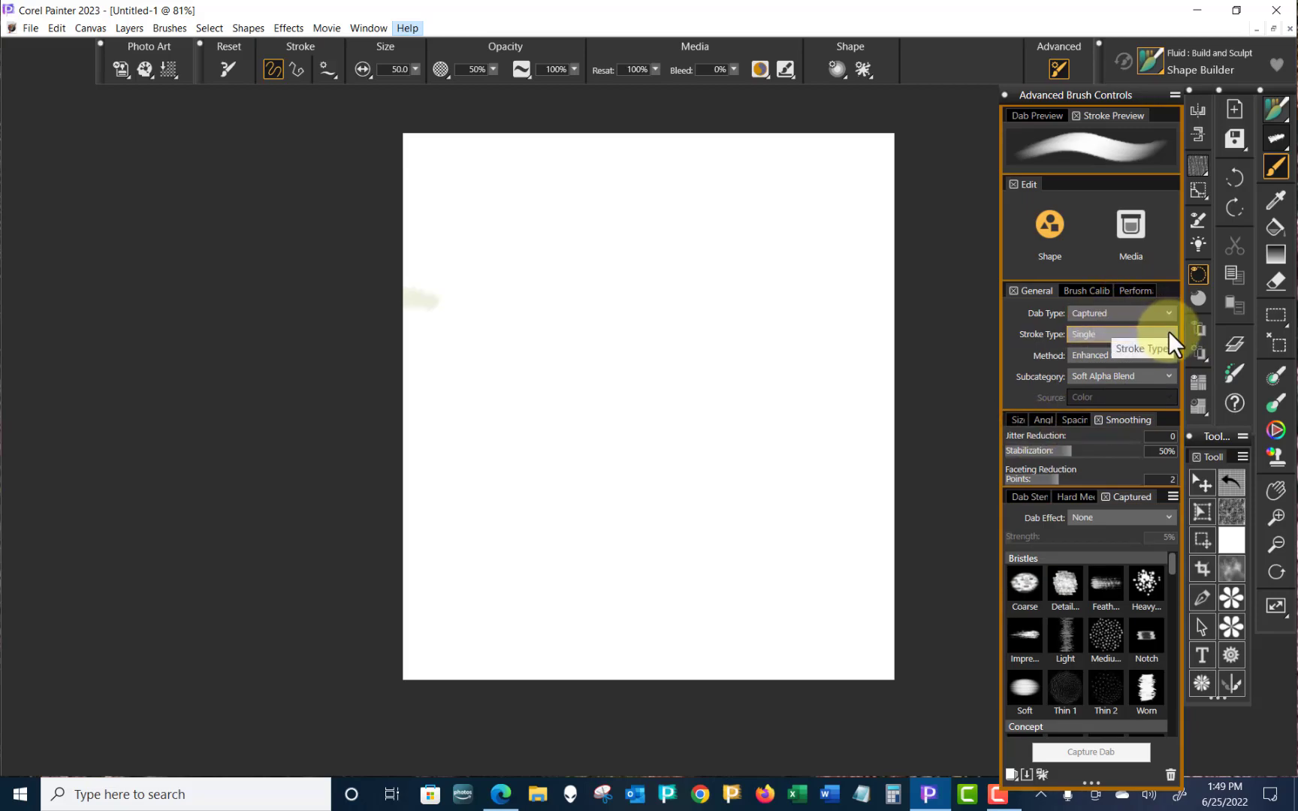
{"action": "left_click", "coordinate": [1120, 333]}
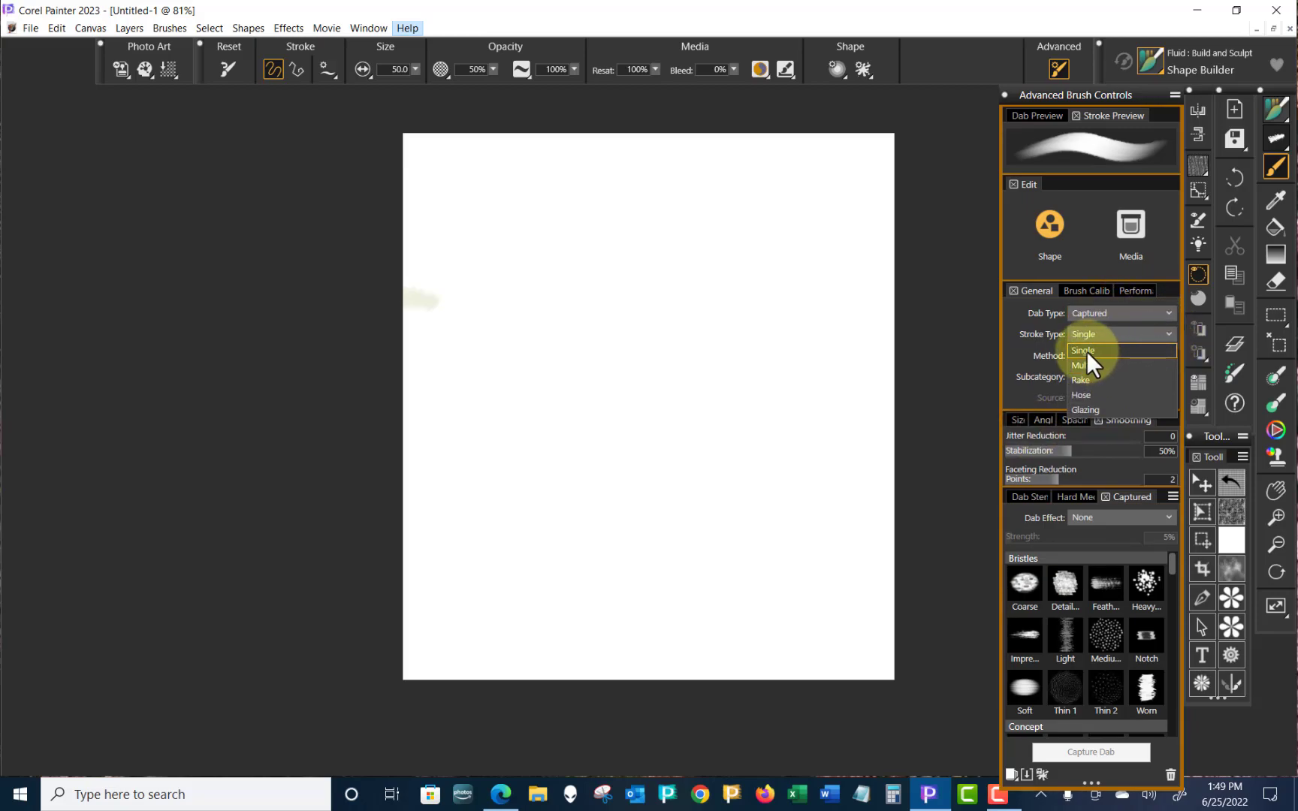
{"action": "mouse_move", "coordinate": [1132, 368]}
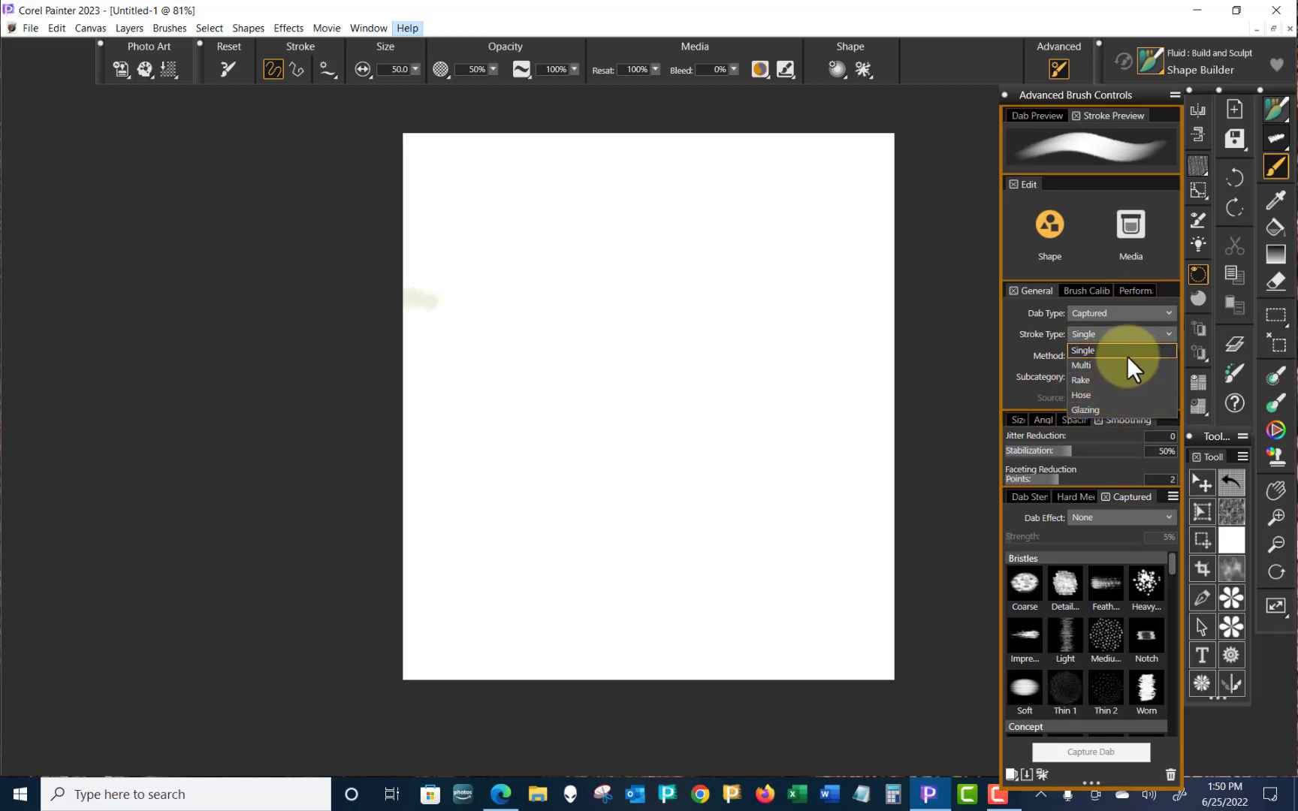
{"action": "left_click", "coordinate": [1117, 355]}
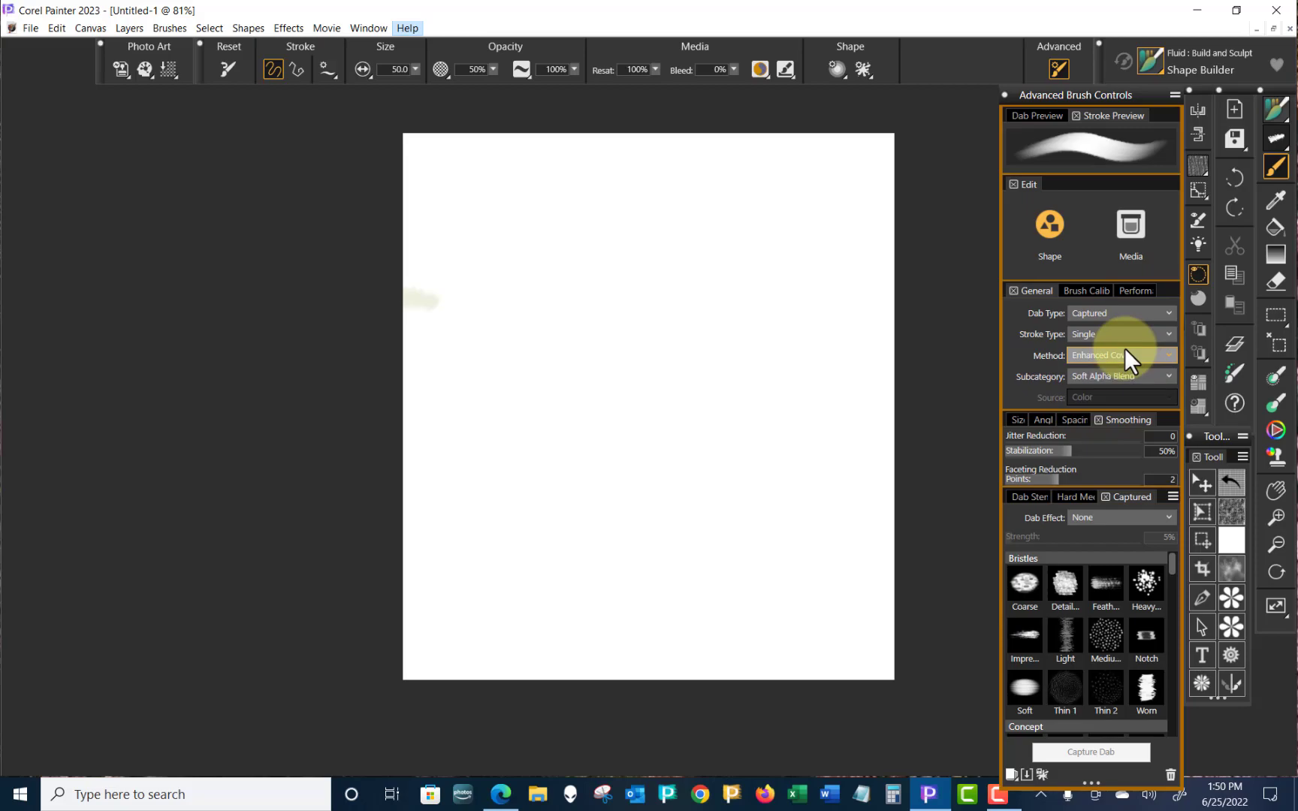
{"action": "mouse_move", "coordinate": [1174, 368]}
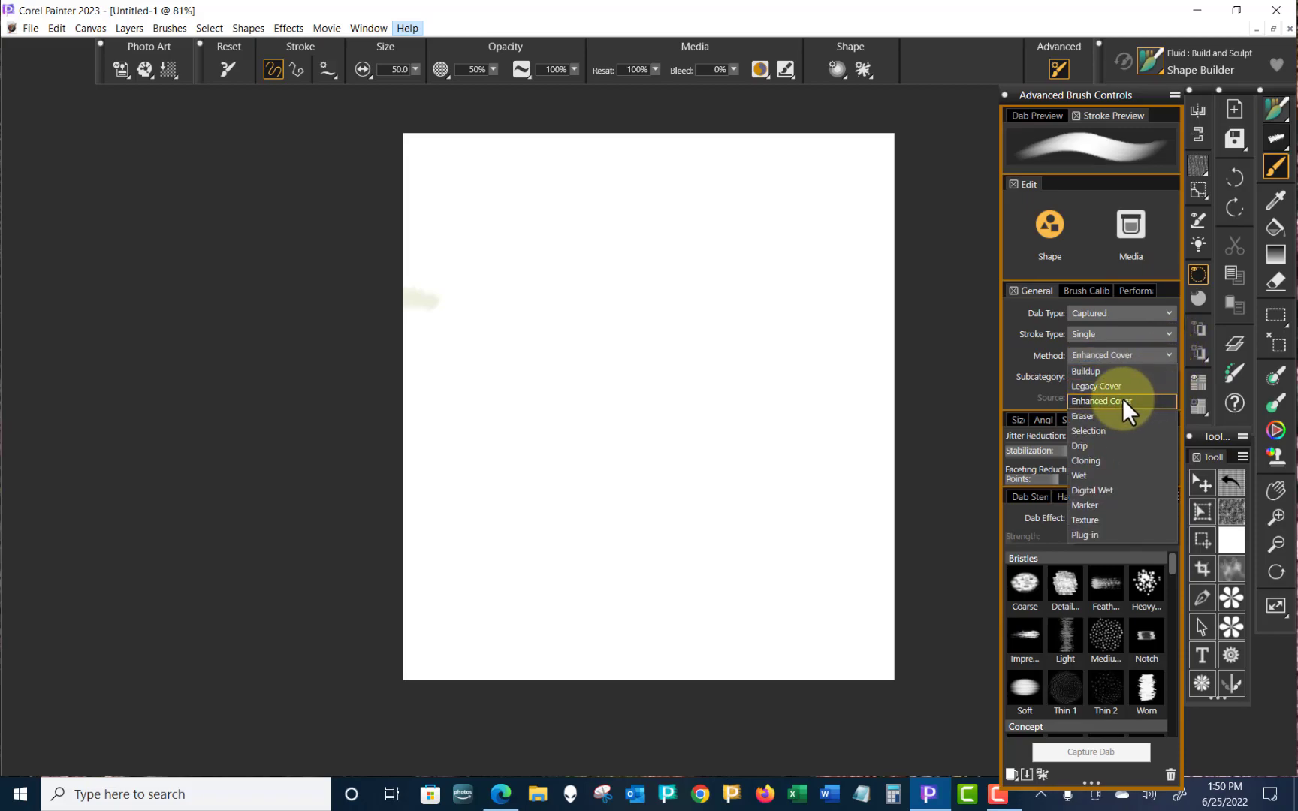
{"action": "mouse_move", "coordinate": [1094, 536]}
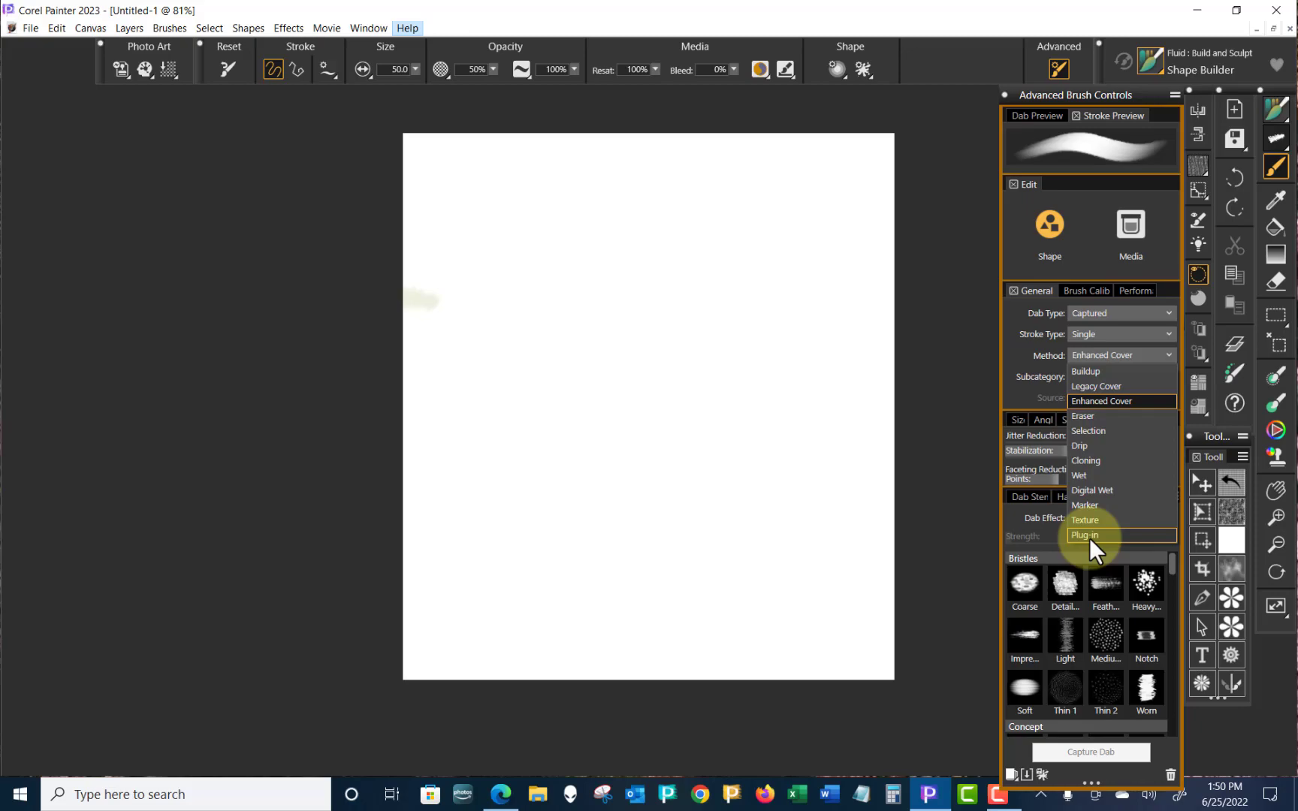
{"action": "mouse_move", "coordinate": [1121, 400]}
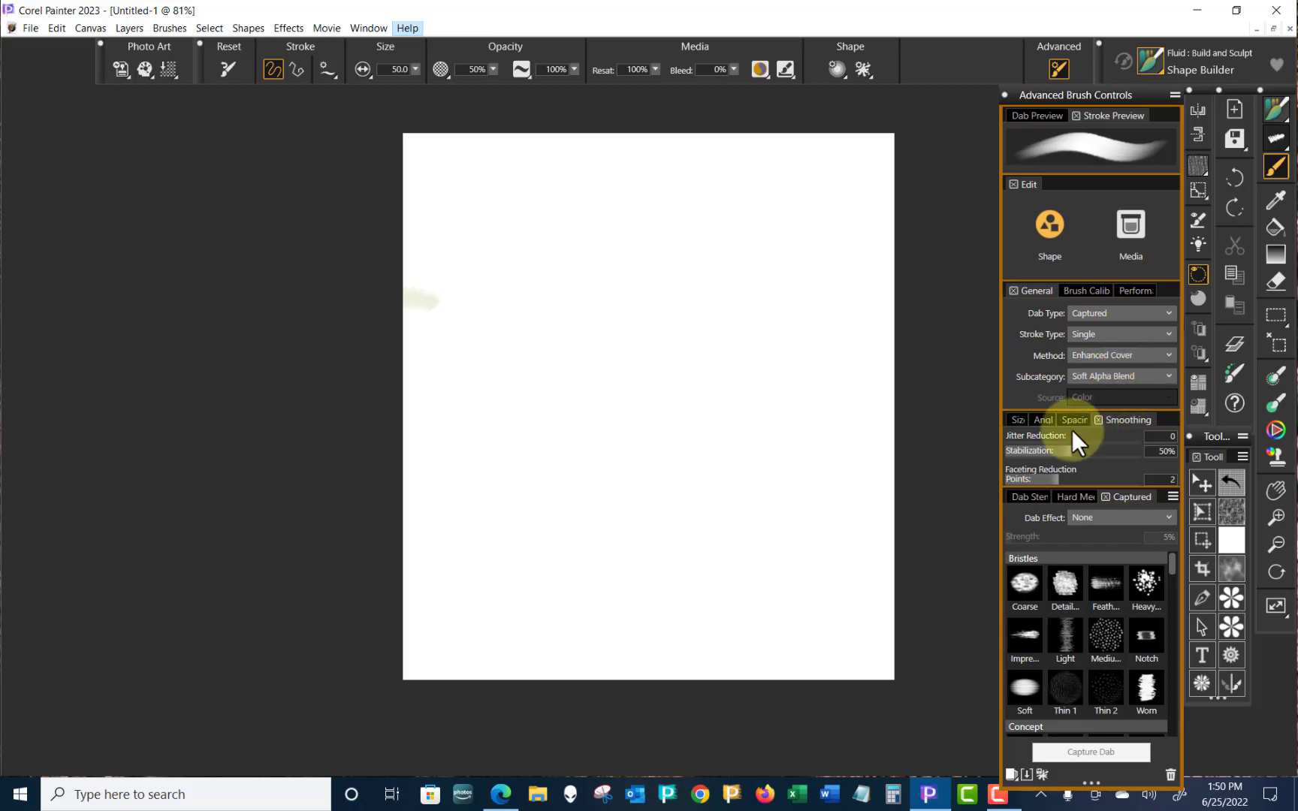
- Paint five overlapping olive strokes, pressing harder each time from pale to solid green
{"action": "left_click_drag", "start_coordinate": [712, 274], "coordinate": [567, 414]}
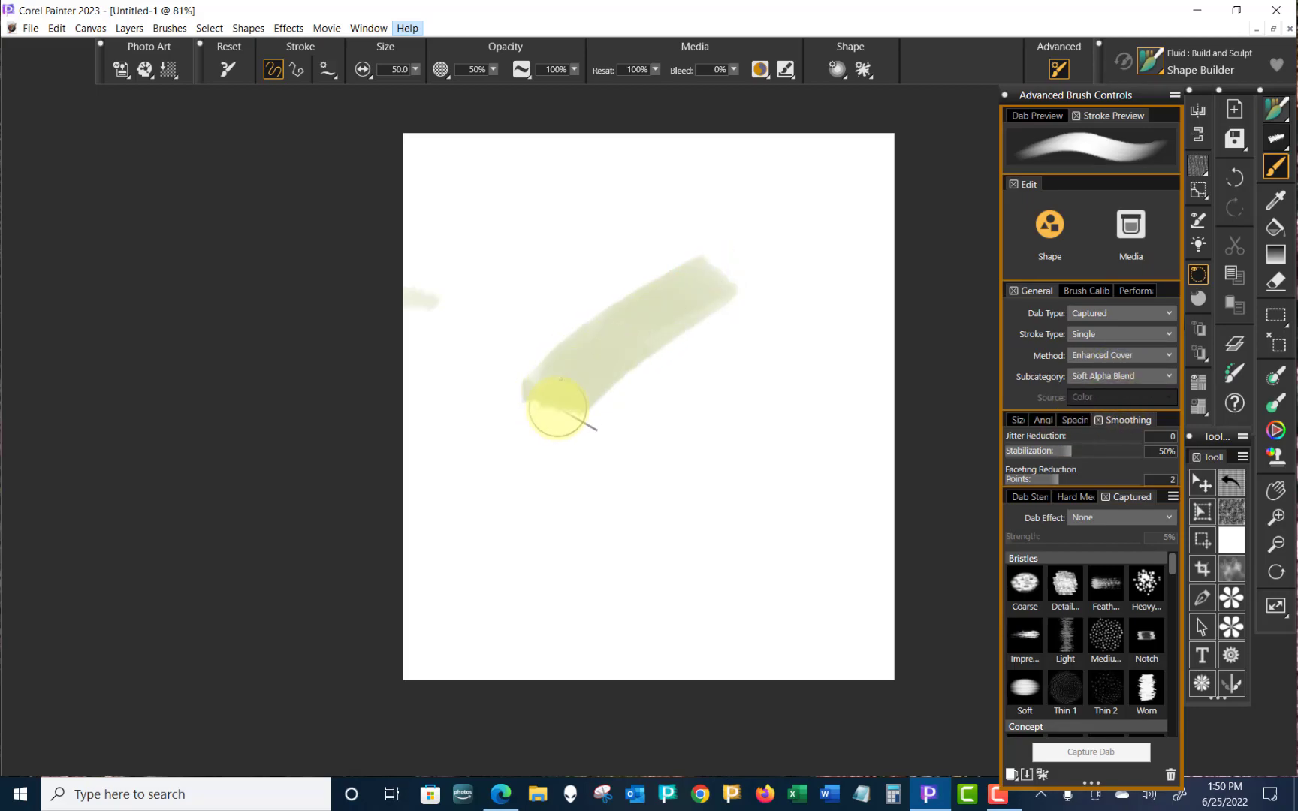
{"action": "left_click_drag", "start_coordinate": [560, 406], "coordinate": [648, 414]}
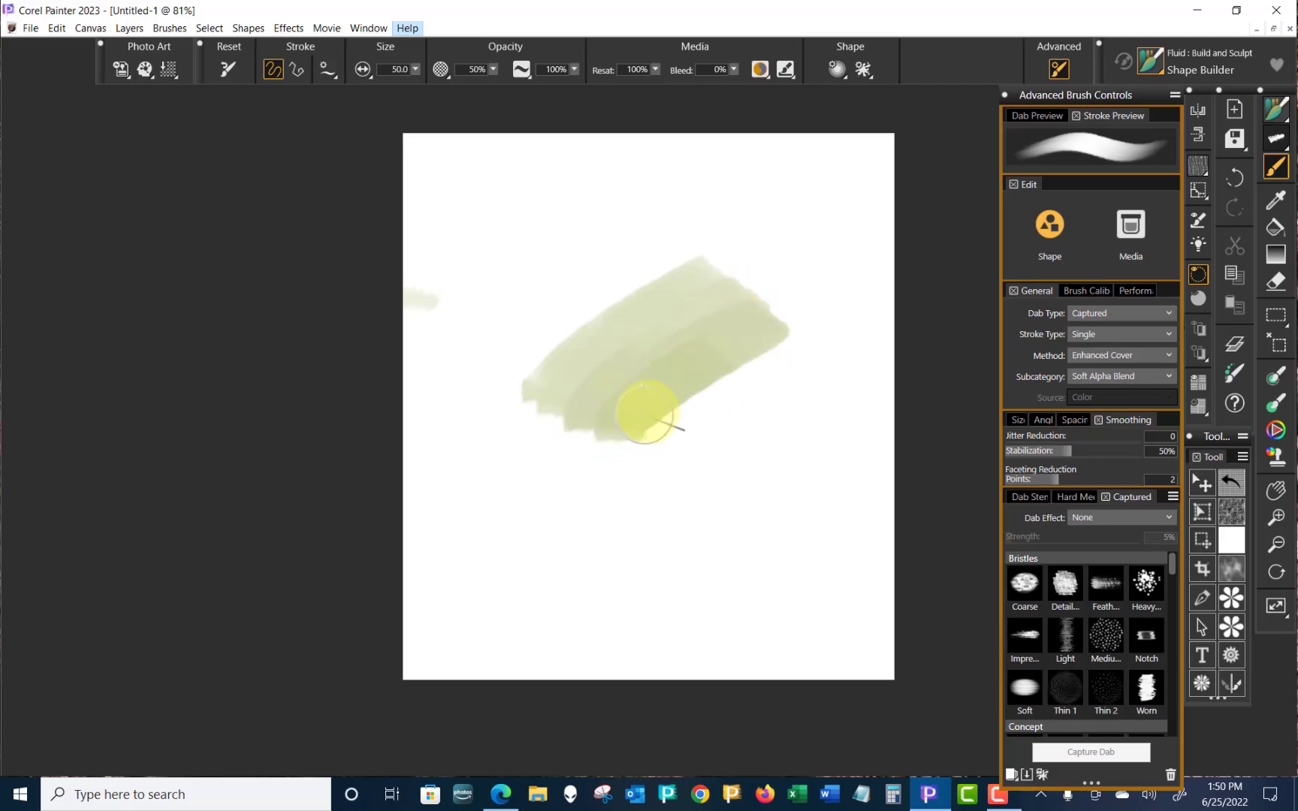
{"action": "left_click_drag", "start_coordinate": [646, 410], "coordinate": [757, 401]}
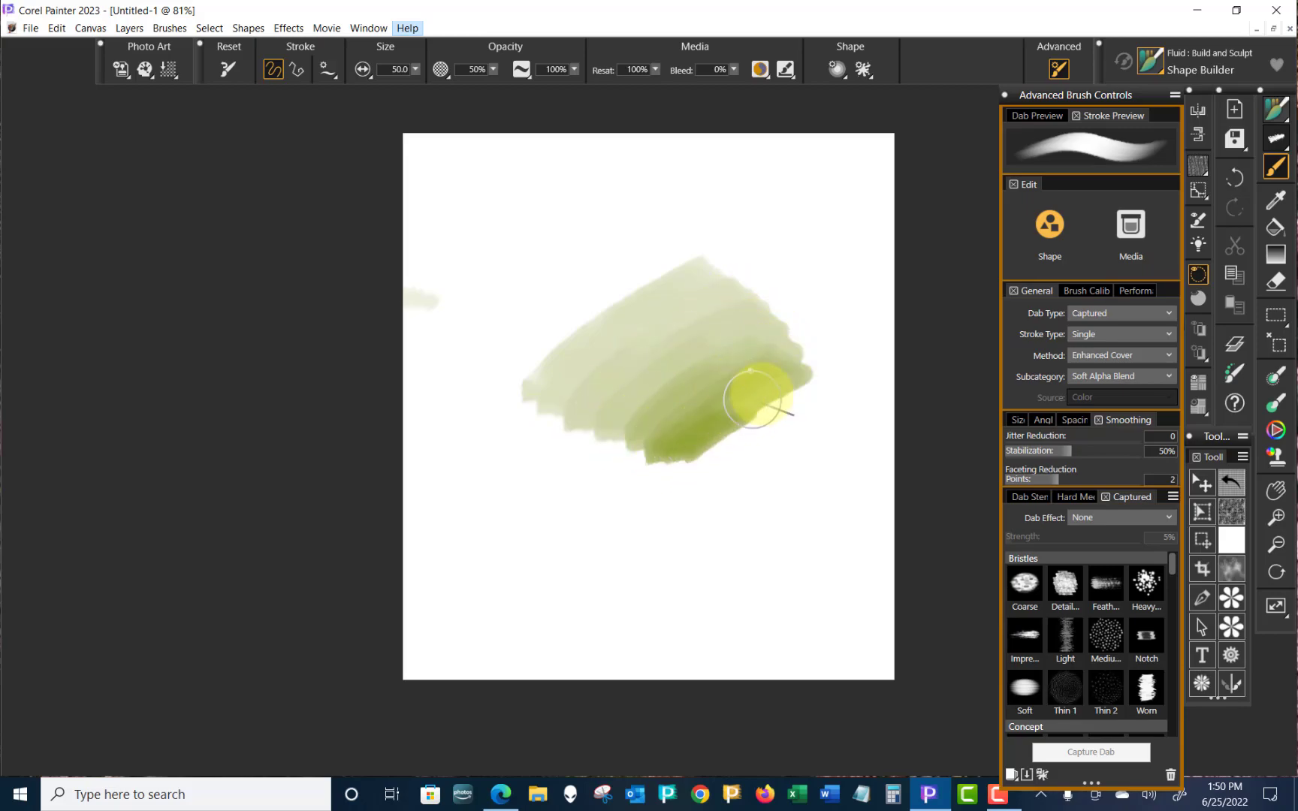
{"action": "left_click_drag", "start_coordinate": [753, 397], "coordinate": [840, 427]}
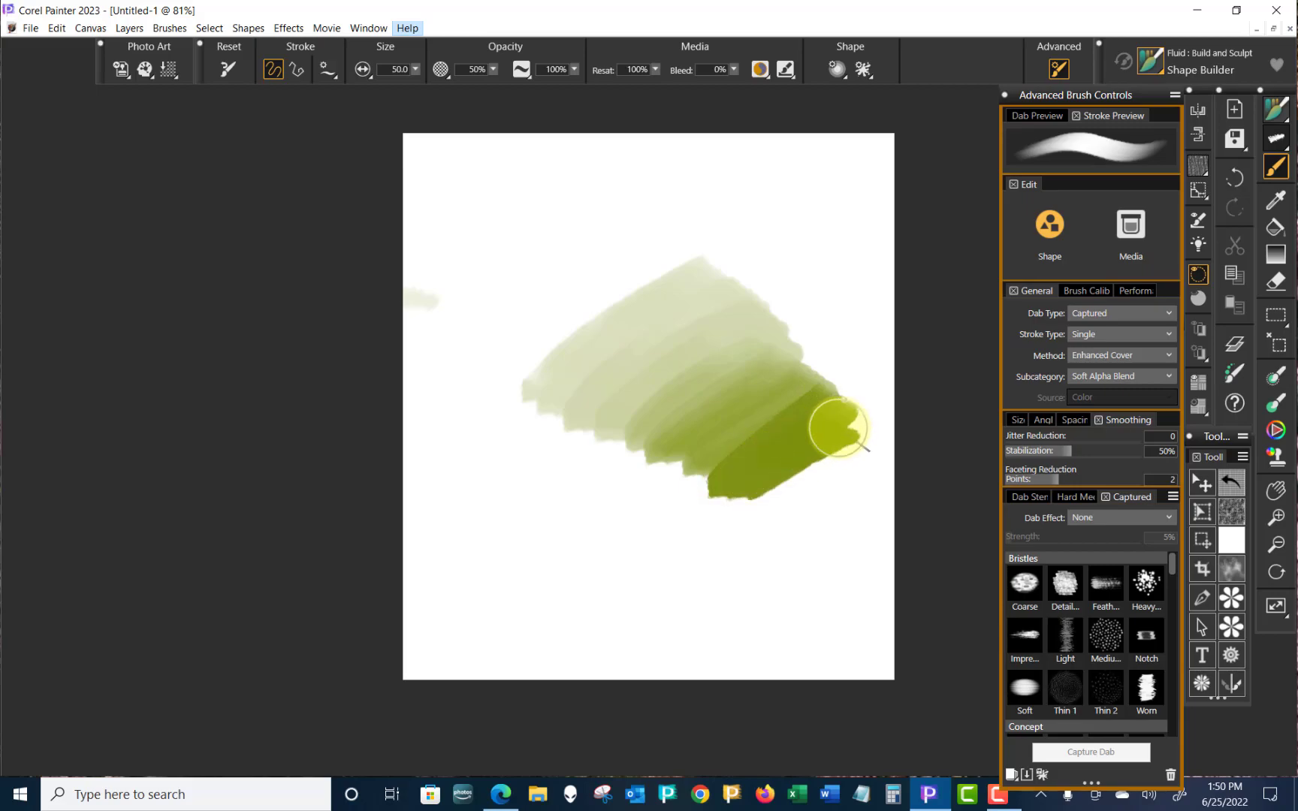
{"action": "left_click_drag", "start_coordinate": [840, 426], "coordinate": [786, 521]}
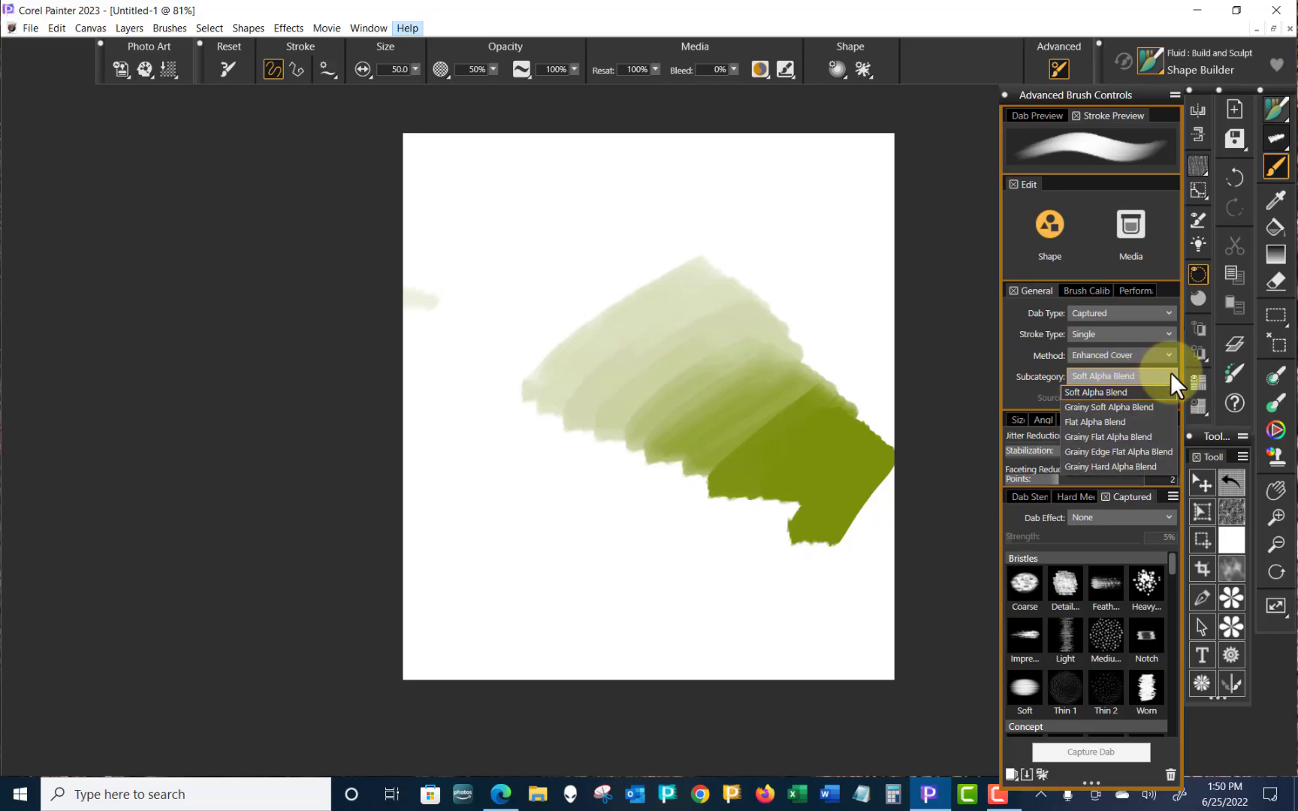
{"action": "mouse_move", "coordinate": [1142, 407]}
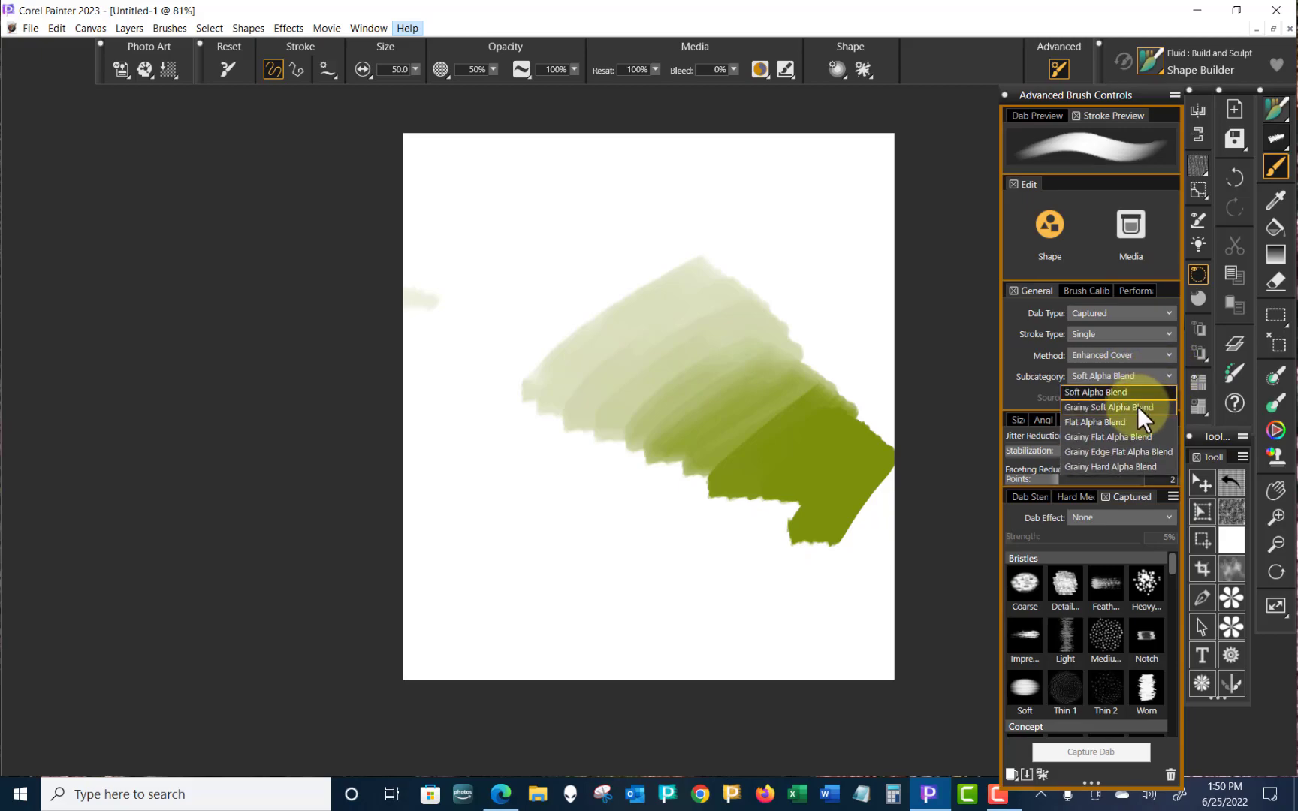
- Undo the previous strokes and repaint olive test strokes grading from pale to deep green
{"action": "left_click", "coordinate": [1110, 407]}
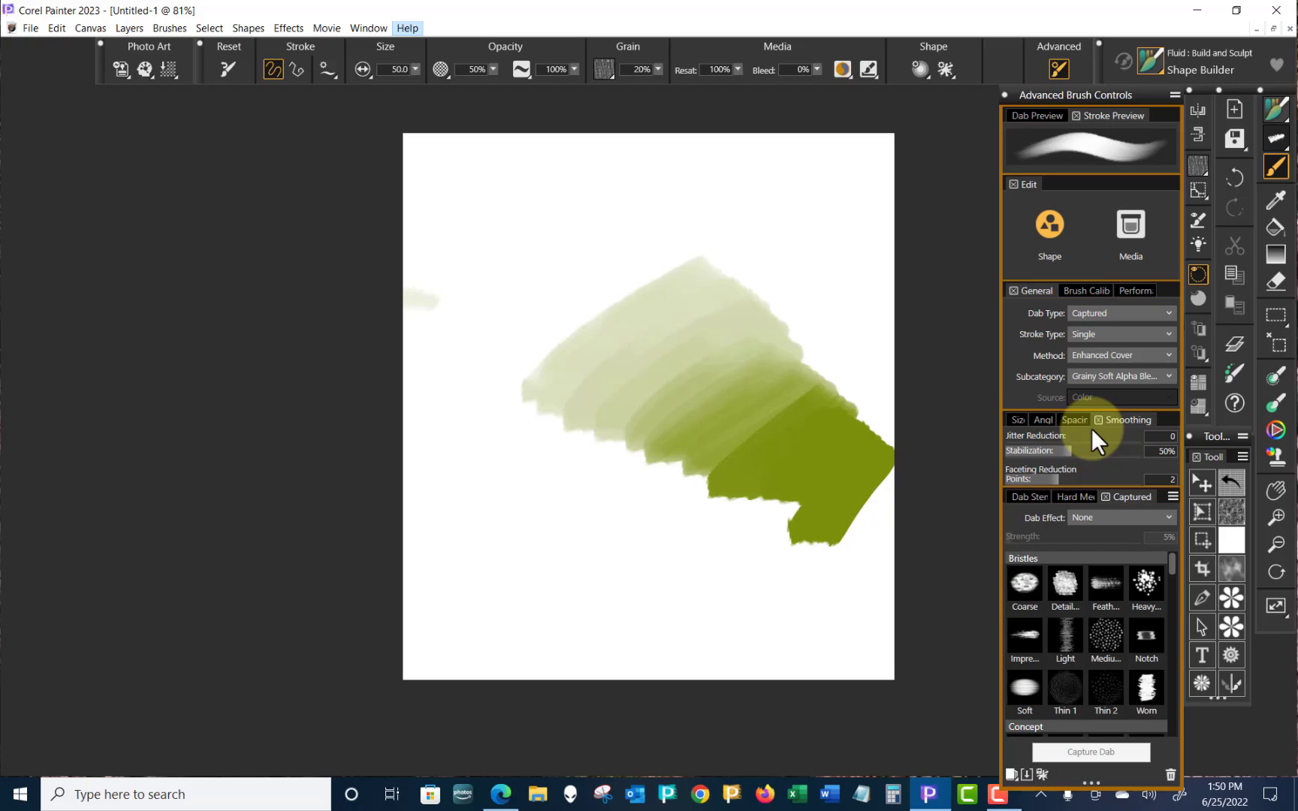
{"action": "key", "text": "ctrl+z"}
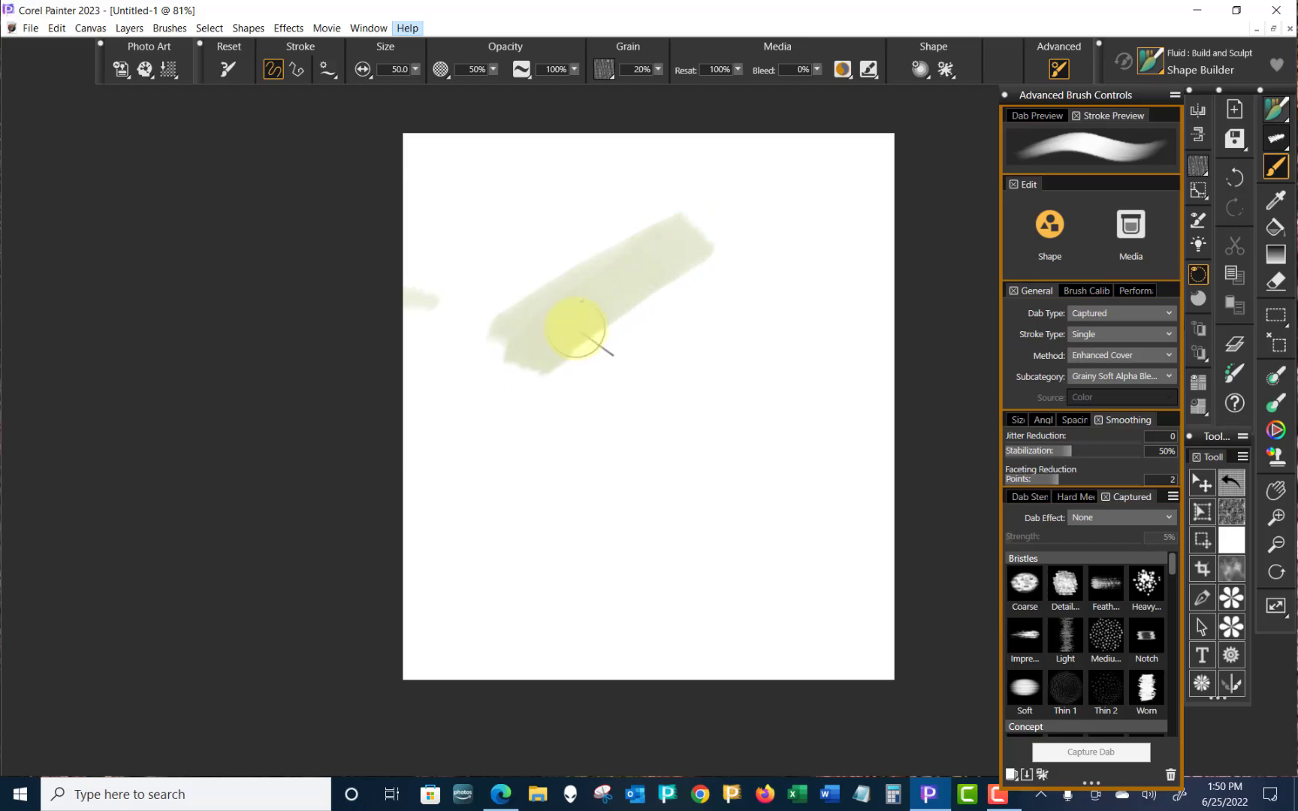
{"action": "left_click_drag", "start_coordinate": [567, 327], "coordinate": [732, 314]}
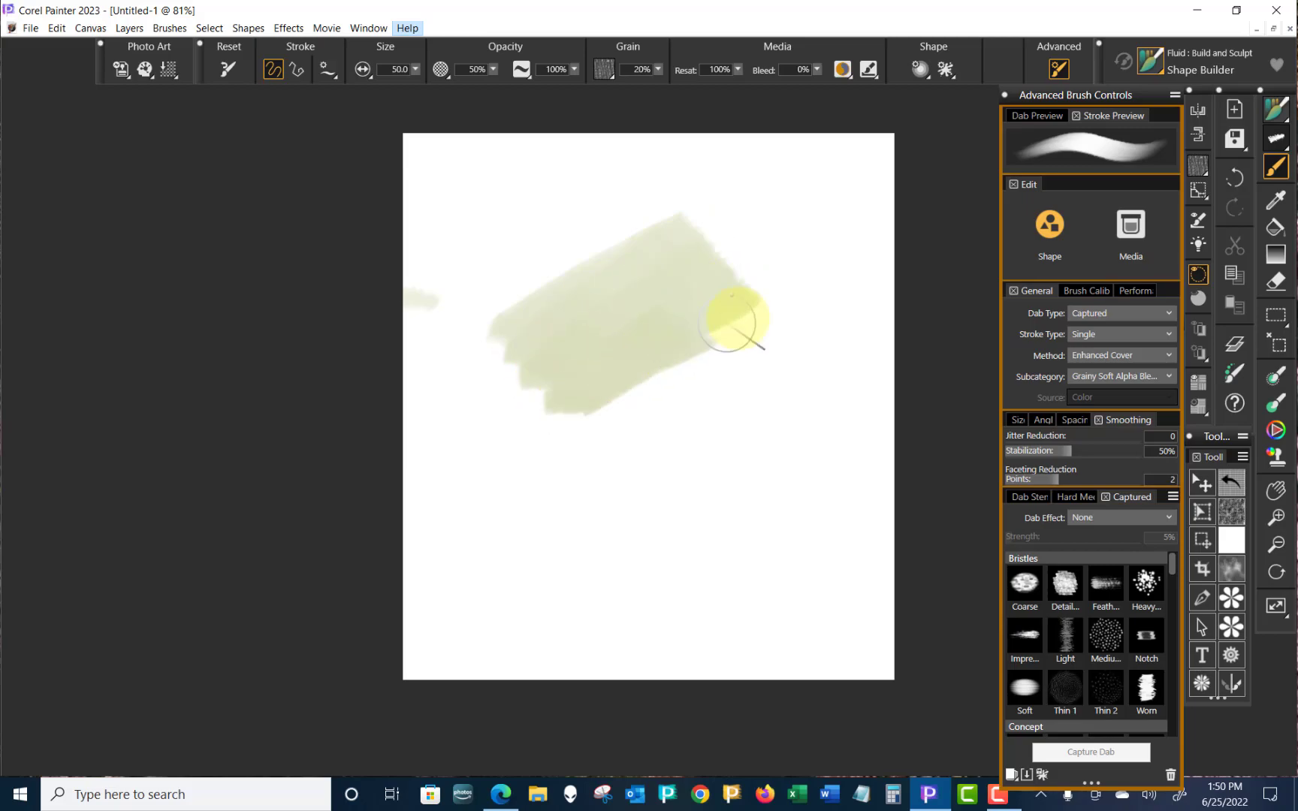
{"action": "left_click_drag", "start_coordinate": [732, 319], "coordinate": [757, 389]}
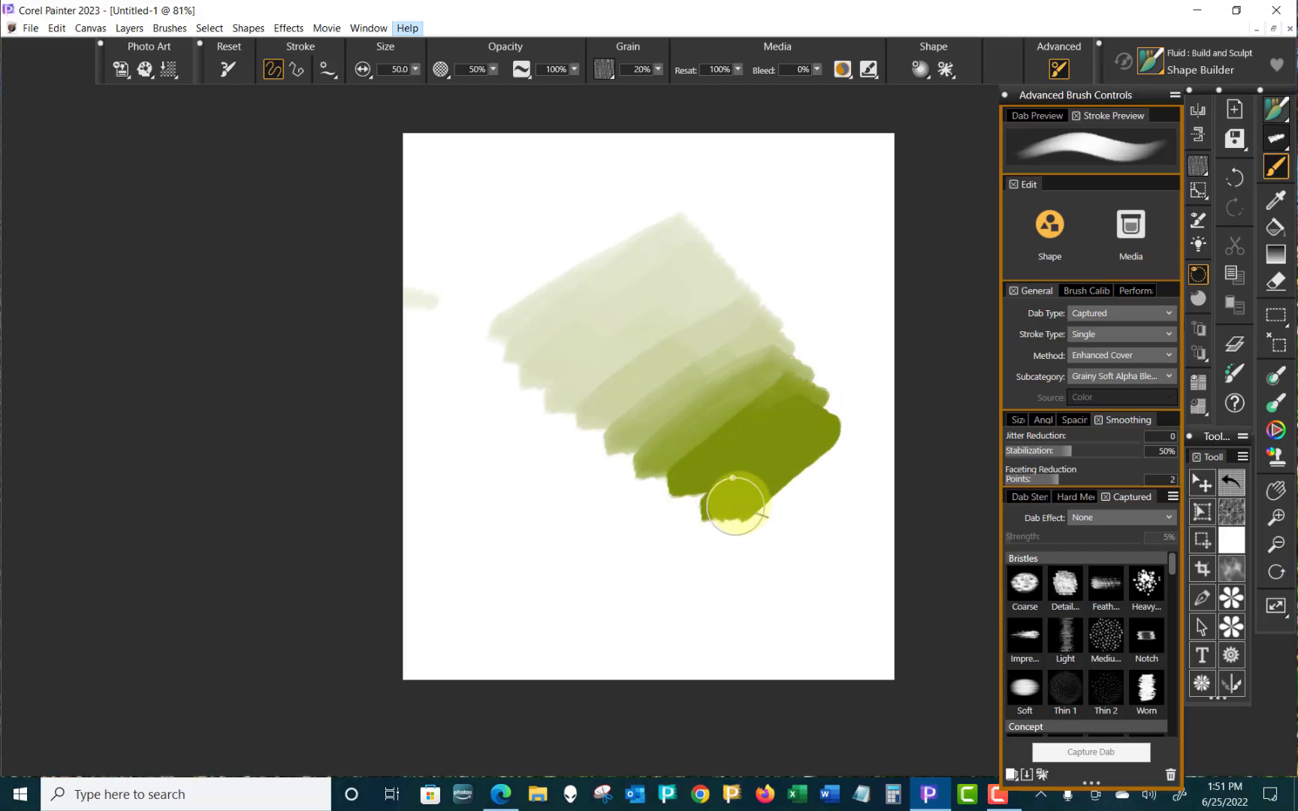
{"action": "left_click_drag", "start_coordinate": [736, 505], "coordinate": [725, 550]}
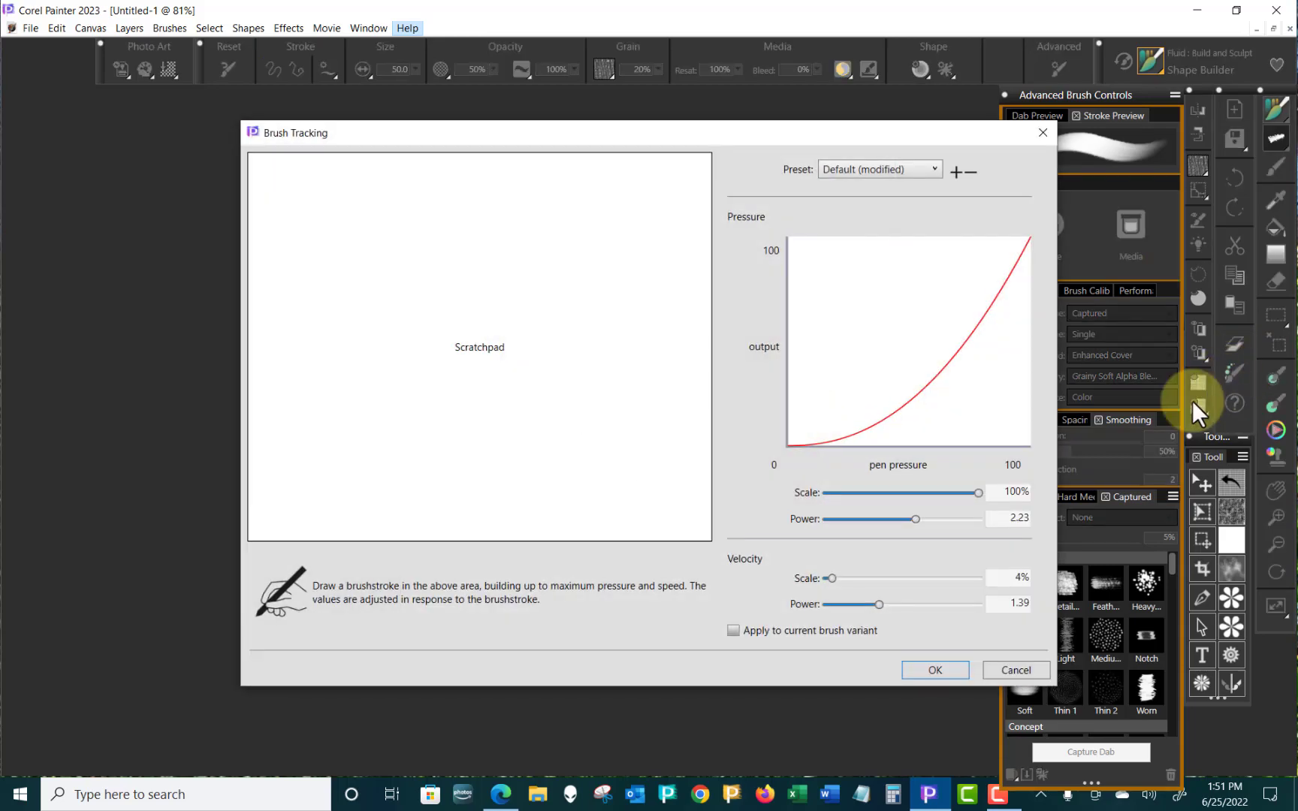
- Reset Brush Tracking to the Default preset and draw a full-pressure scratchpad calibration stroke
{"action": "left_click", "coordinate": [879, 170]}
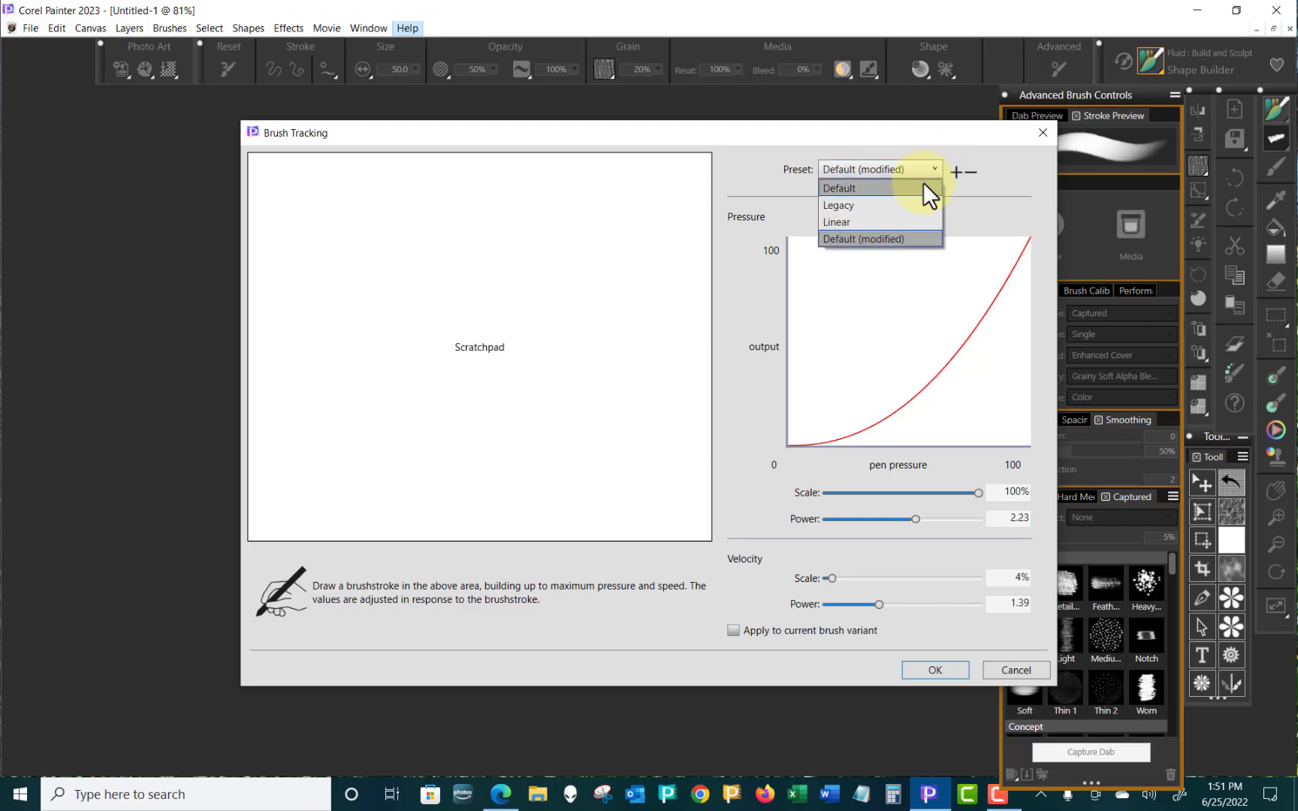
{"action": "mouse_move", "coordinate": [919, 198]}
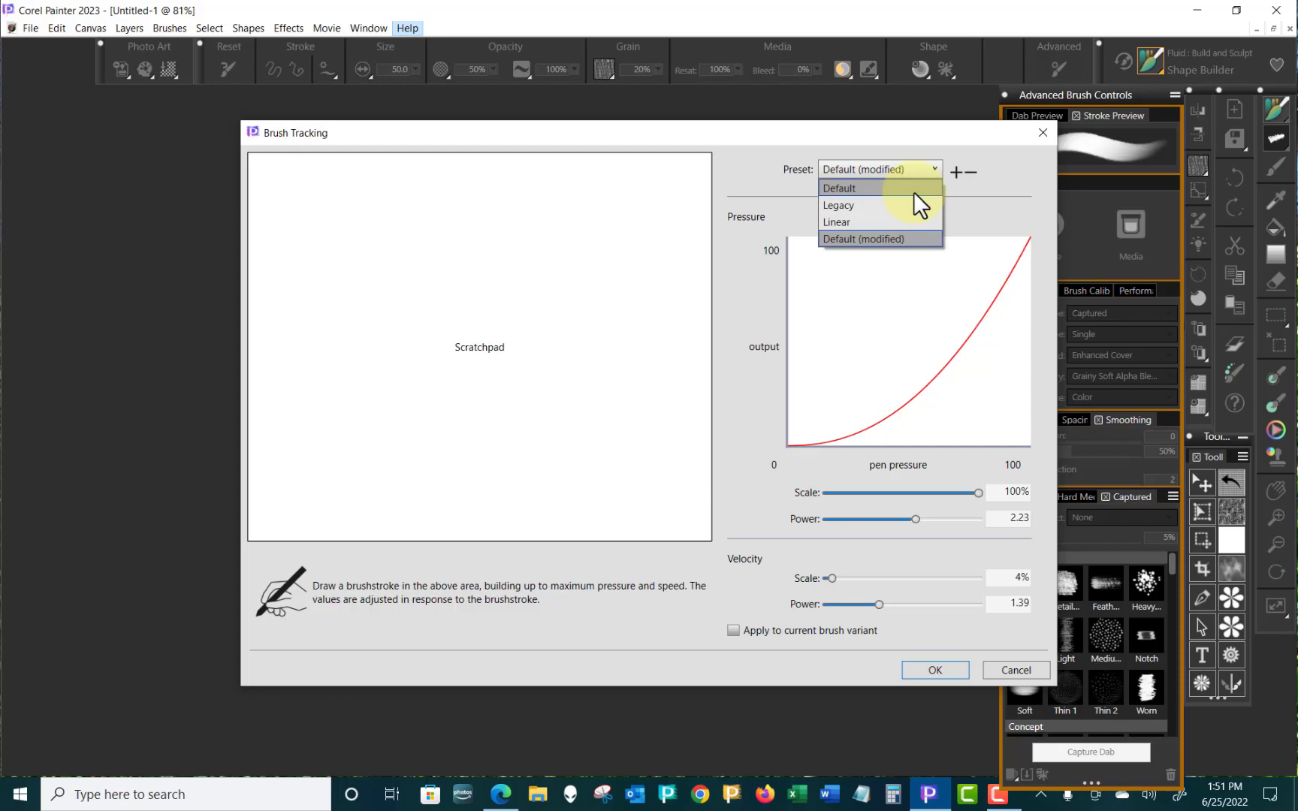
{"action": "left_click", "coordinate": [837, 188]}
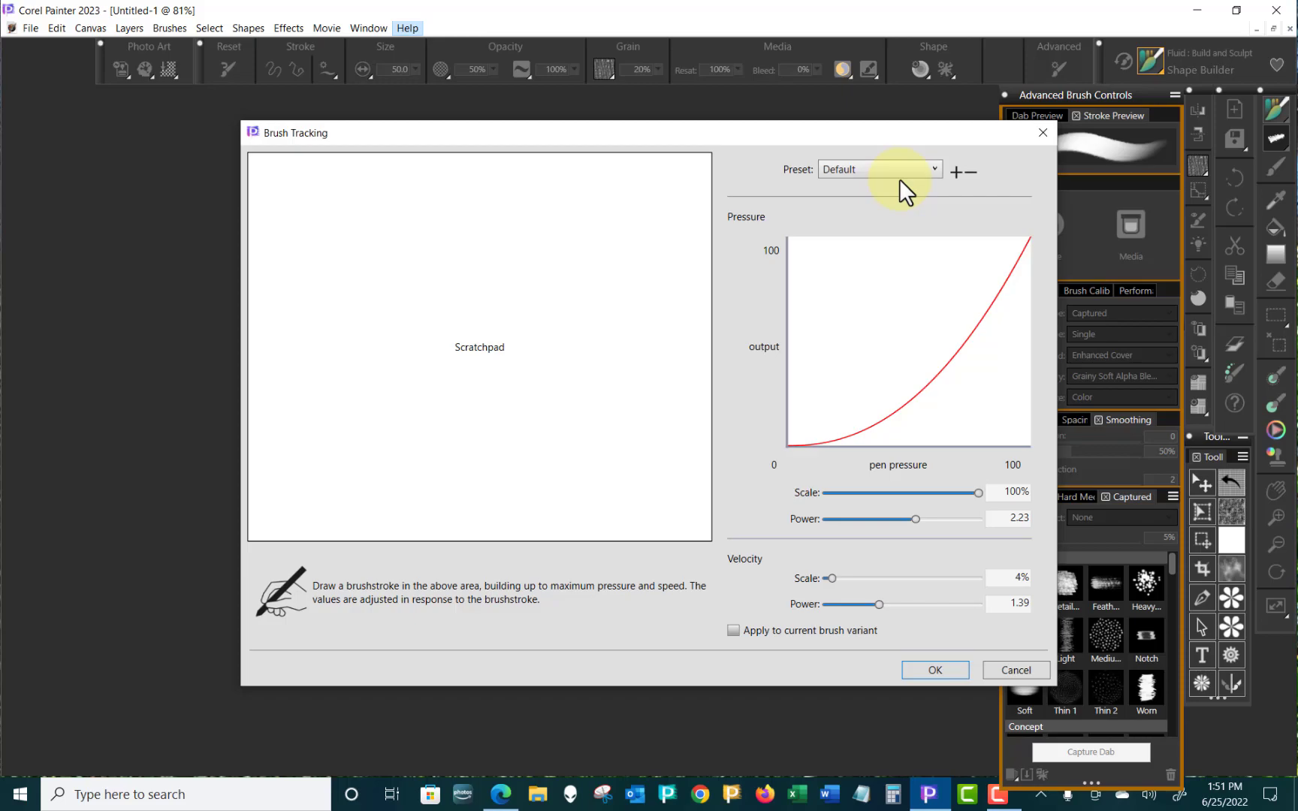
{"action": "mouse_move", "coordinate": [517, 600]}
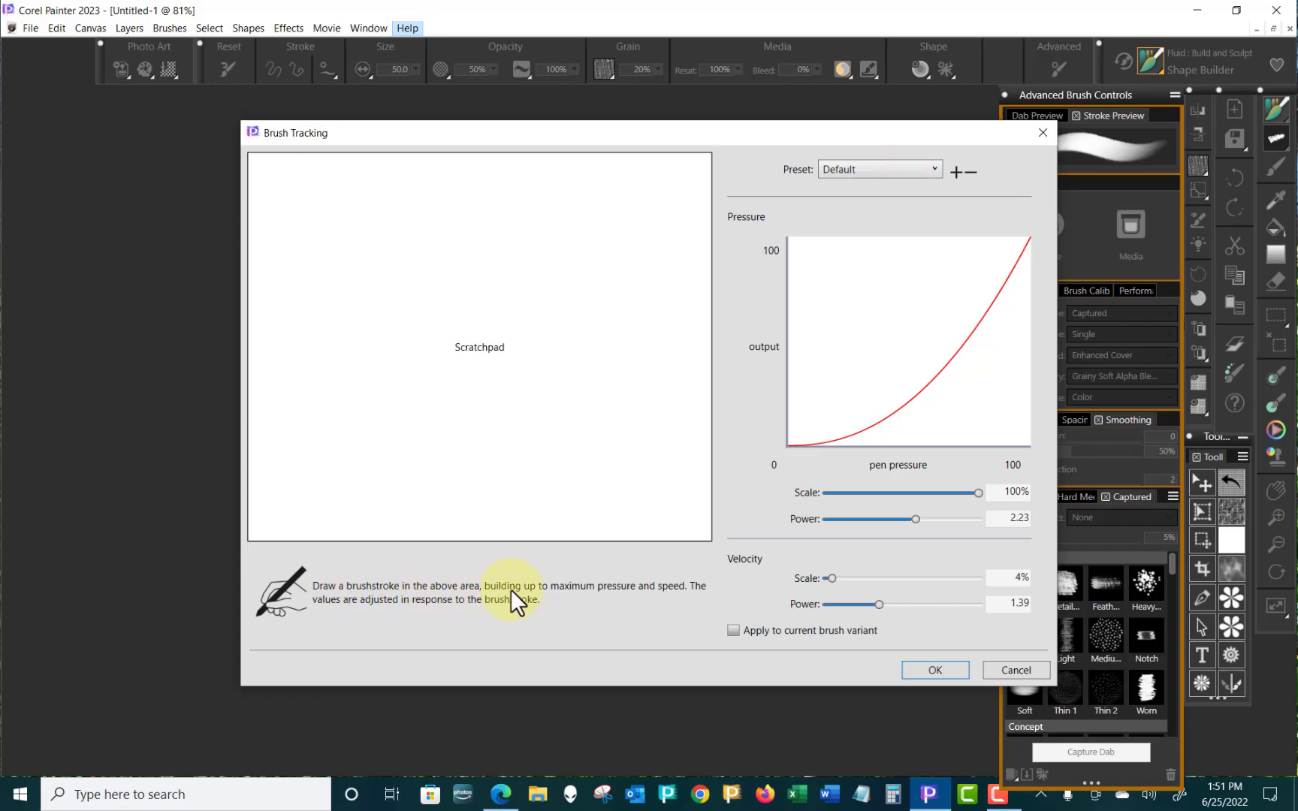
{"action": "mouse_move", "coordinate": [674, 600]}
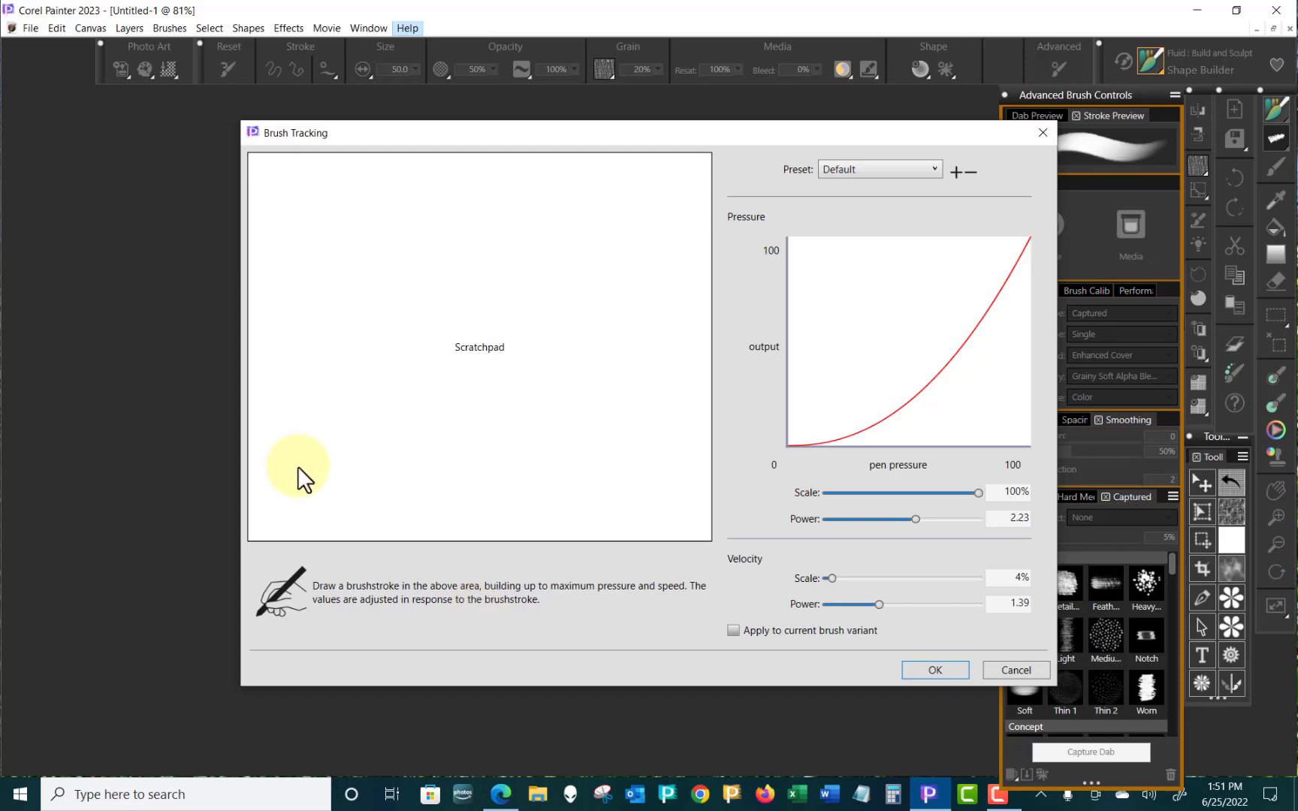
{"action": "left_click_drag", "start_coordinate": [293, 488], "coordinate": [447, 249]}
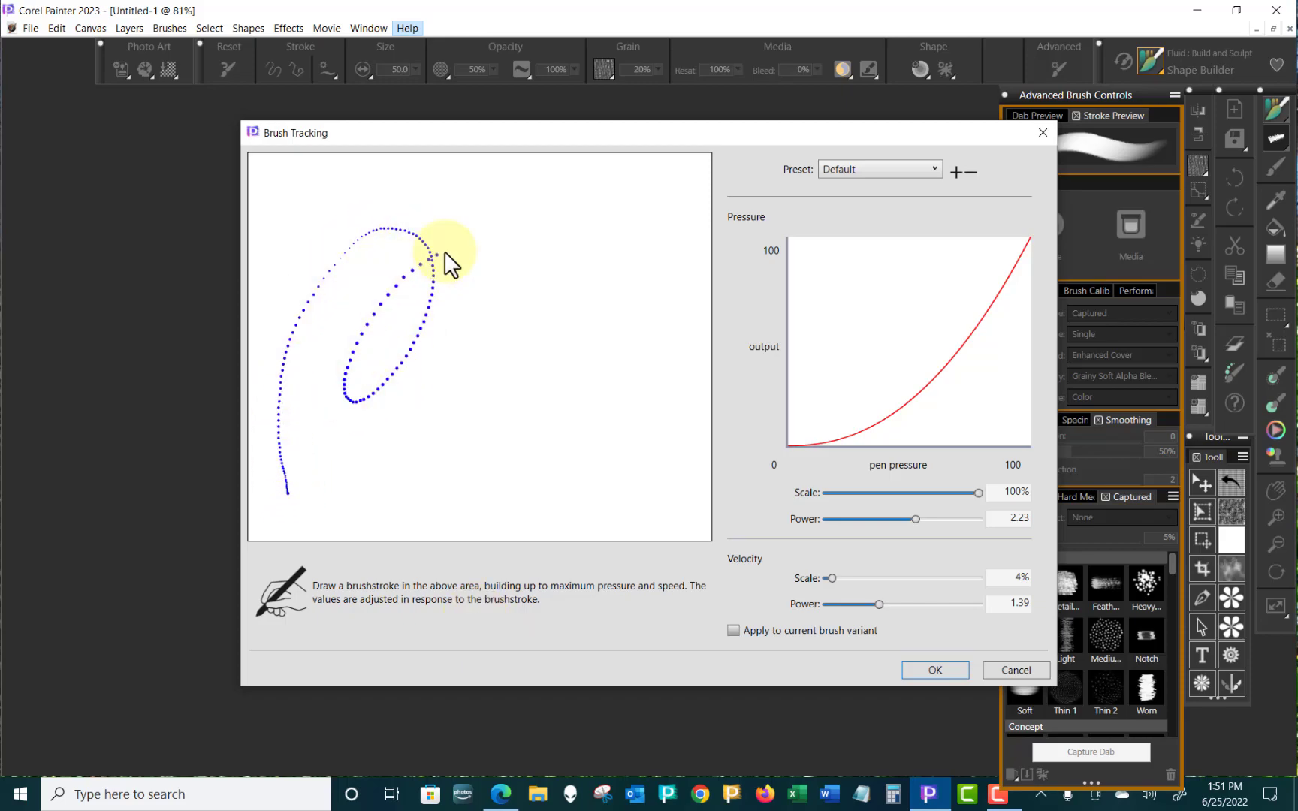
{"action": "left_click_drag", "start_coordinate": [435, 257], "coordinate": [663, 476]}
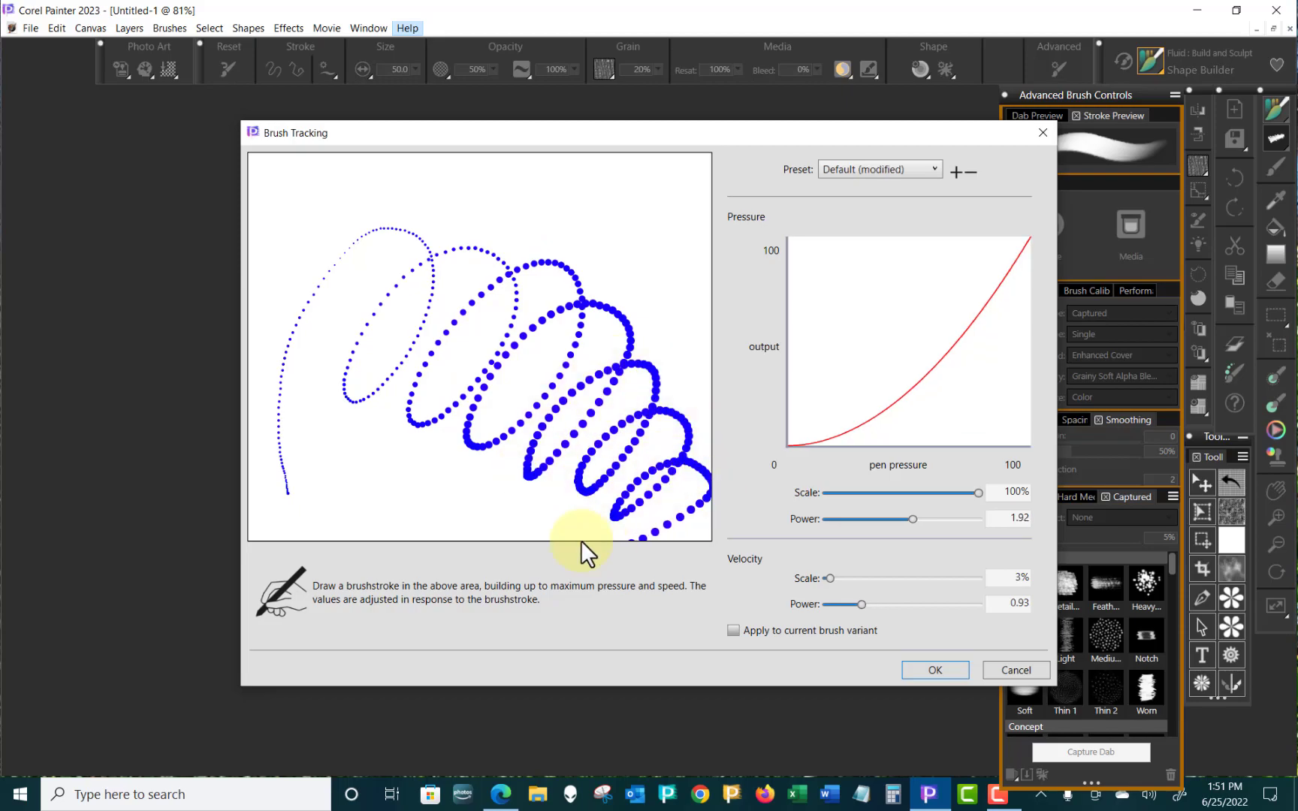
{"action": "mouse_move", "coordinate": [886, 244]}
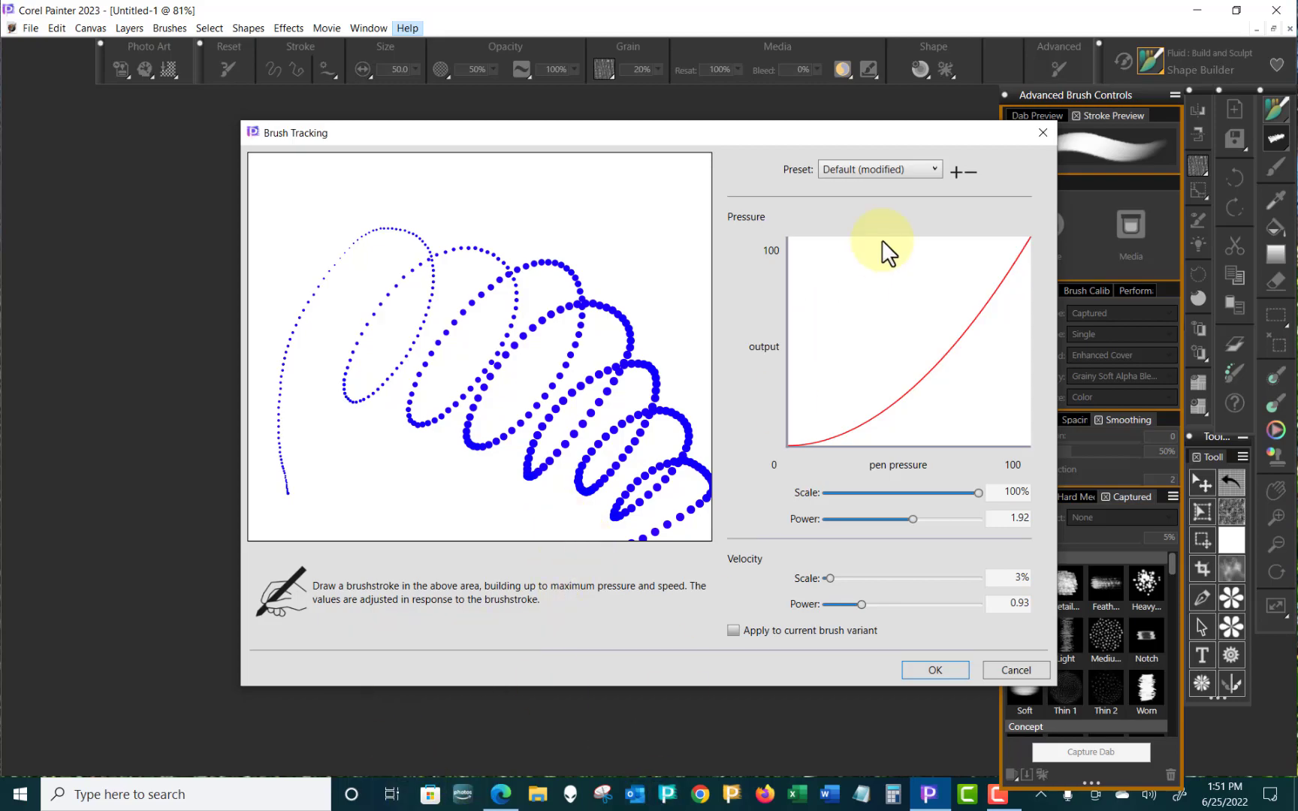
{"action": "mouse_move", "coordinate": [959, 174]}
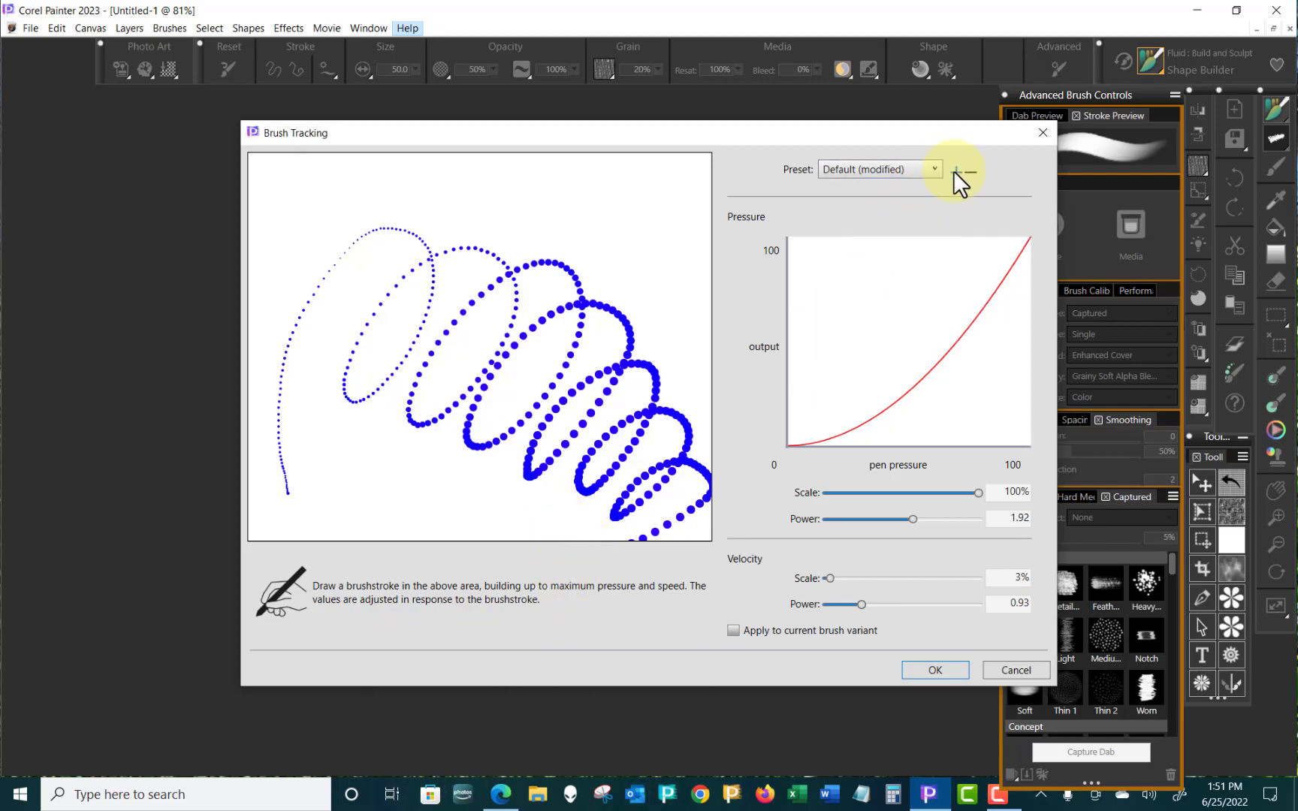
- Save the current tracking settings as a new preset named 'Skip Base'
{"action": "left_click", "coordinate": [958, 169]}
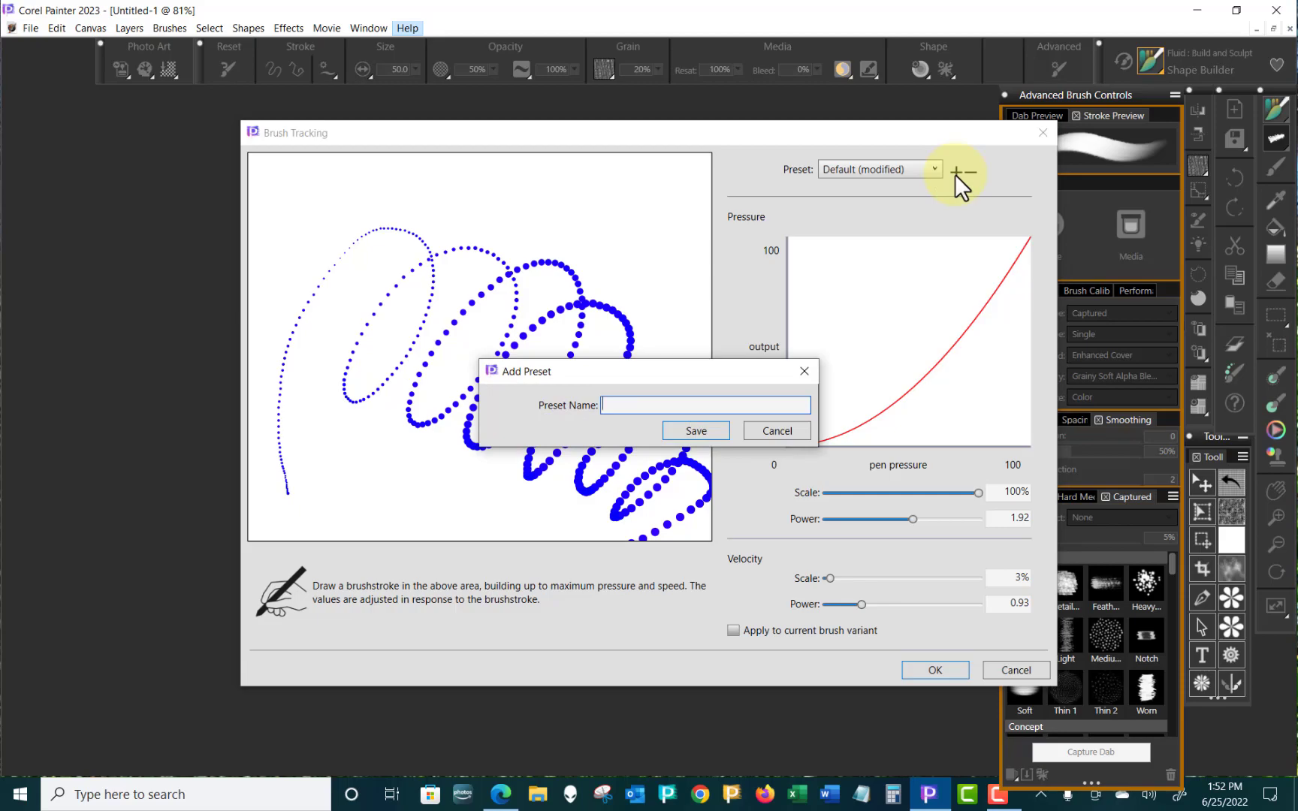
{"action": "mouse_move", "coordinate": [739, 341]}
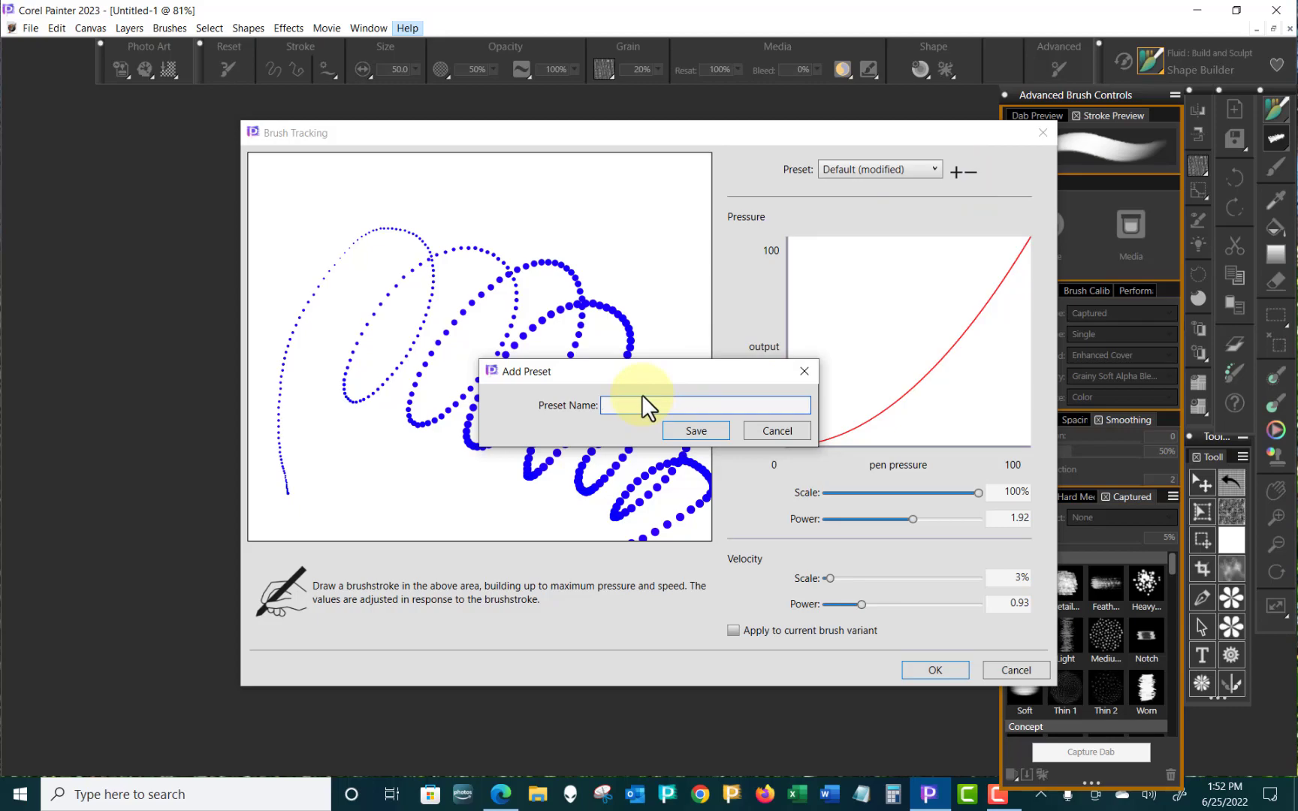
{"action": "type", "text": "Skip B"}
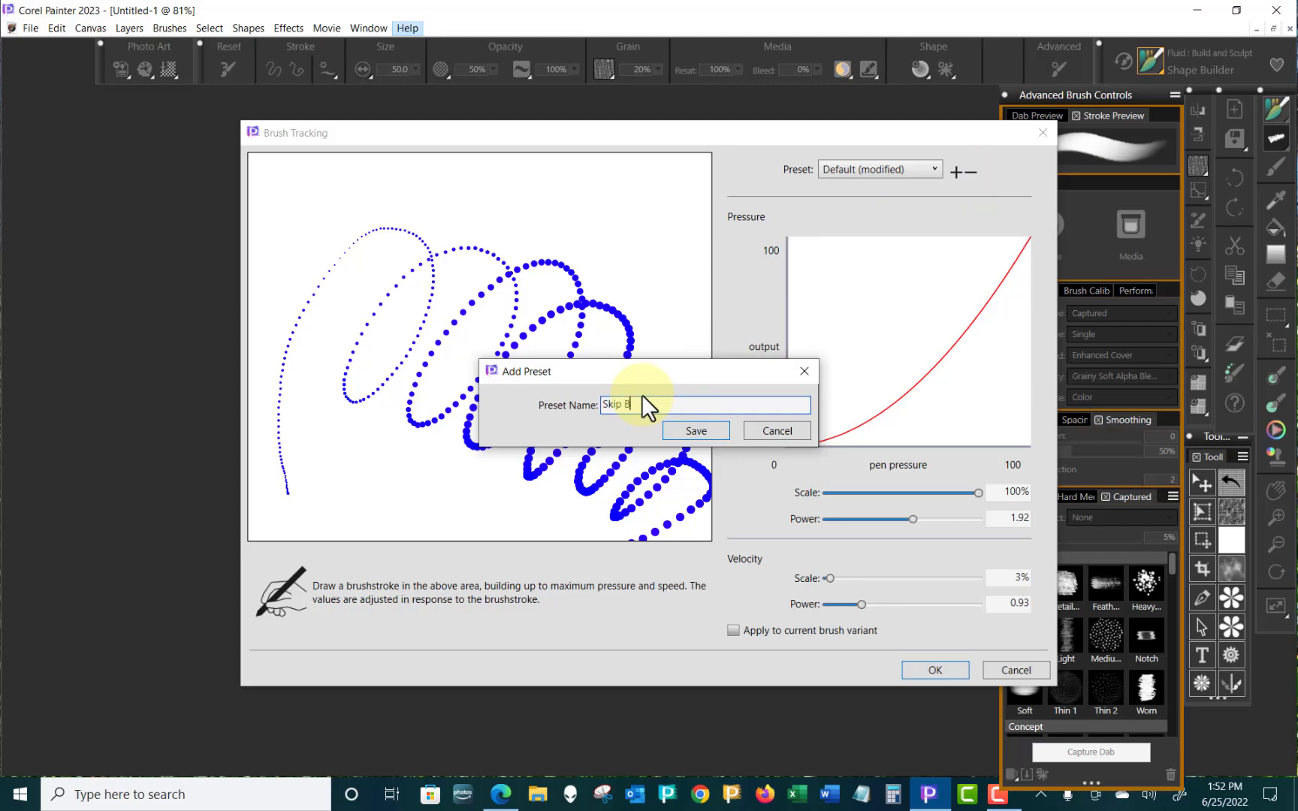
{"action": "type", "text": "ase"}
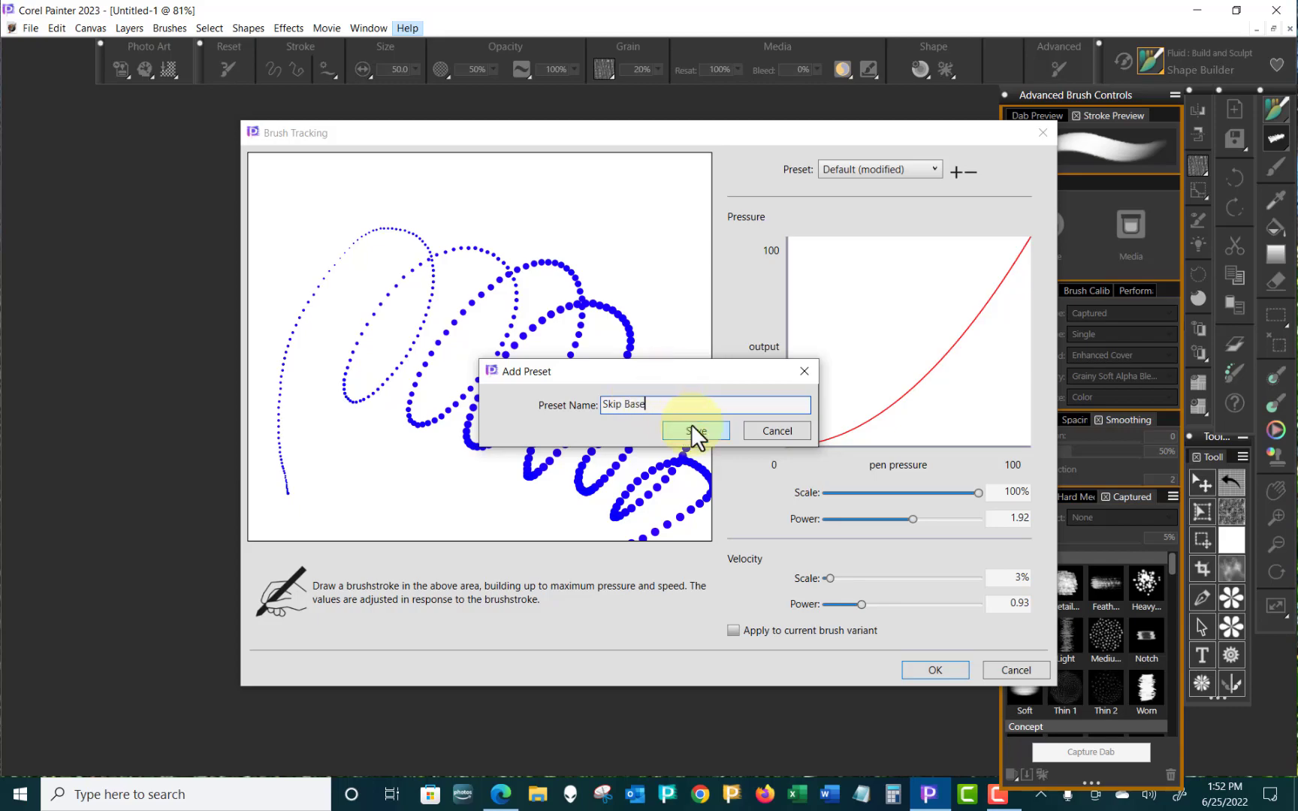
{"action": "left_click", "coordinate": [696, 431]}
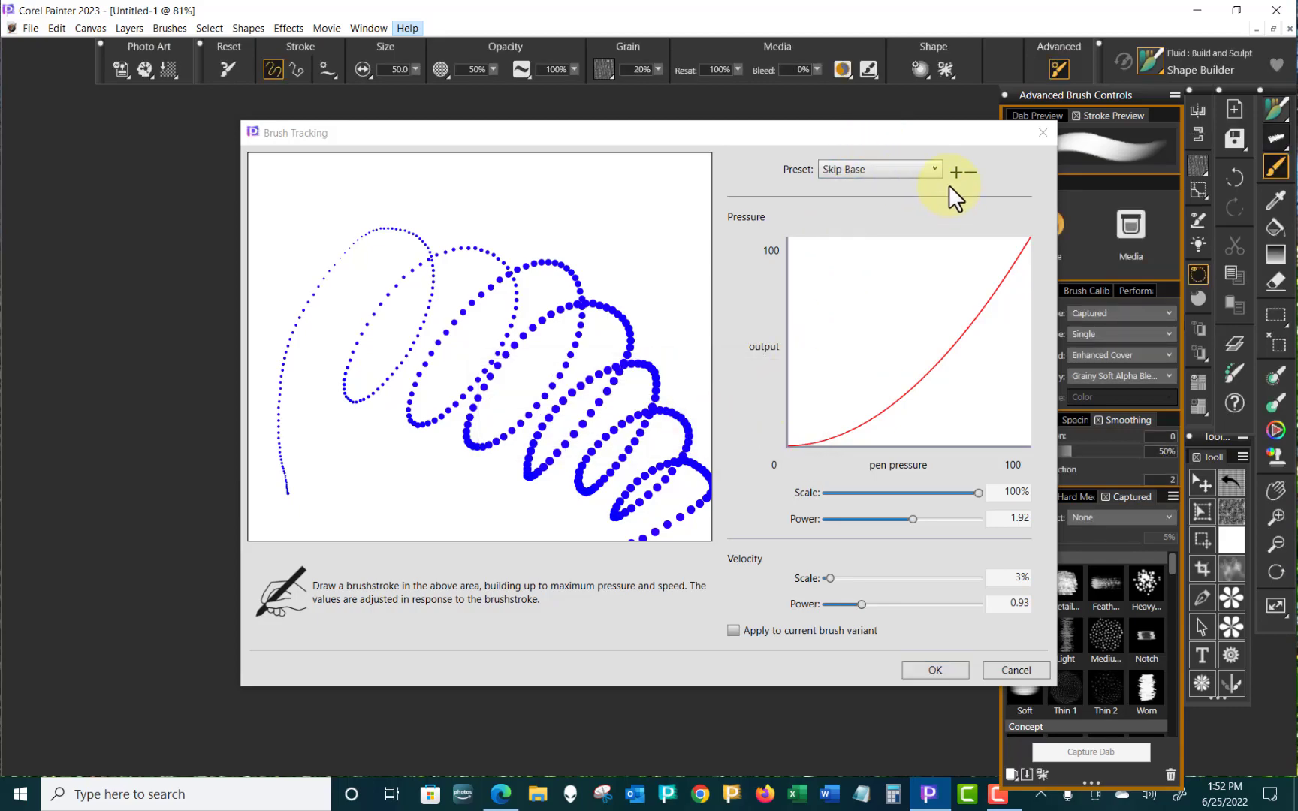
- Switch the tracking preset to Default, then back to Skip Base
{"action": "left_click", "coordinate": [879, 169]}
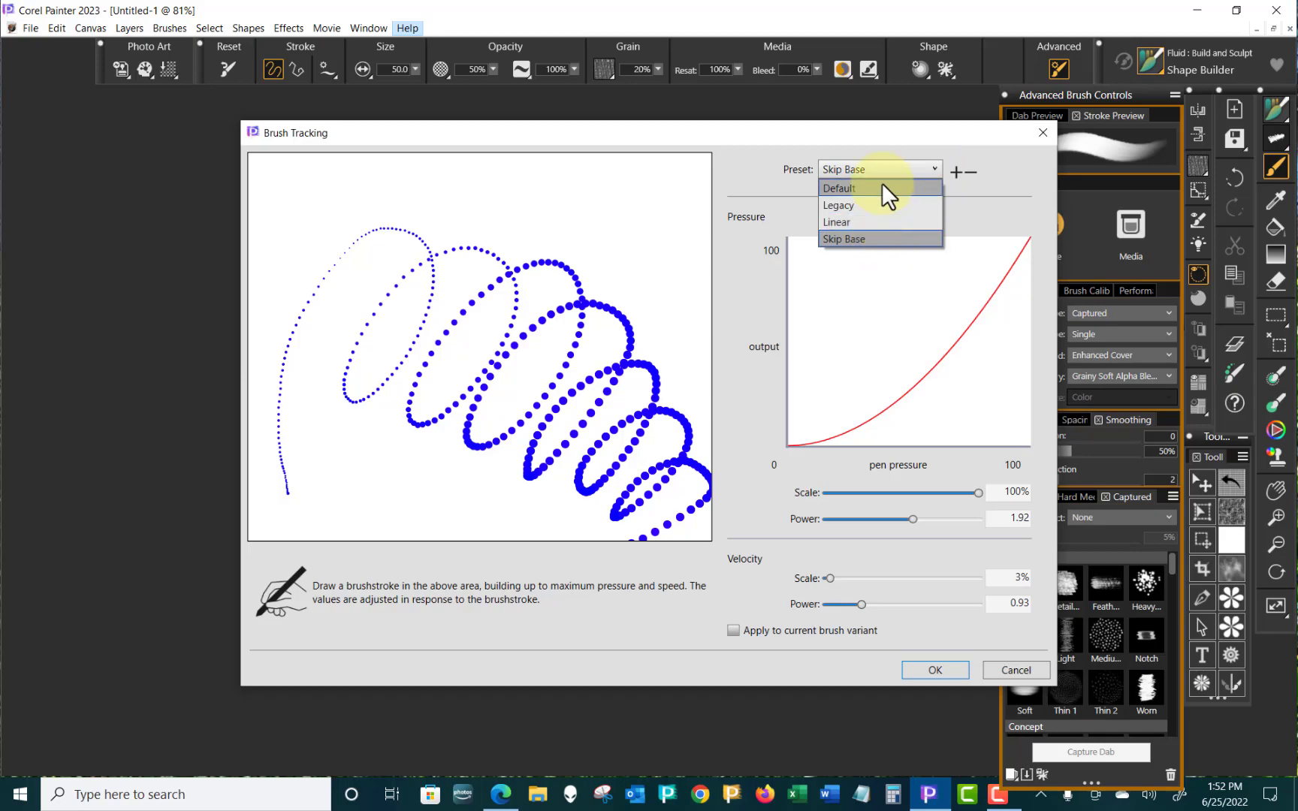
{"action": "left_click", "coordinate": [838, 188]}
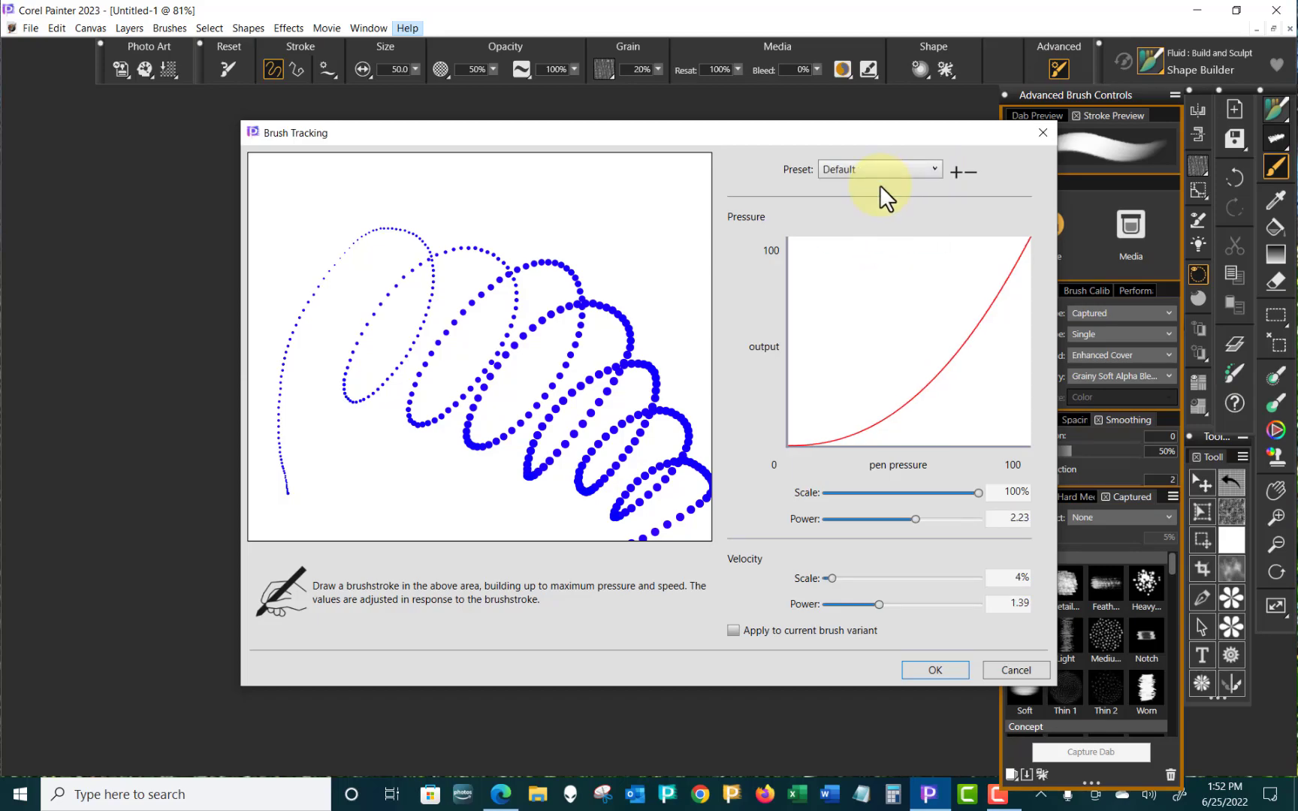
{"action": "left_click", "coordinate": [878, 169]}
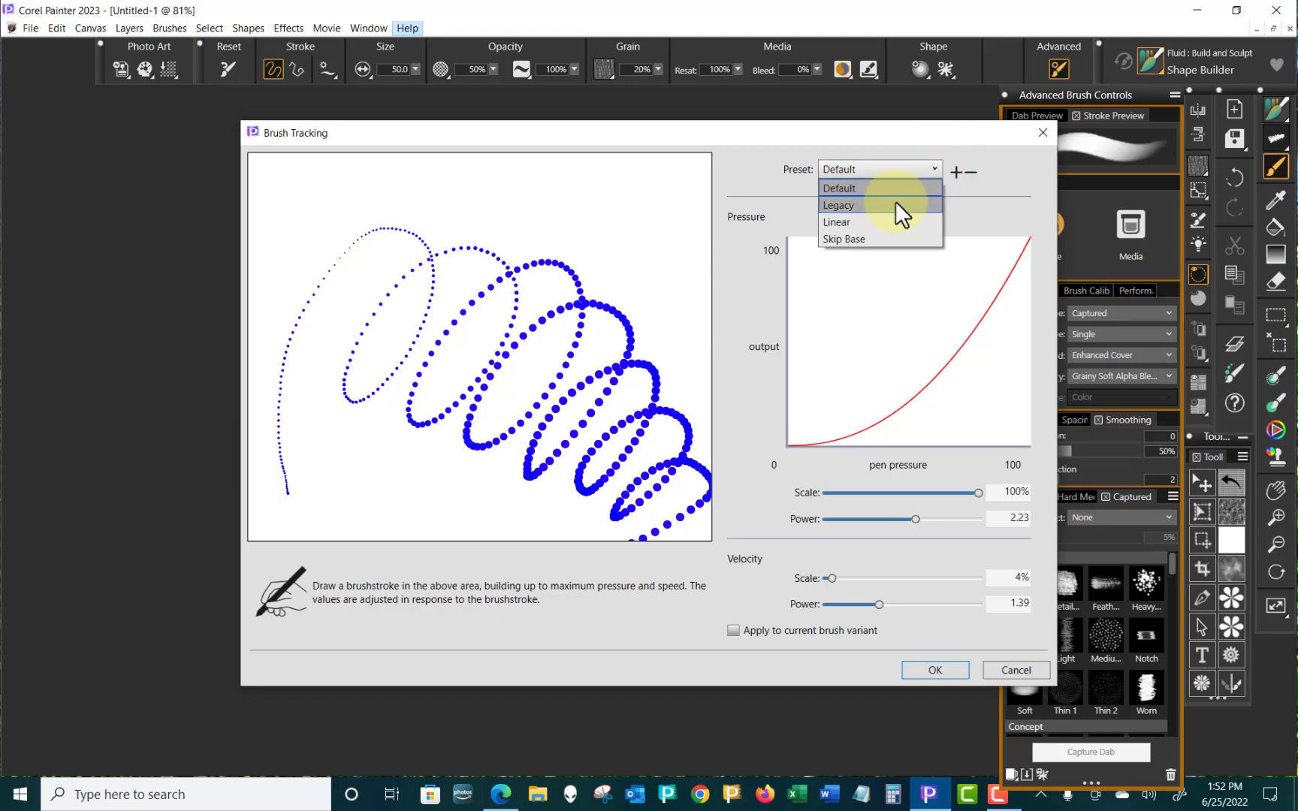
{"action": "left_click", "coordinate": [844, 238]}
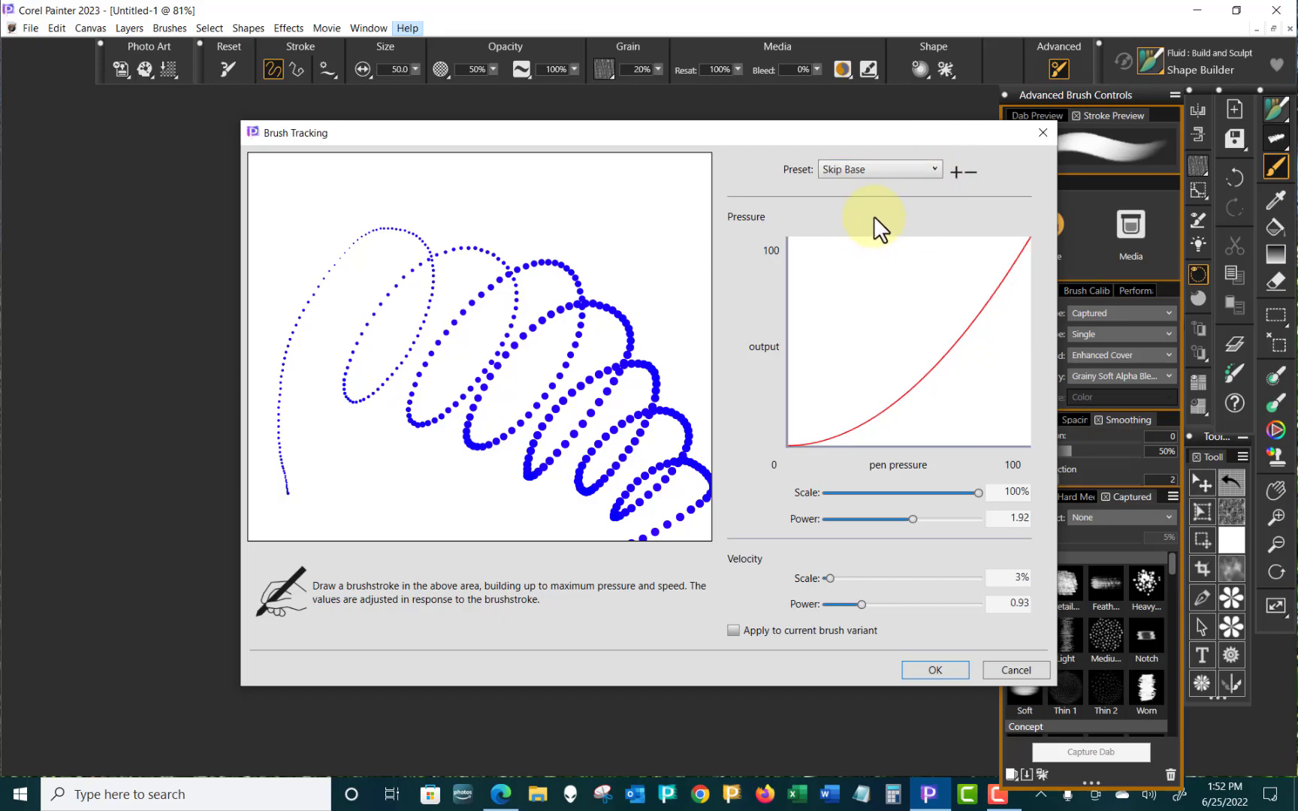
{"action": "mouse_move", "coordinate": [861, 190]}
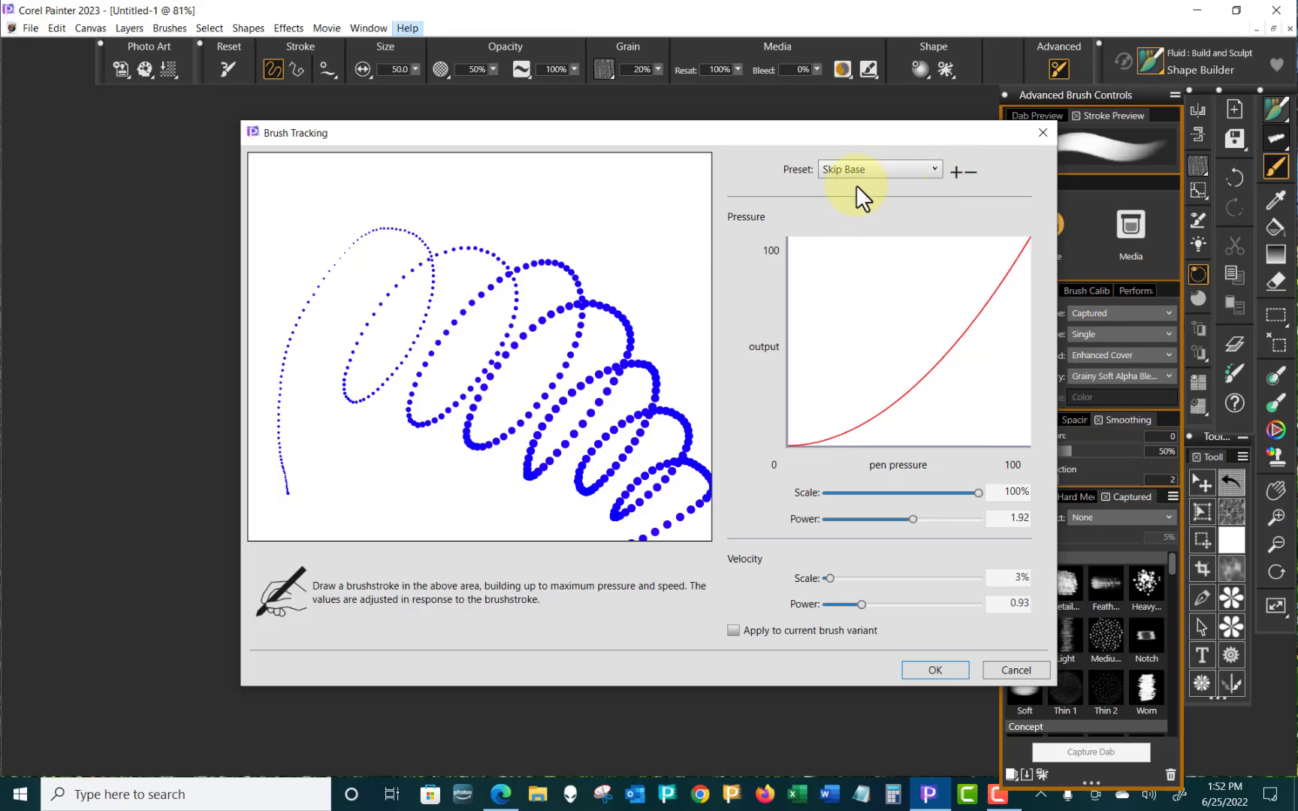
{"action": "mouse_move", "coordinate": [932, 181]}
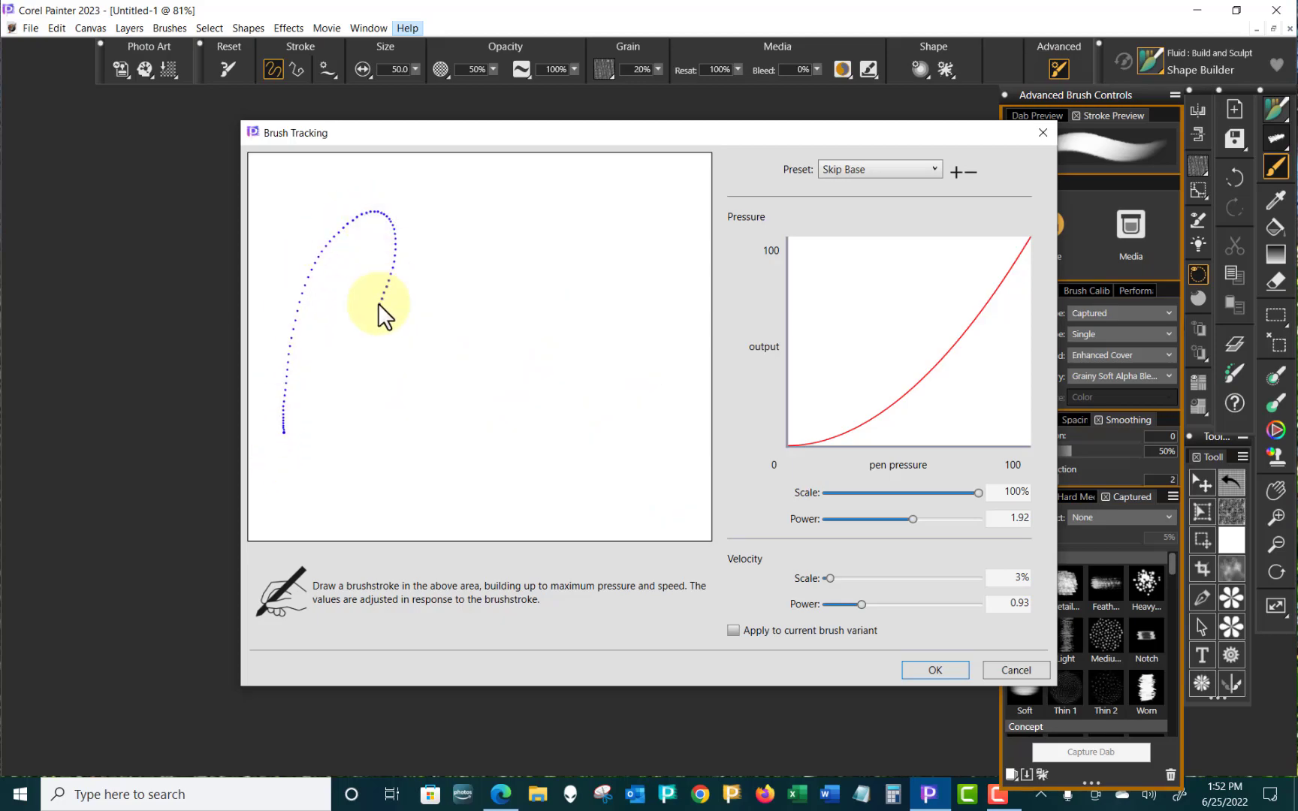
- Draw five lighter calibration strokes, recalculating Skip Base to 78% pressure and 1.96 power
{"action": "left_click_drag", "start_coordinate": [380, 299], "coordinate": [554, 446]}
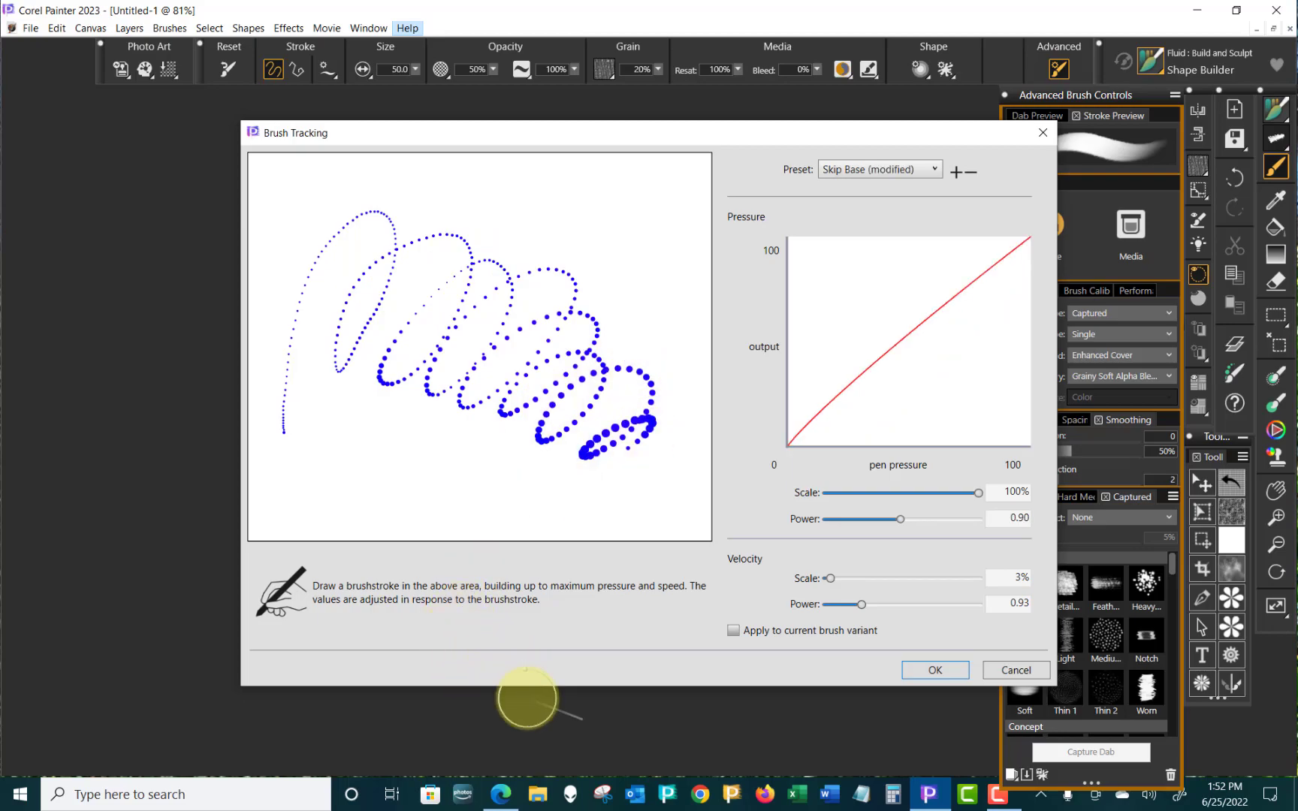
{"action": "left_click_drag", "start_coordinate": [526, 695], "coordinate": [389, 190]}
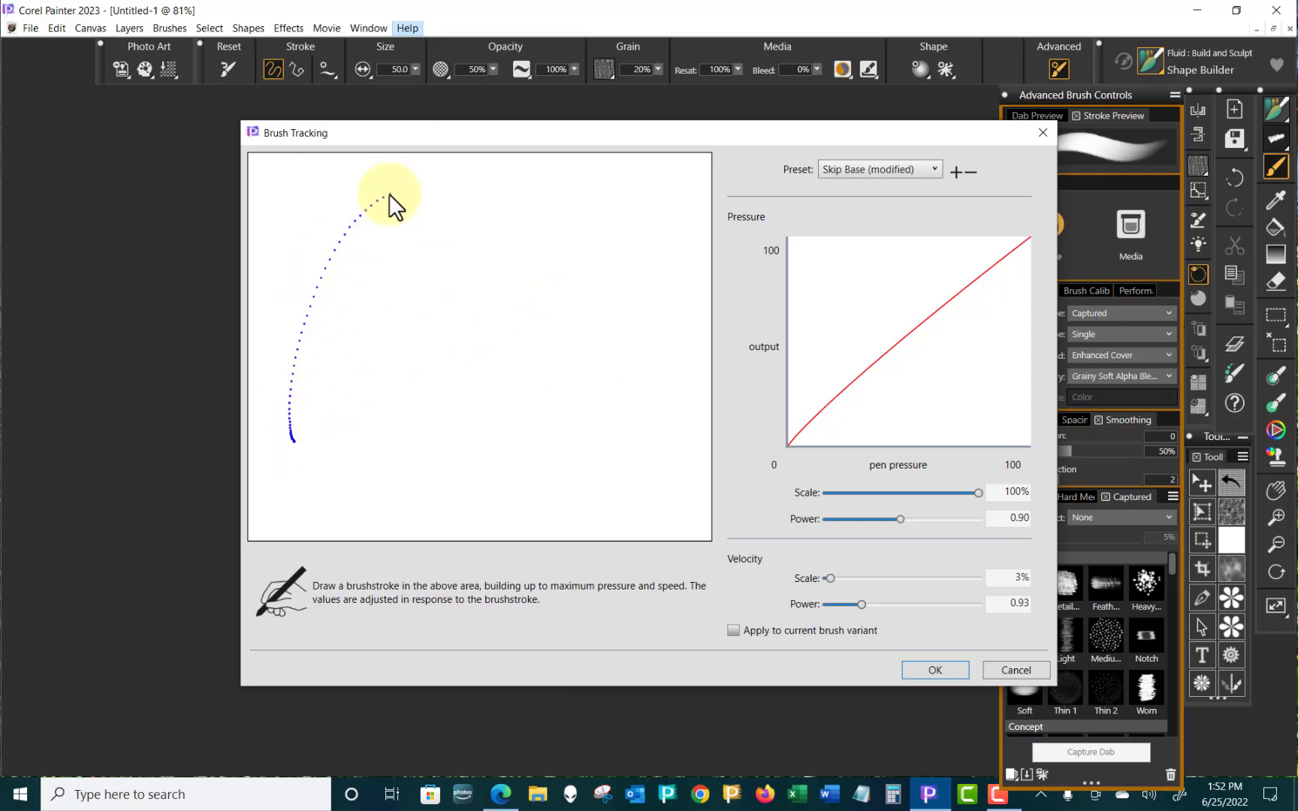
{"action": "left_click_drag", "start_coordinate": [389, 203], "coordinate": [571, 430]}
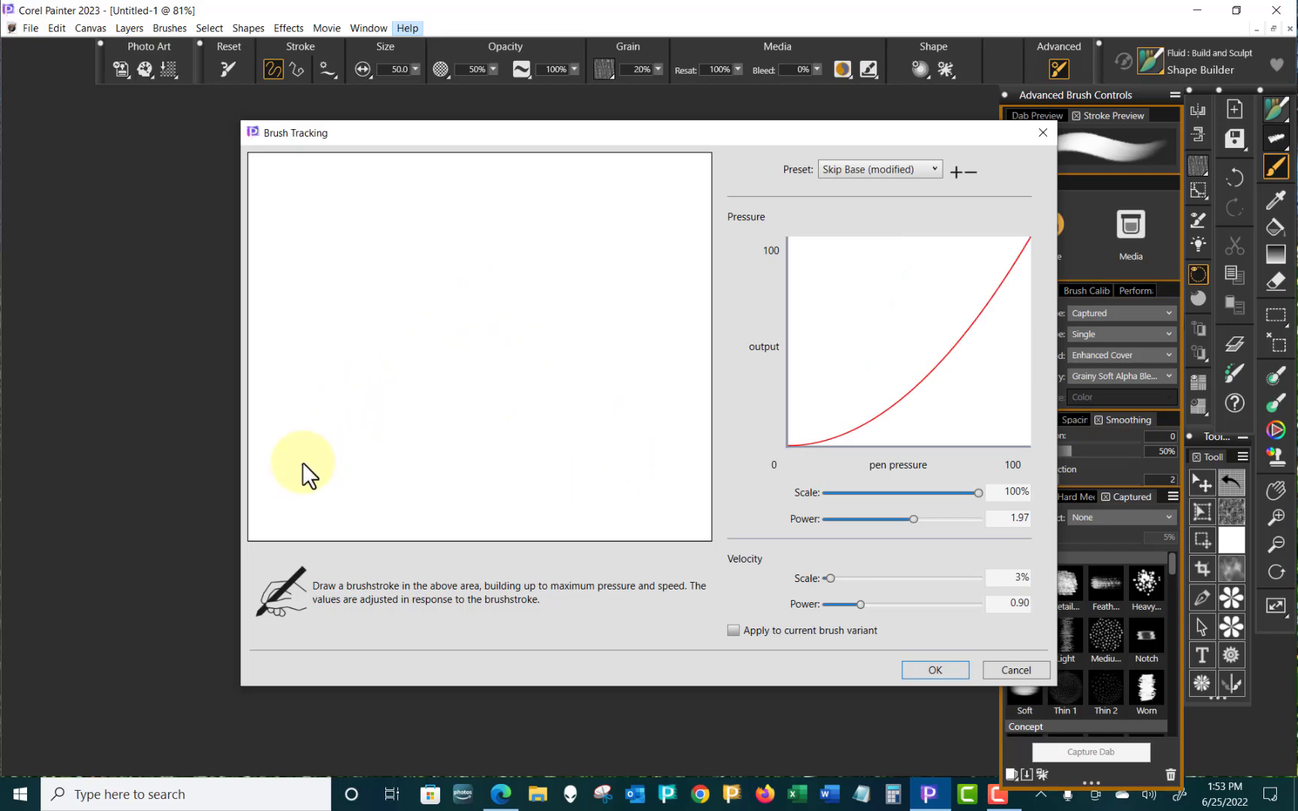
{"action": "left_click_drag", "start_coordinate": [305, 465], "coordinate": [501, 407]}
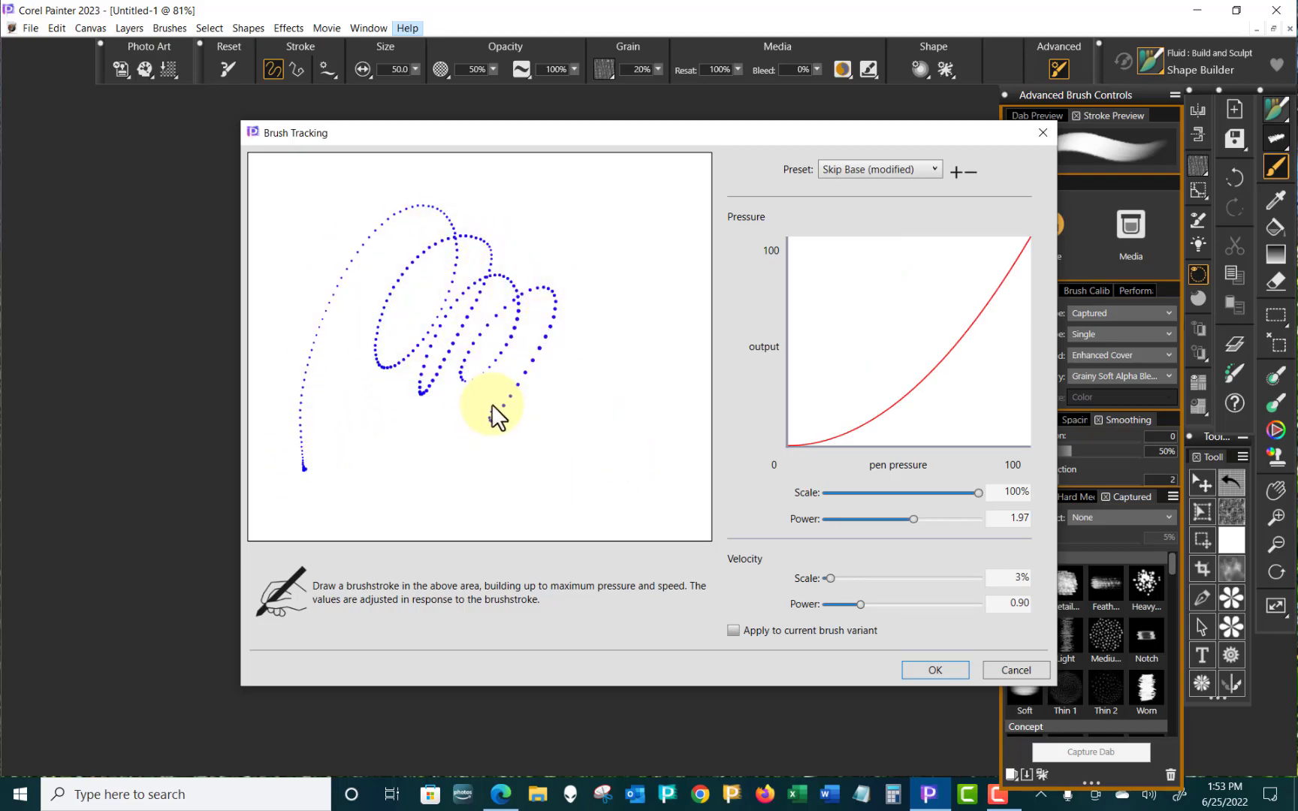
{"action": "left_click_drag", "start_coordinate": [492, 413], "coordinate": [604, 422]}
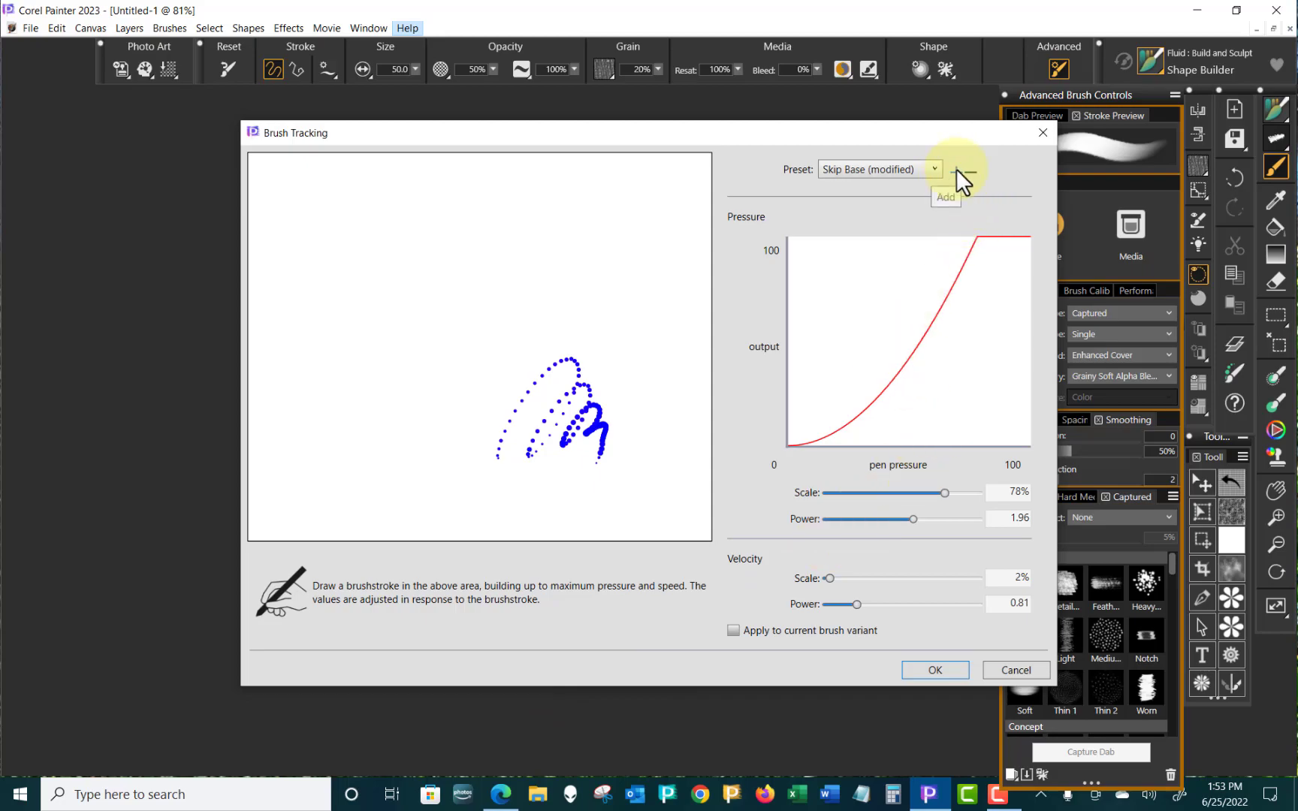
- Save the recalibrated light tracking as a new preset named 'Skip's Light'
{"action": "left_click", "coordinate": [957, 171]}
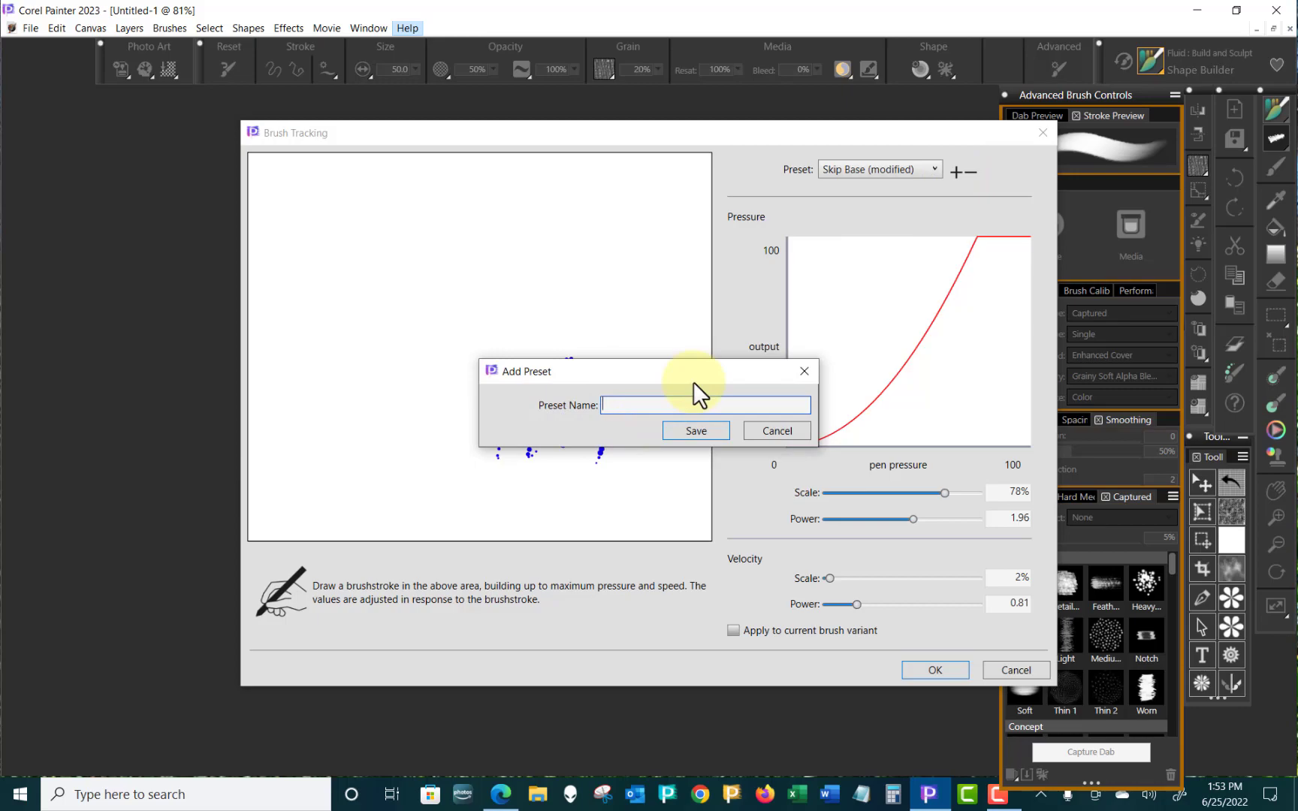
{"action": "type", "text": "Skip's L"}
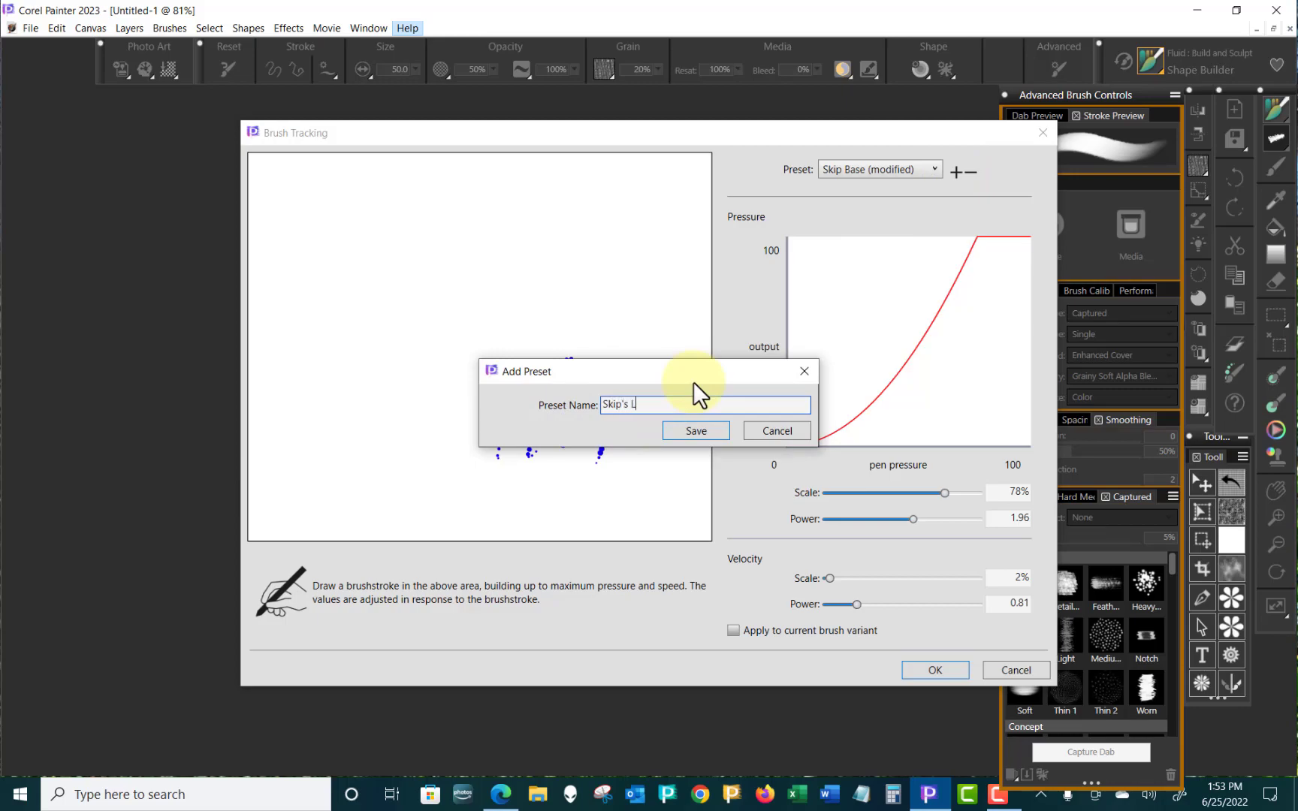
{"action": "type", "text": "ight"}
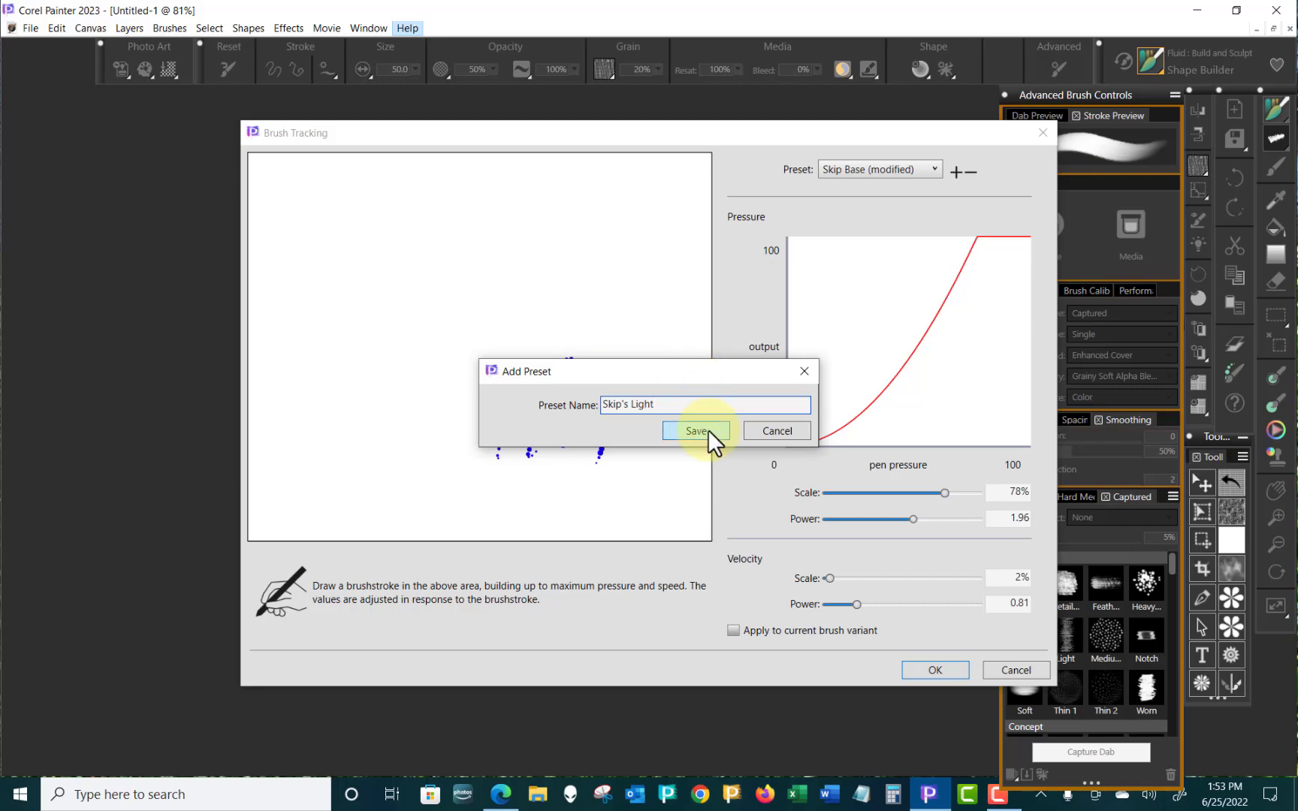
{"action": "left_click", "coordinate": [696, 430]}
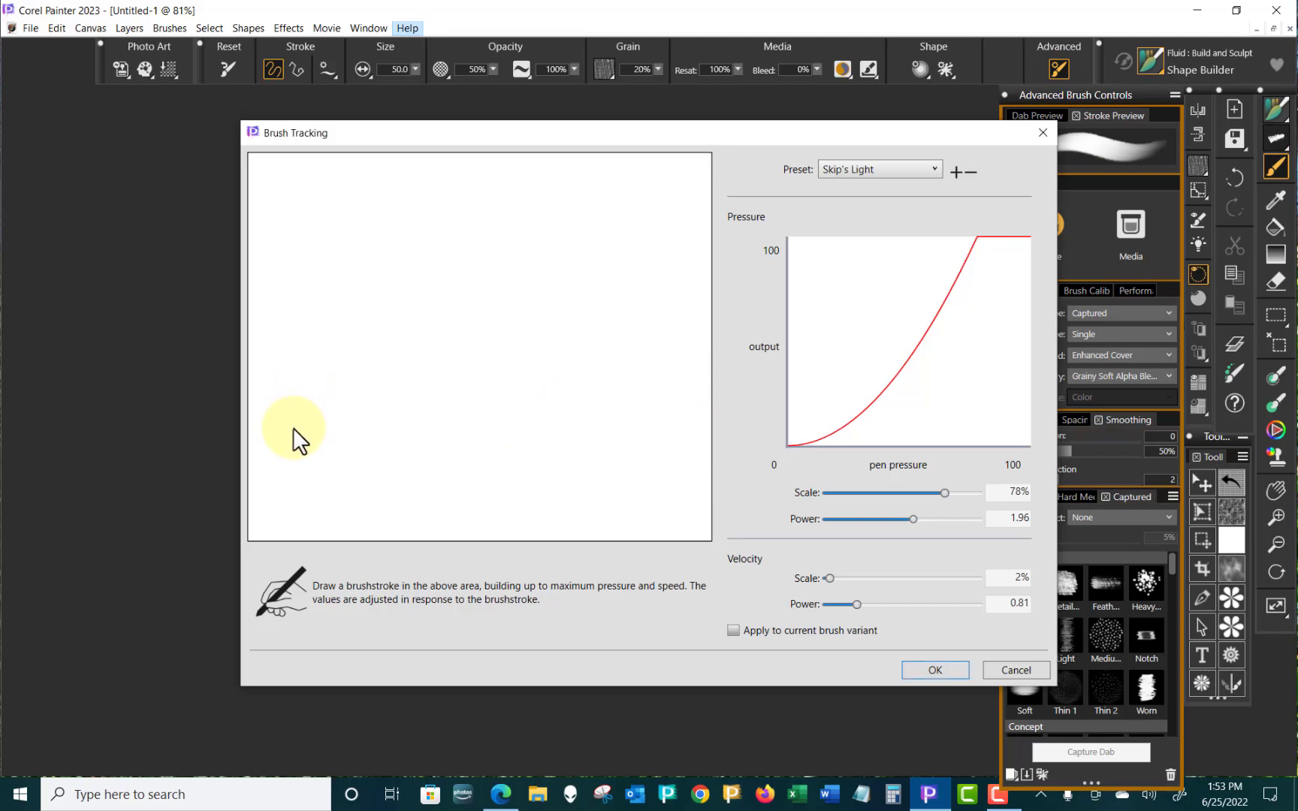
- Recalibrate with a heavy stroke to 100% scale, power 3.51, and begin adding a preset
{"action": "left_click_drag", "start_coordinate": [294, 435], "coordinate": [621, 435]}
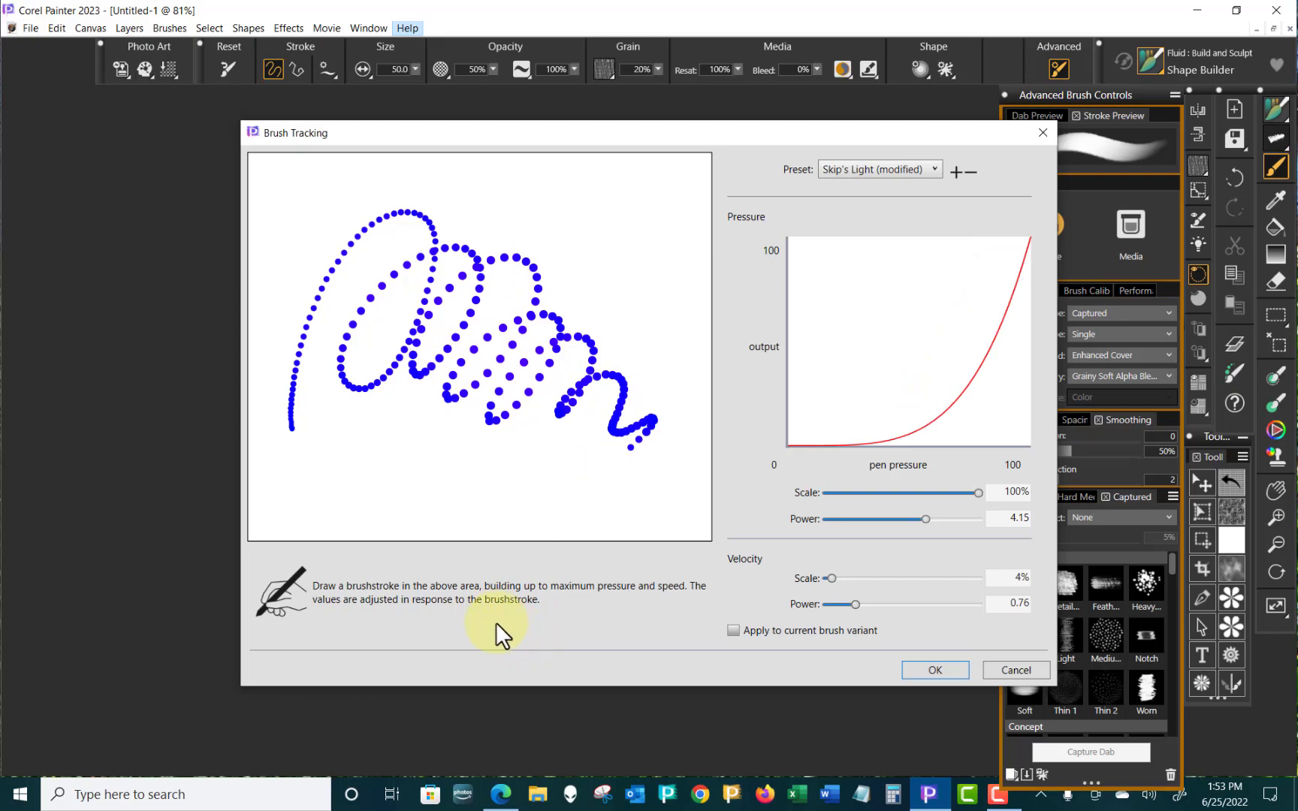
{"action": "mouse_move", "coordinate": [302, 431]}
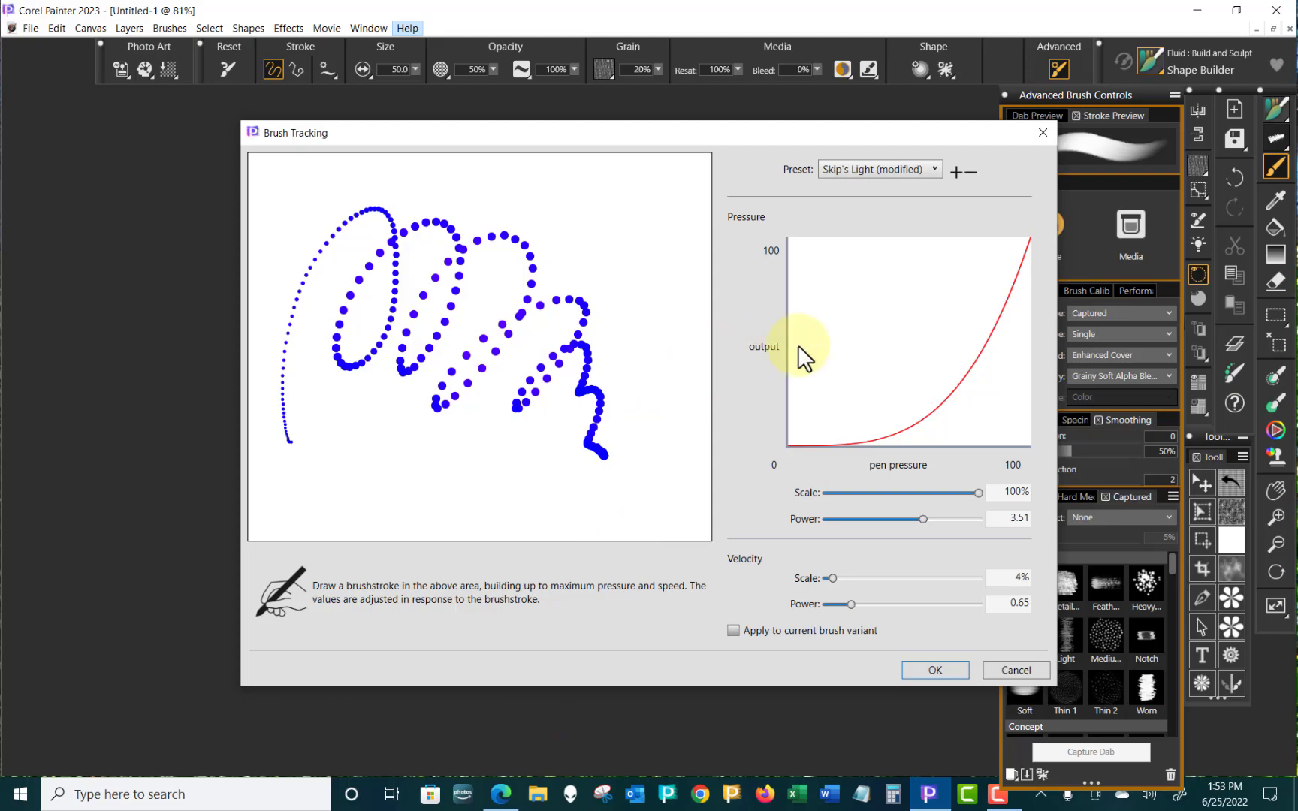
{"action": "left_click", "coordinate": [952, 171]}
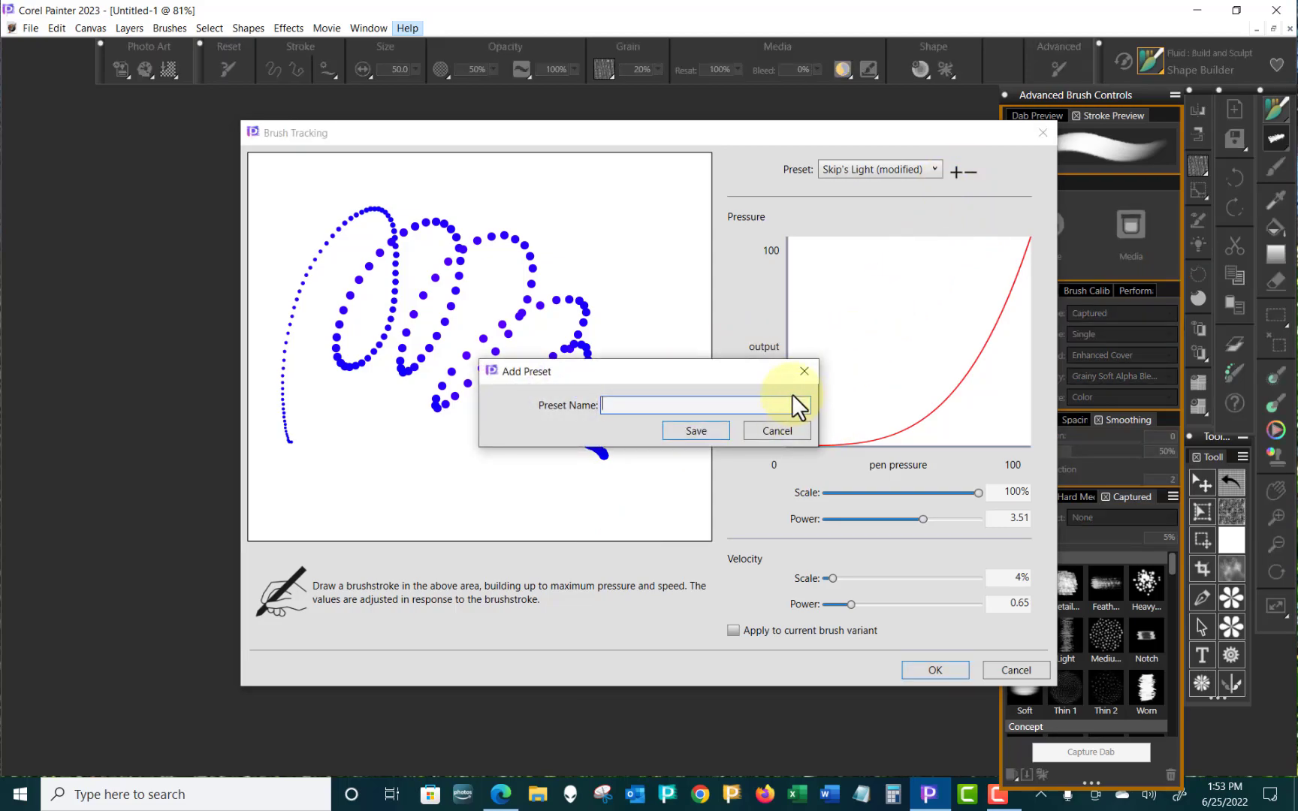
- Save the heavy tracking as preset 'Skip's Heavy' and close Brush Tracking with OK
{"action": "type", "text": "Skip's Heavy"}
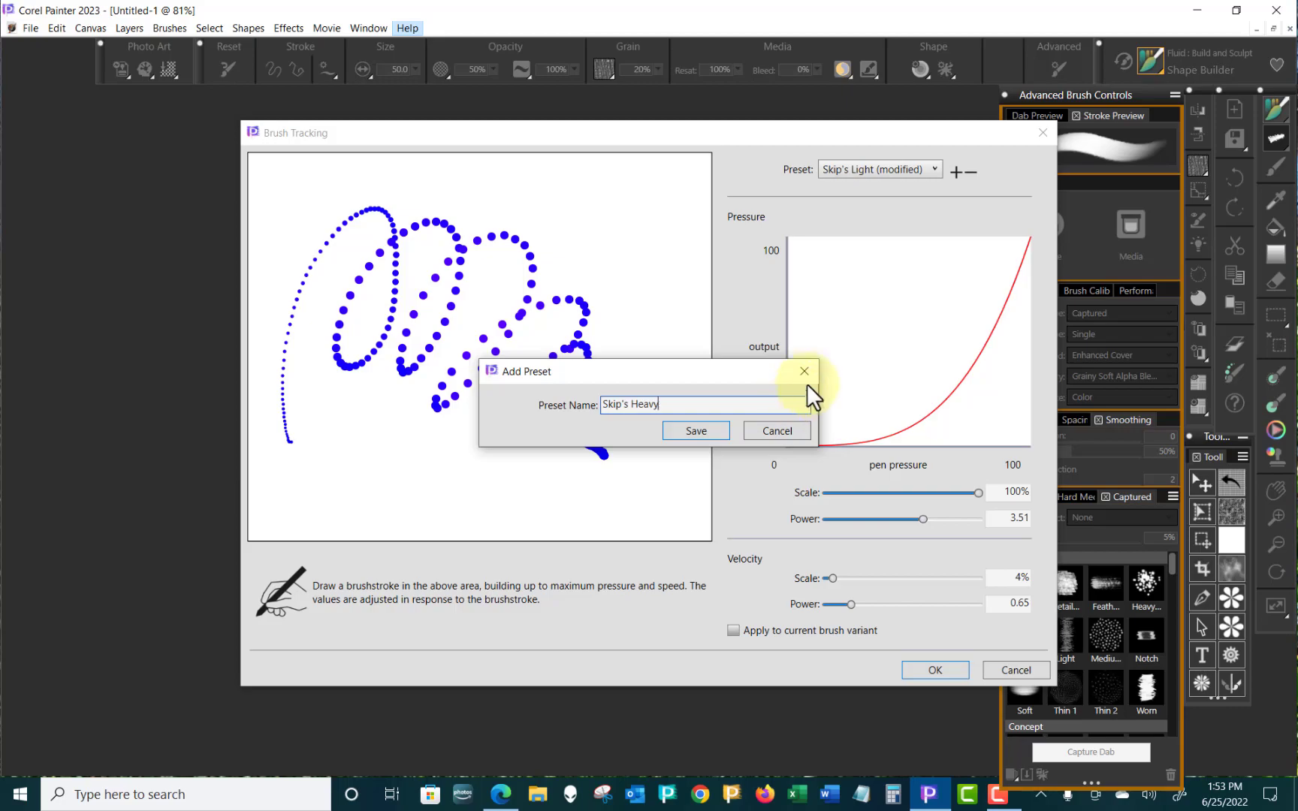
{"action": "left_click", "coordinate": [696, 430]}
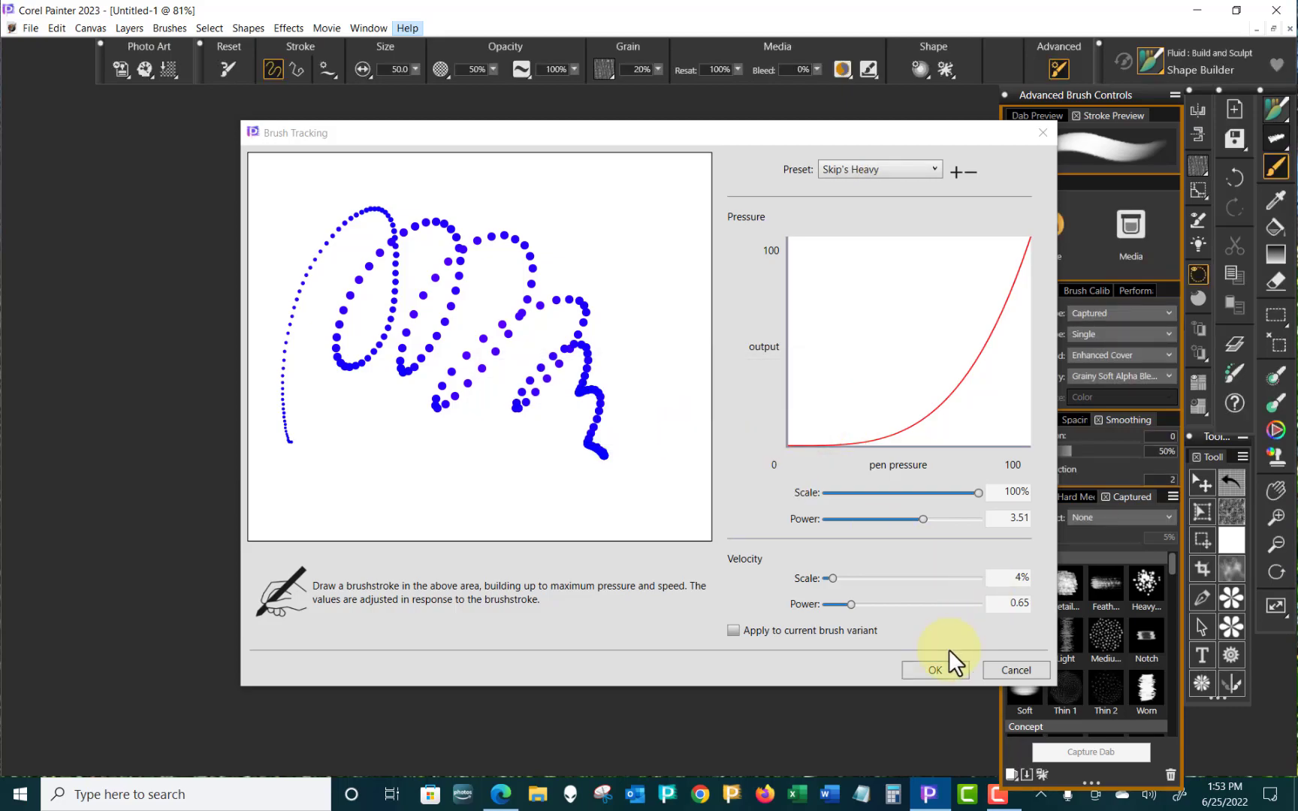
{"action": "left_click", "coordinate": [934, 669]}
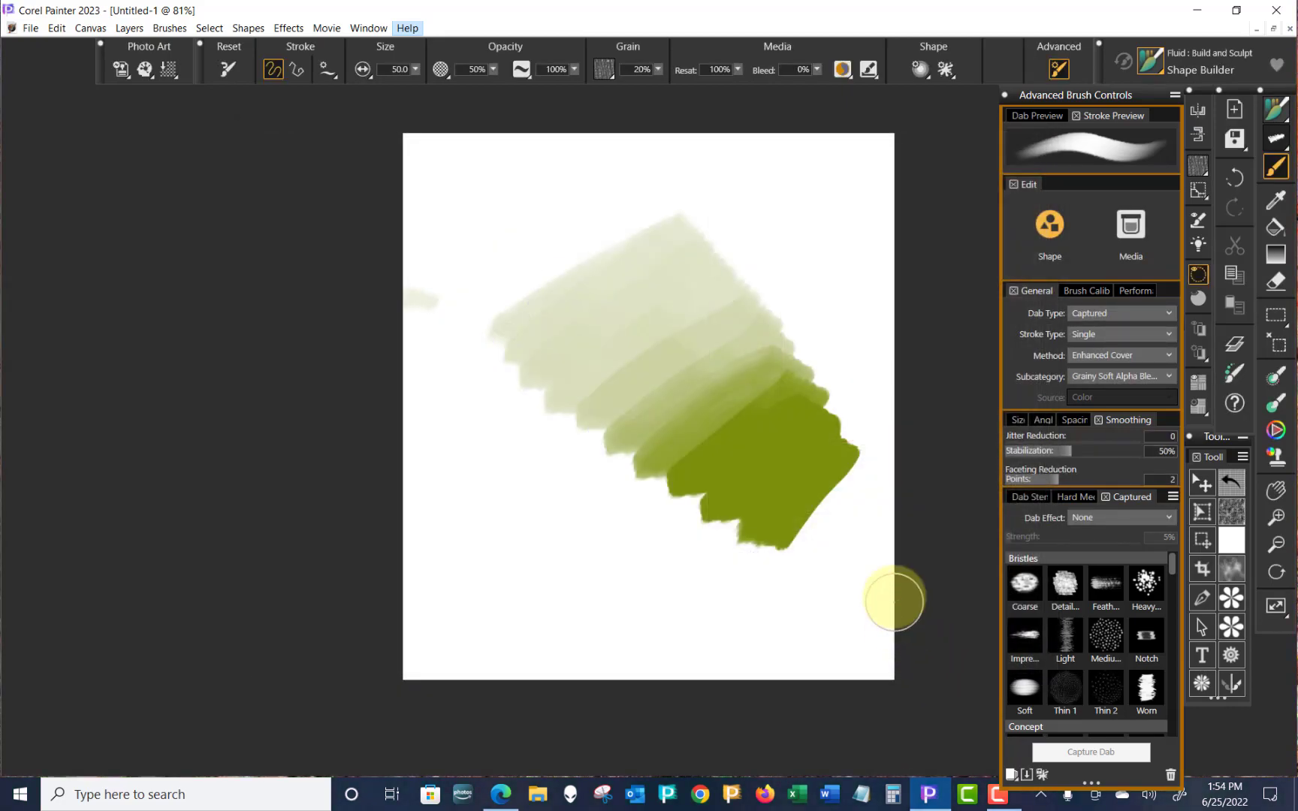
{"action": "mouse_move", "coordinate": [445, 121]}
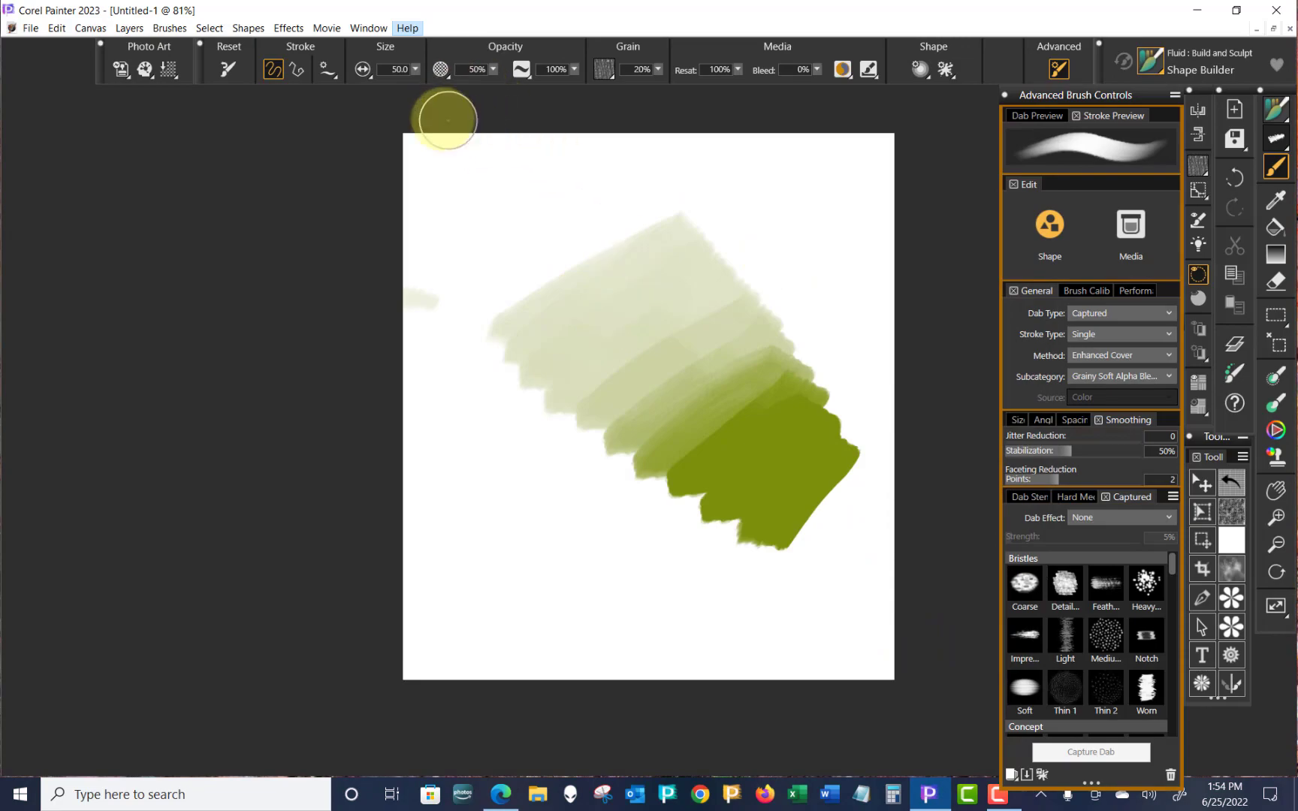
- Close the Advanced Brush Controls panel to reveal the olive stroke band
{"action": "left_click", "coordinate": [368, 27]}
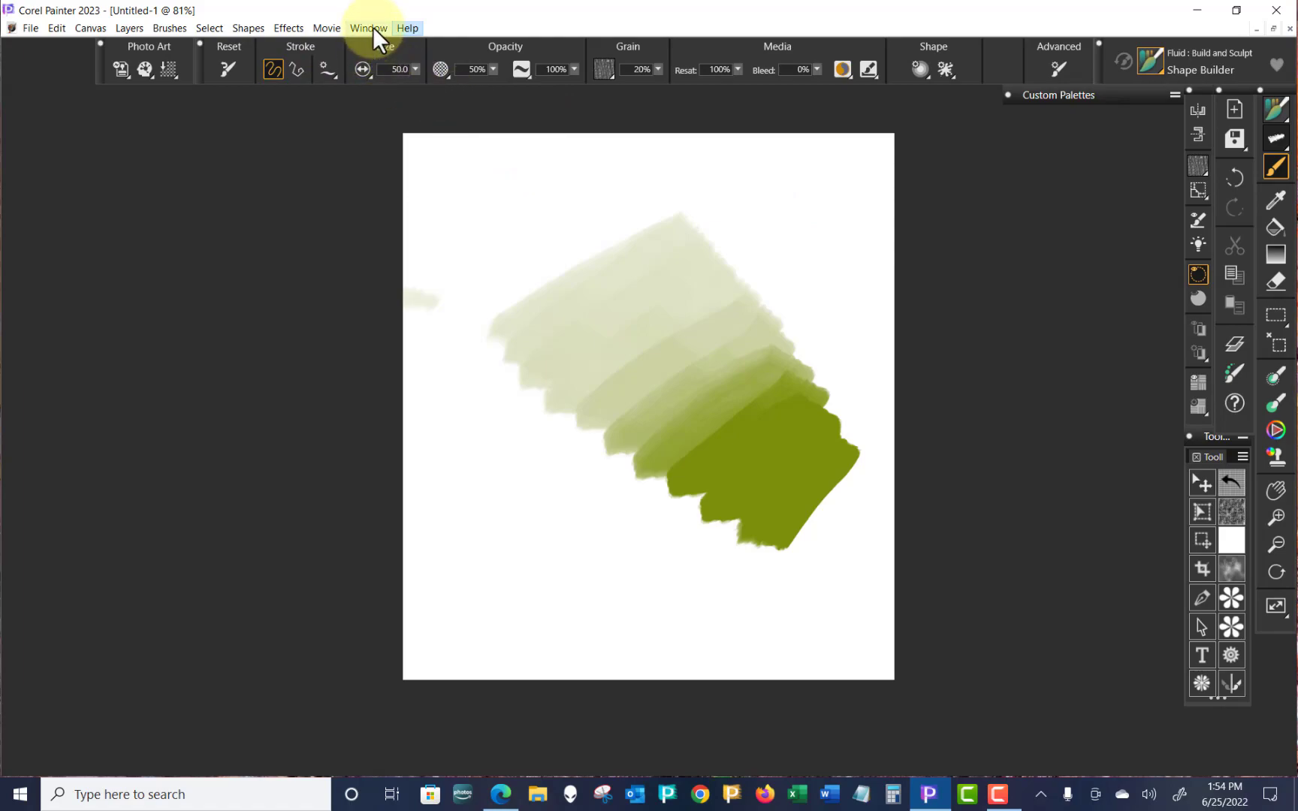
- Save the current palette arrangement as a layout named 'Skip's 2023' via Window > Layout
{"action": "left_click", "coordinate": [368, 27]}
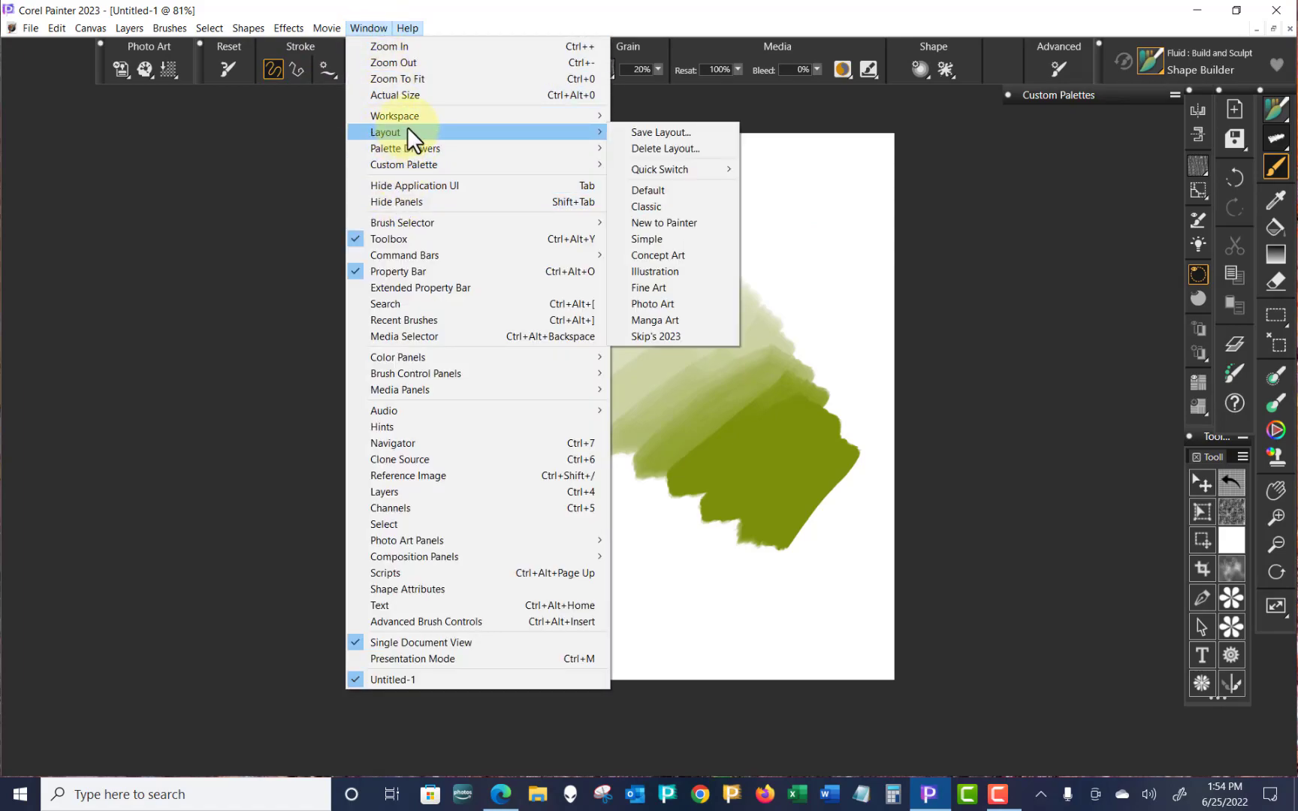
{"action": "left_click", "coordinate": [659, 132]}
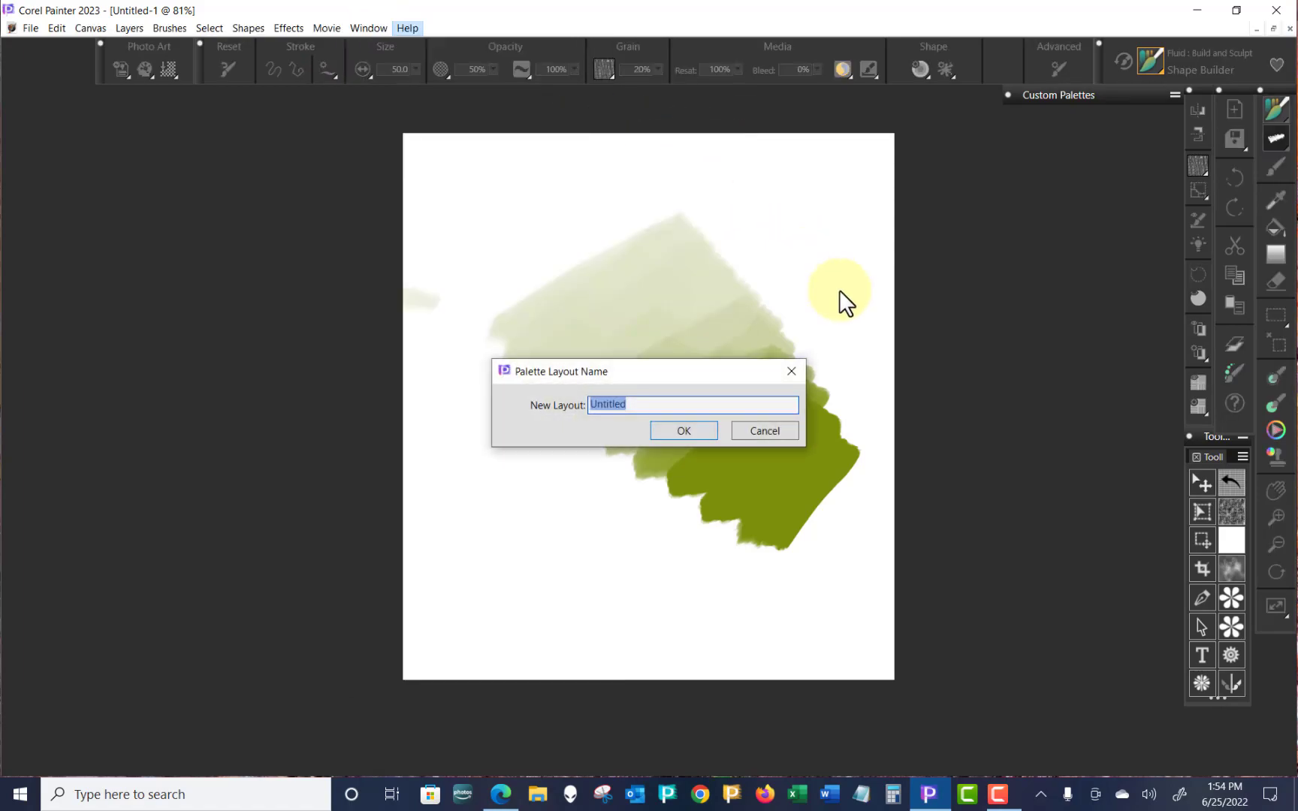
{"action": "type", "text": "ski"}
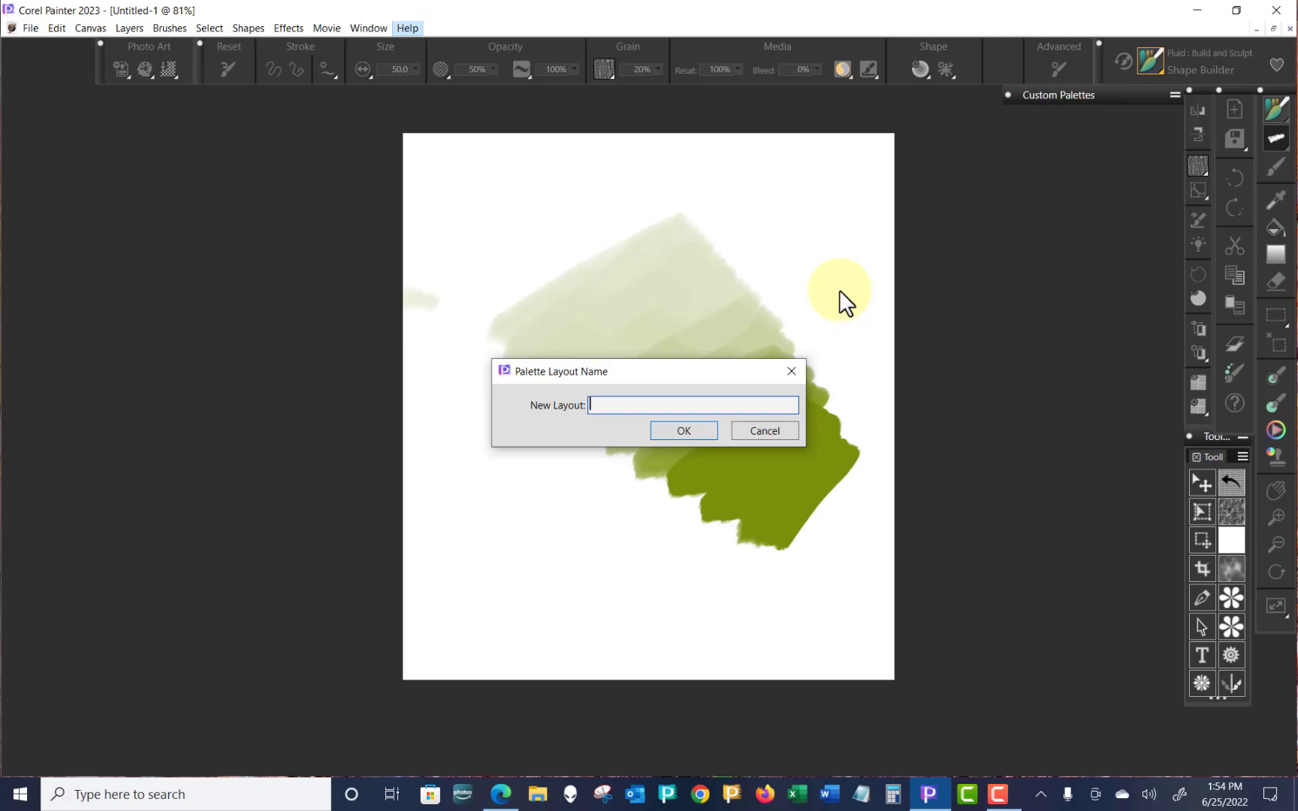
{"action": "type", "text": "Skip"}
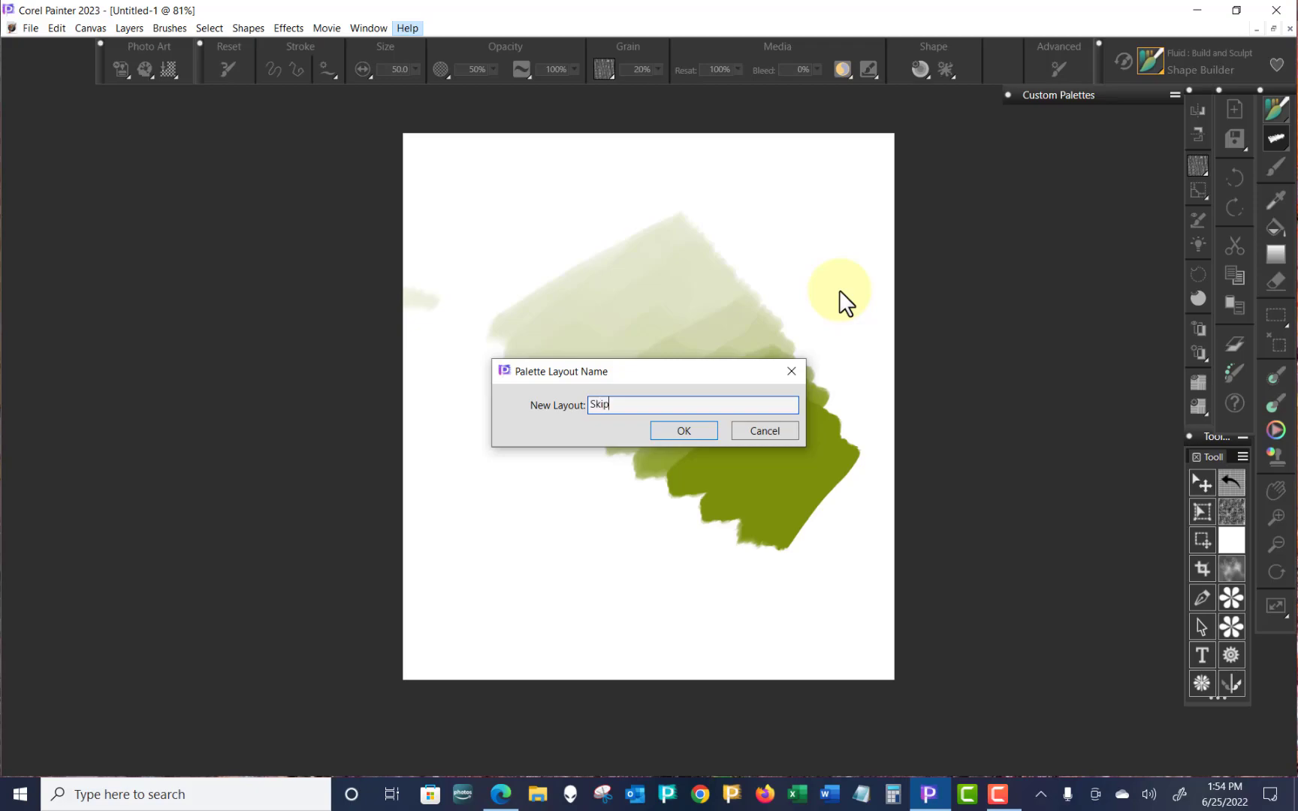
{"action": "type", "text": "'s"}
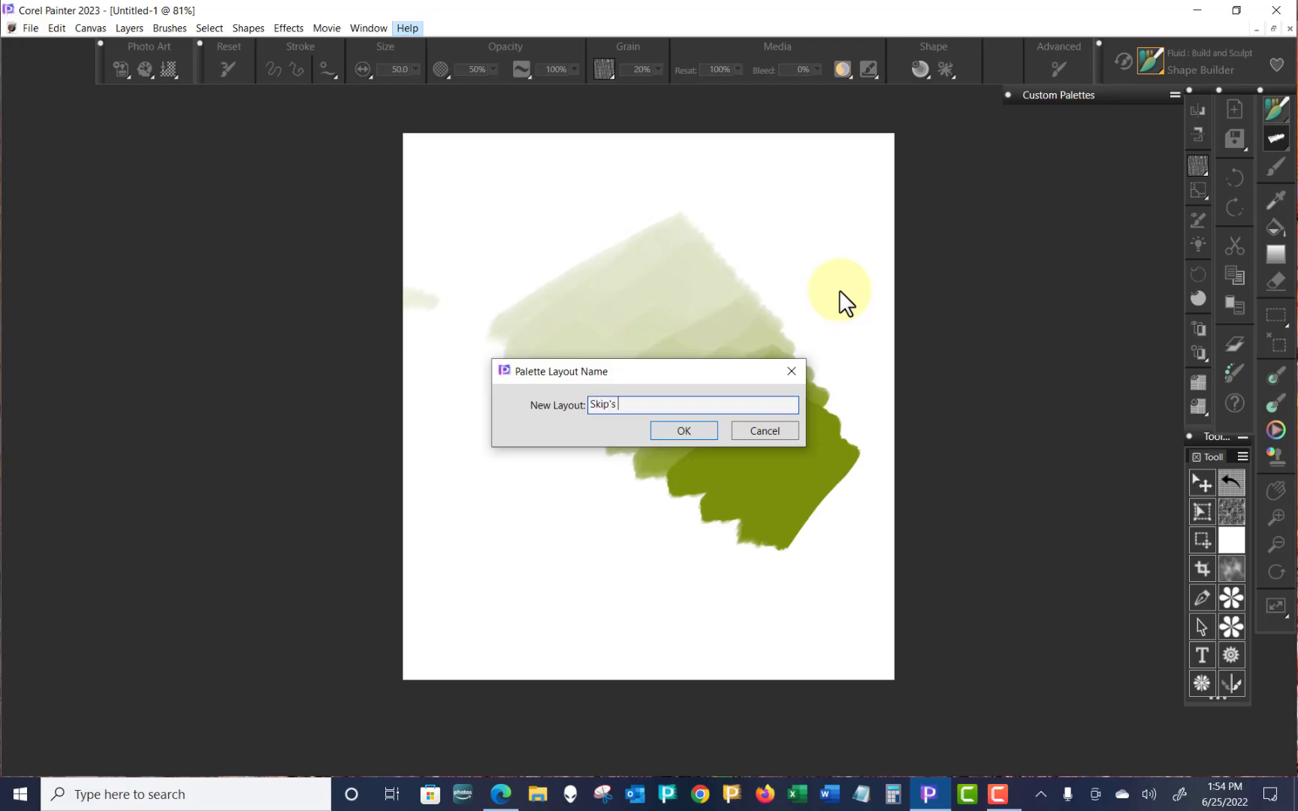
{"action": "type", "text": "2023"}
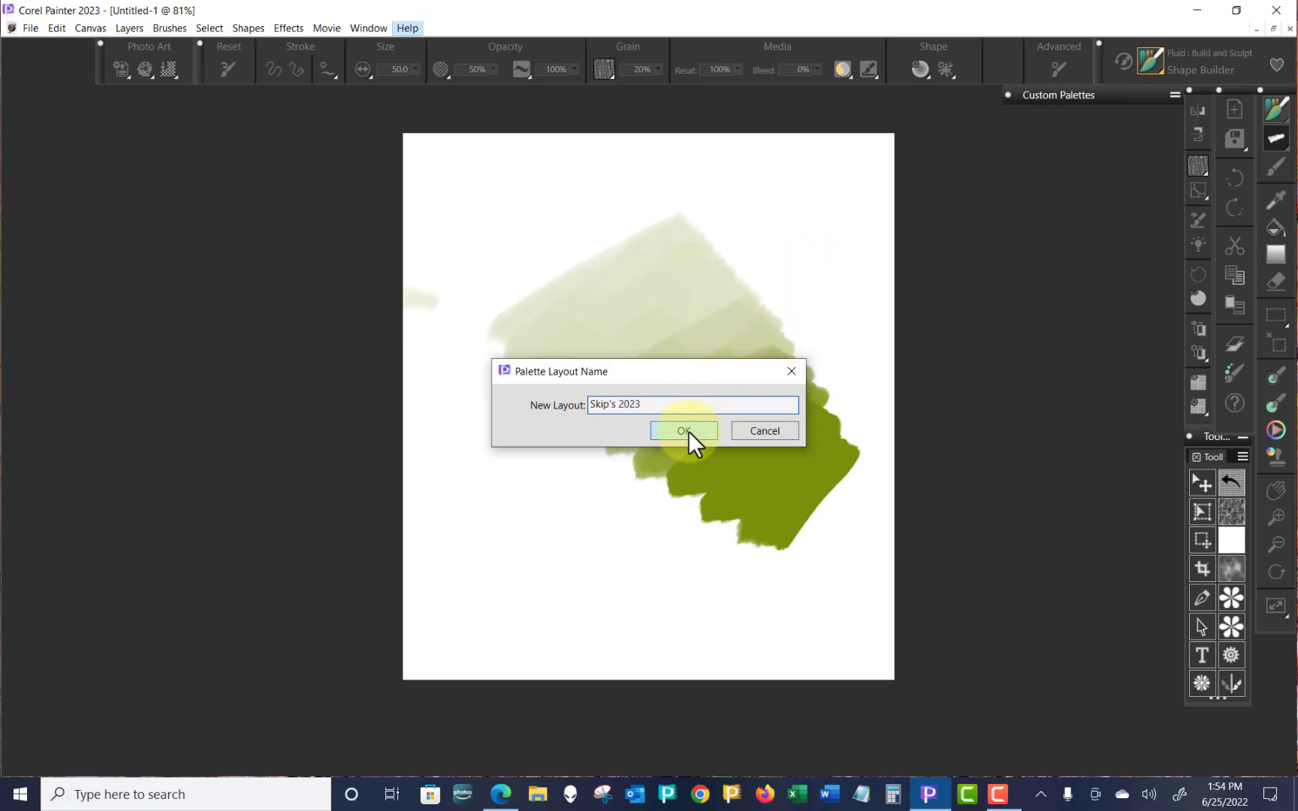
{"action": "left_click", "coordinate": [684, 431]}
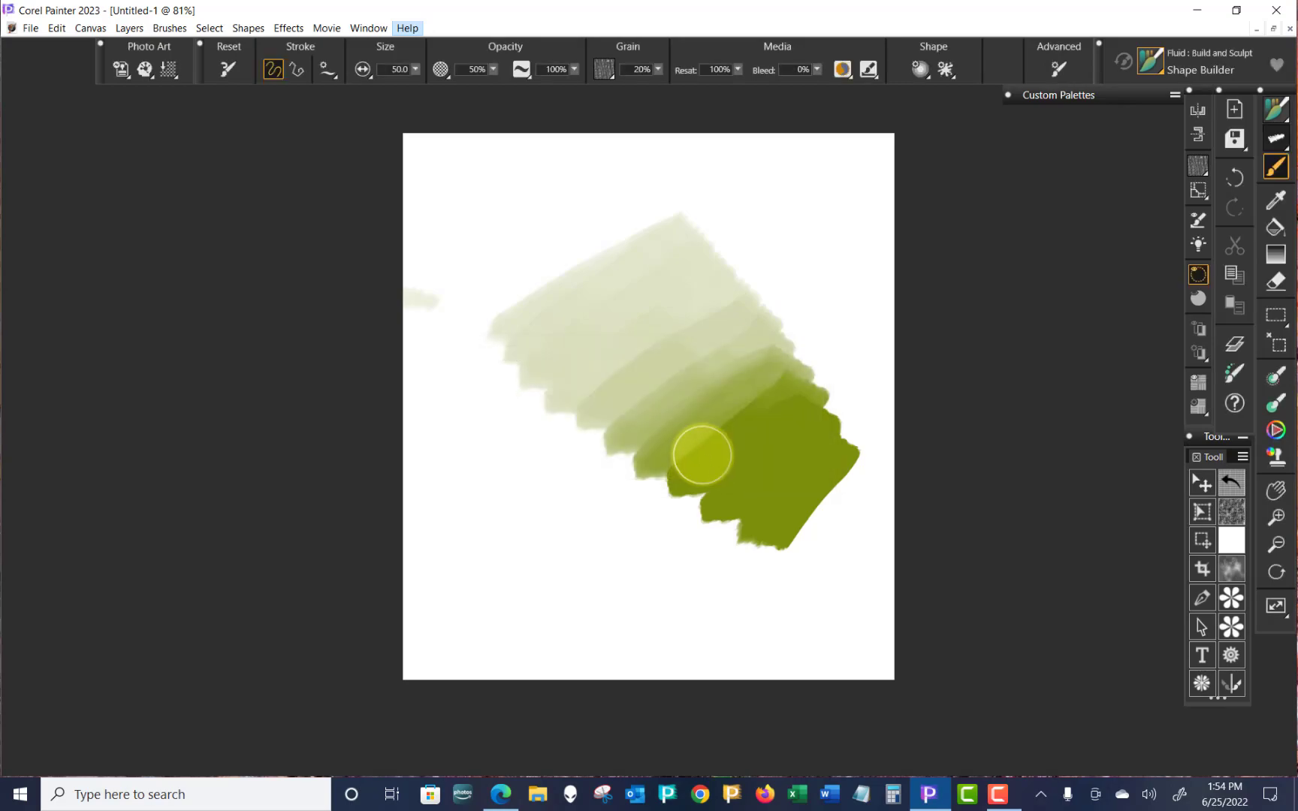
{"action": "mouse_move", "coordinate": [690, 356]}
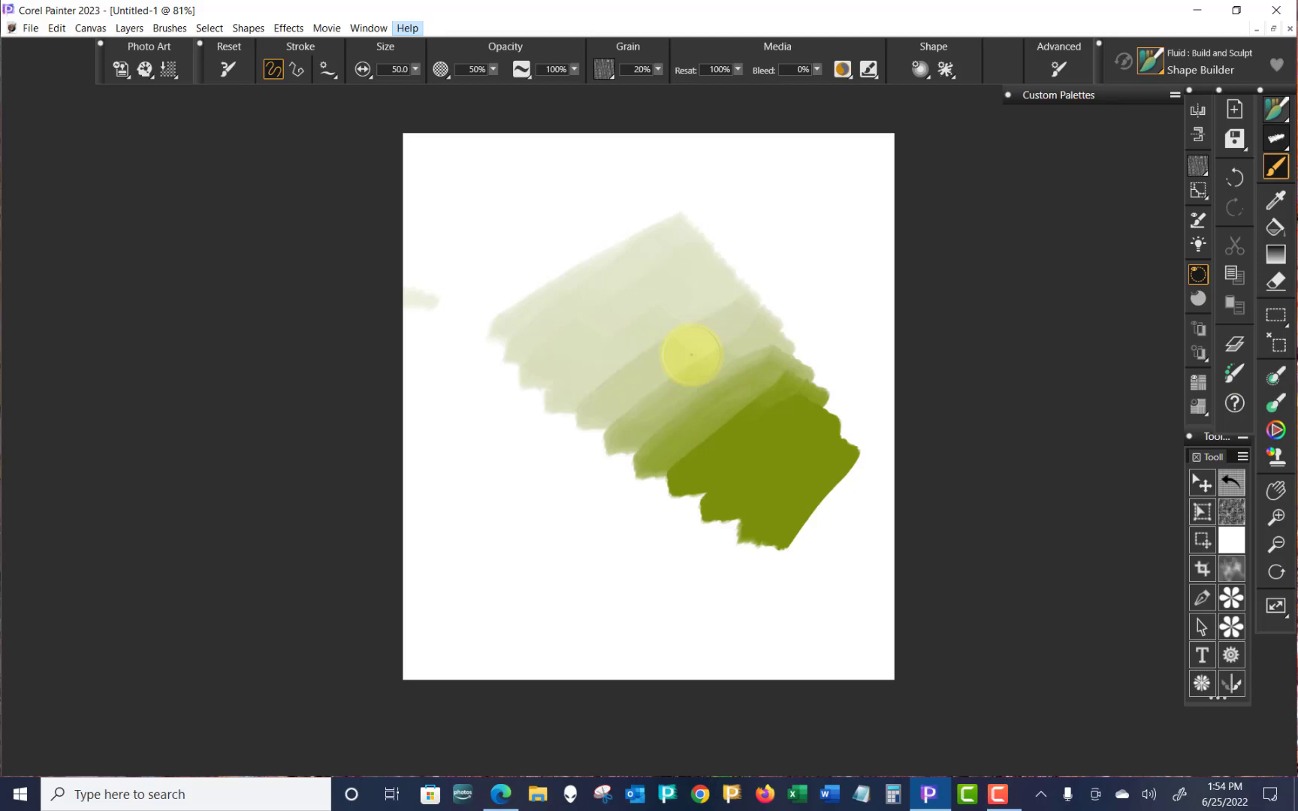
{"action": "mouse_move", "coordinate": [649, 265]}
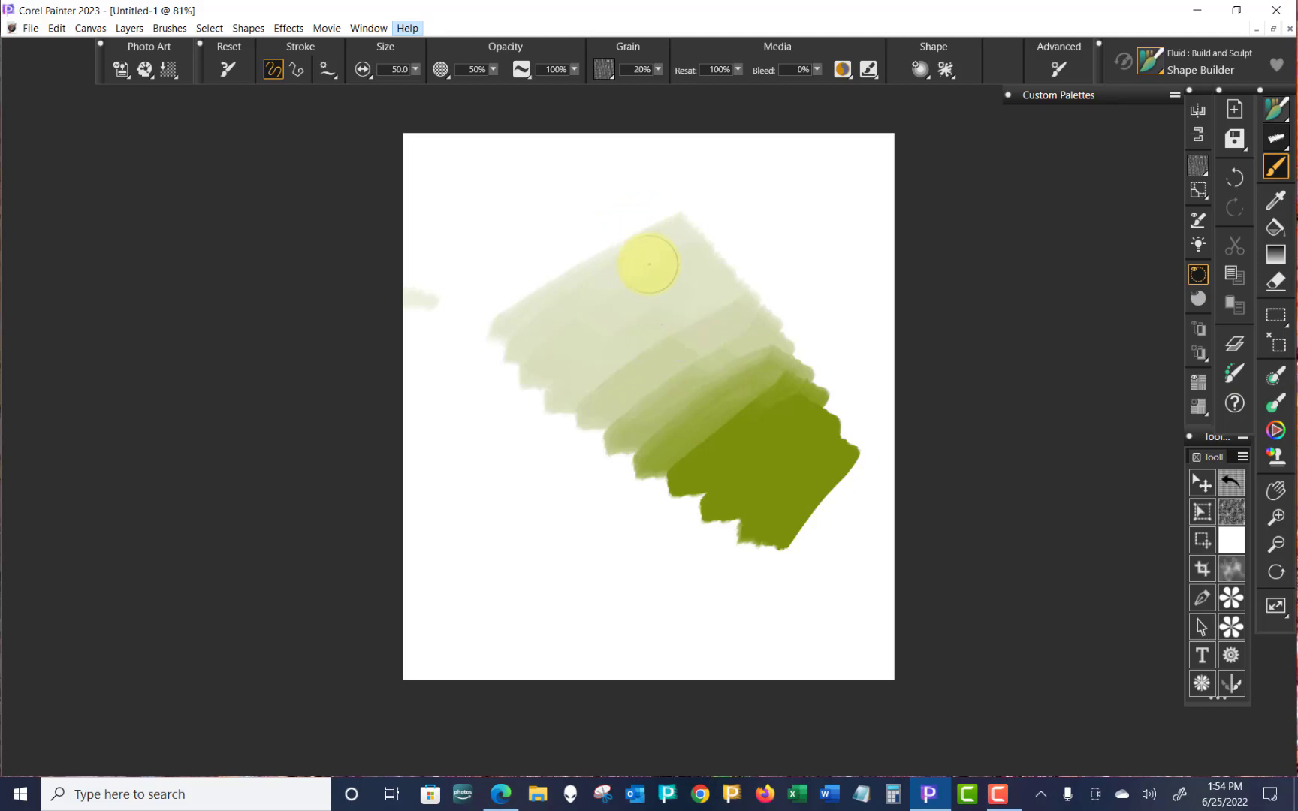